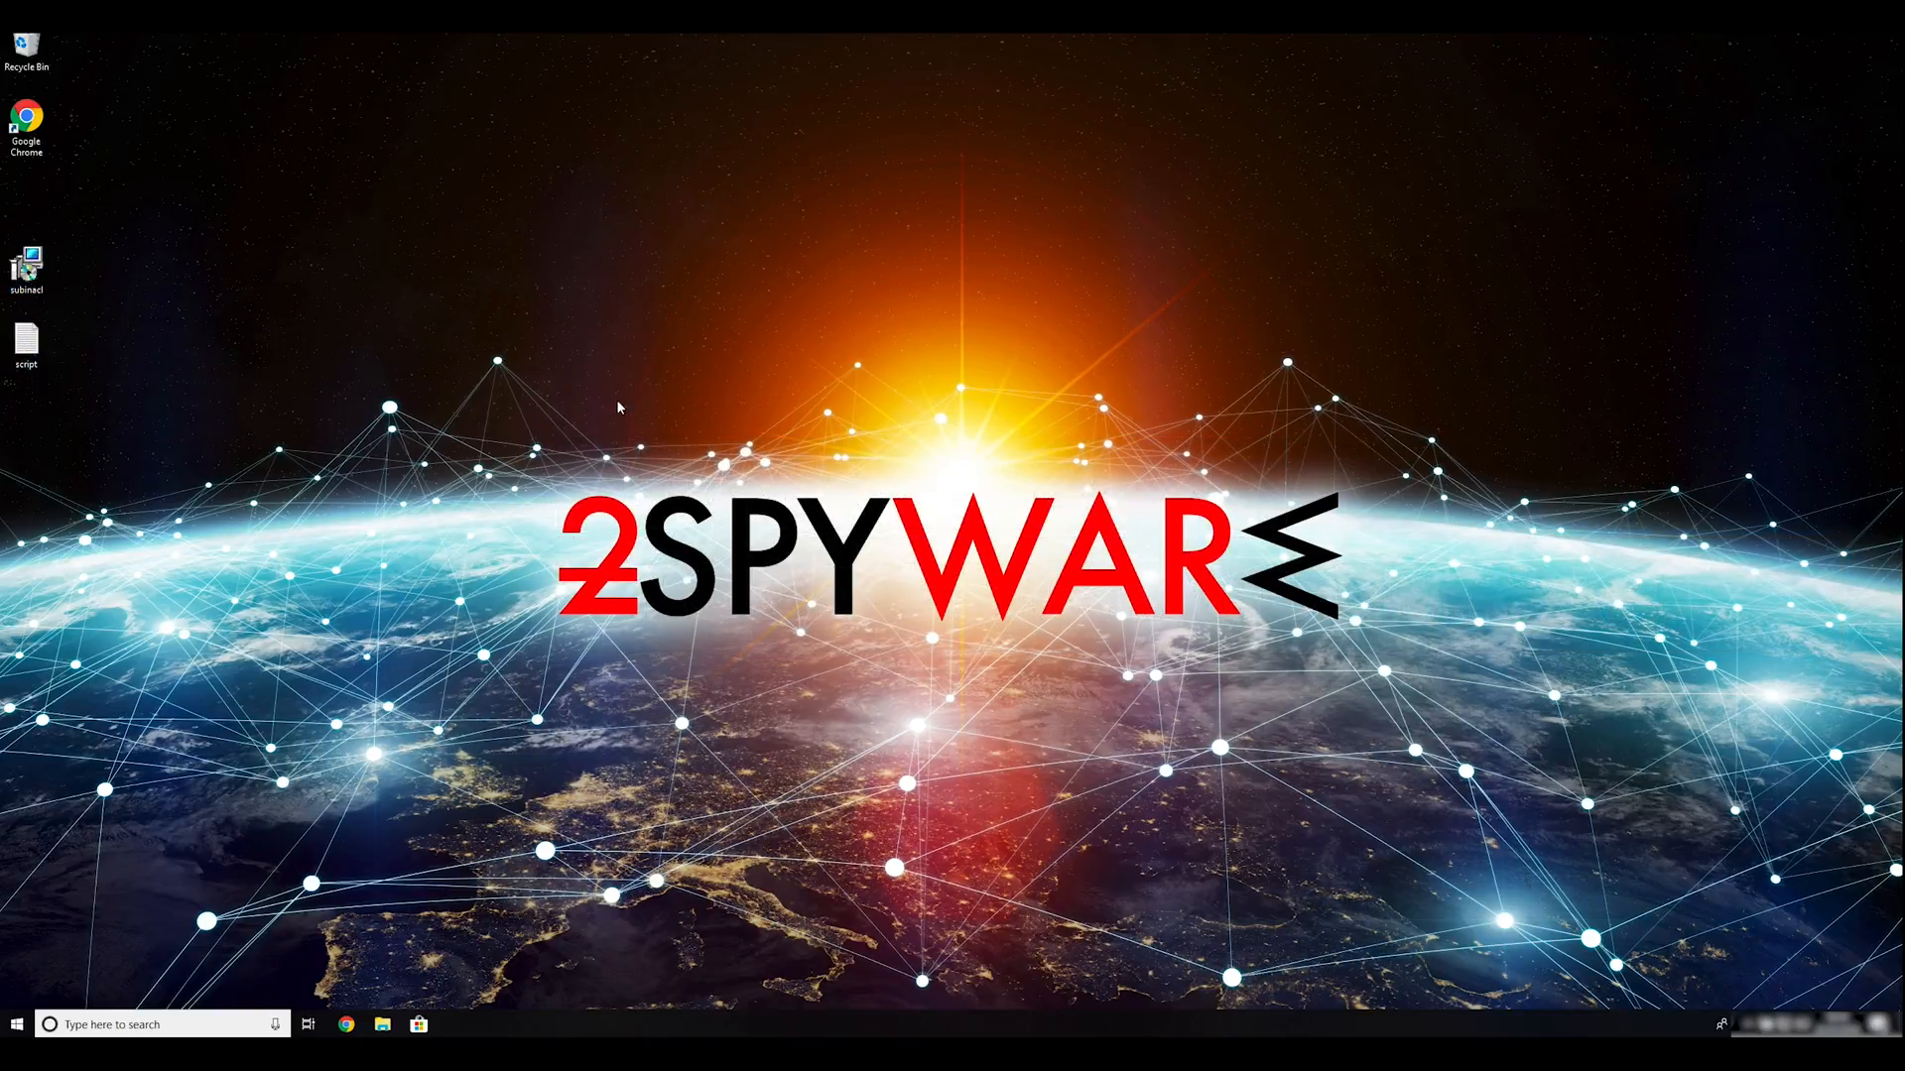
{"action": "mouse_move", "coordinate": [710, 437]}
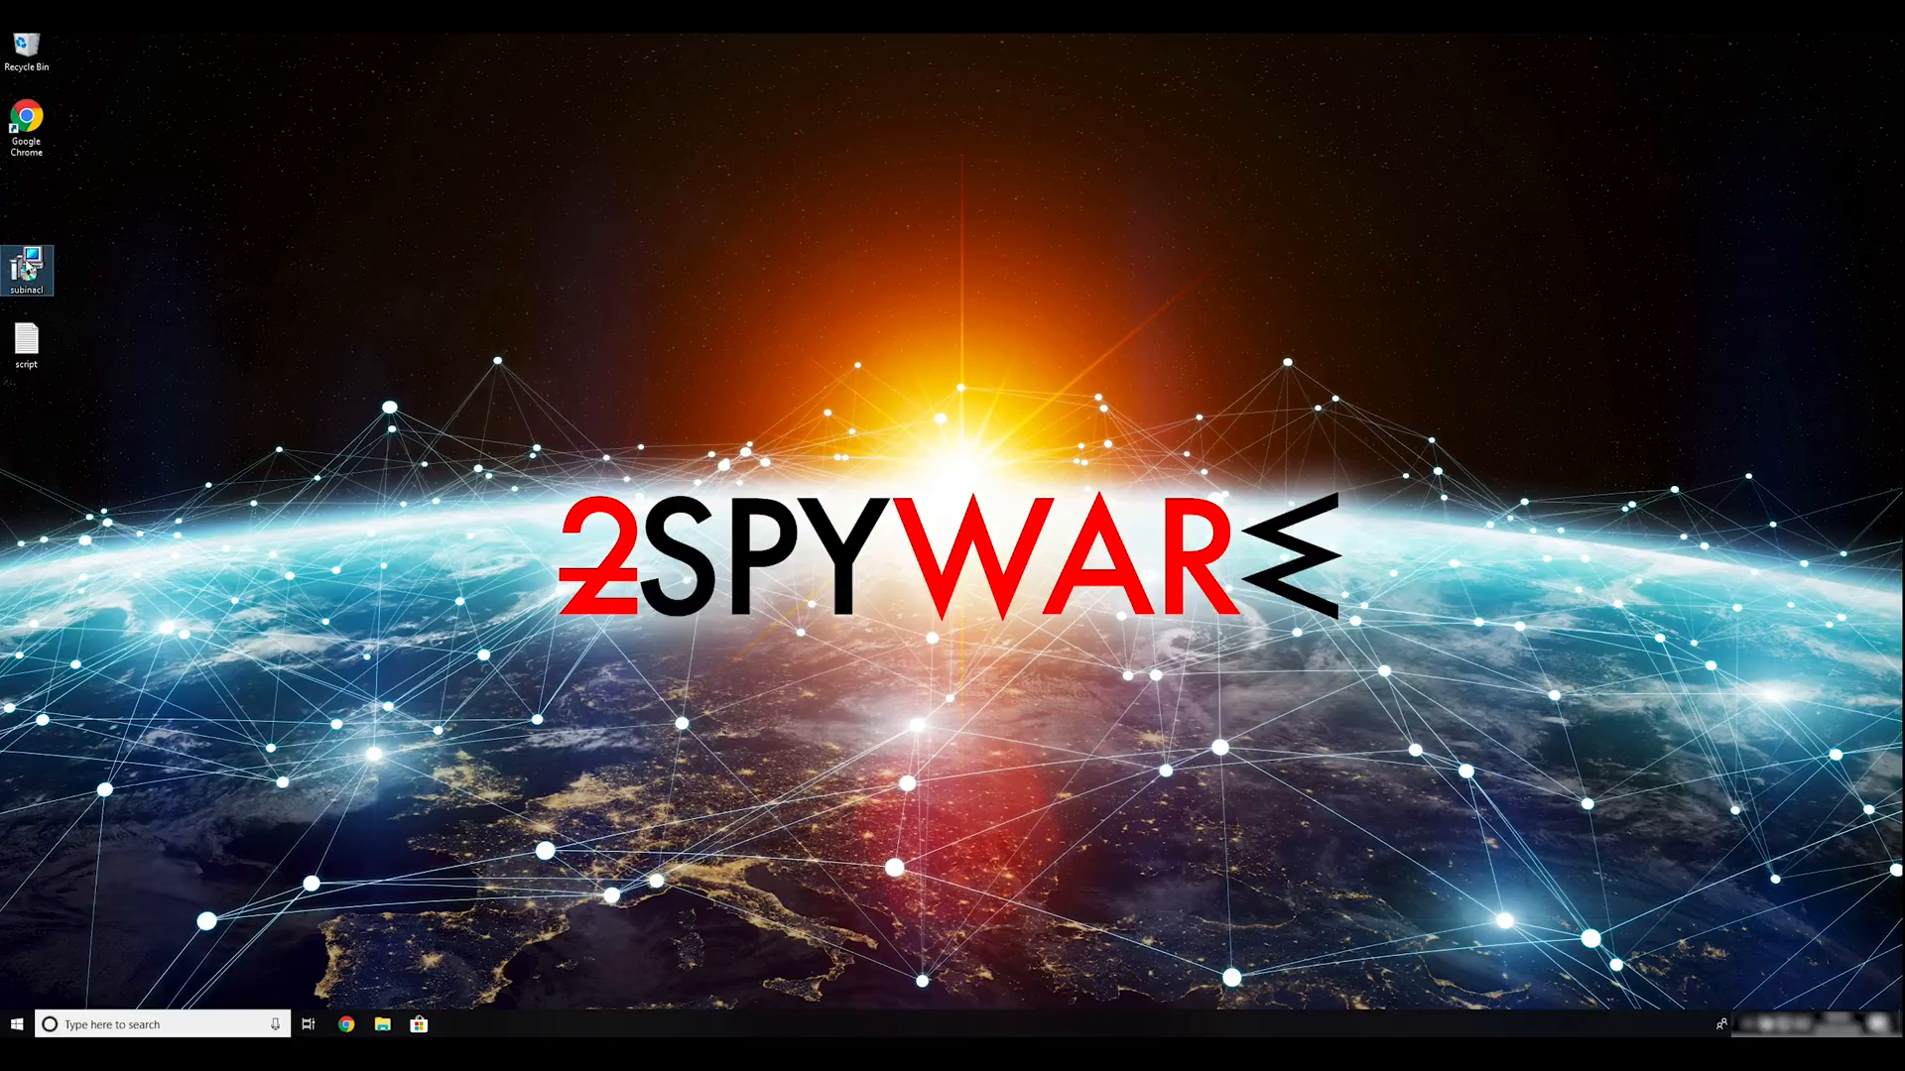
Install SubInAcl.exe to the default folder through the Resource Kit wizard, approving UAC, and finish
{"action": "double_click", "coordinate": [30, 254]}
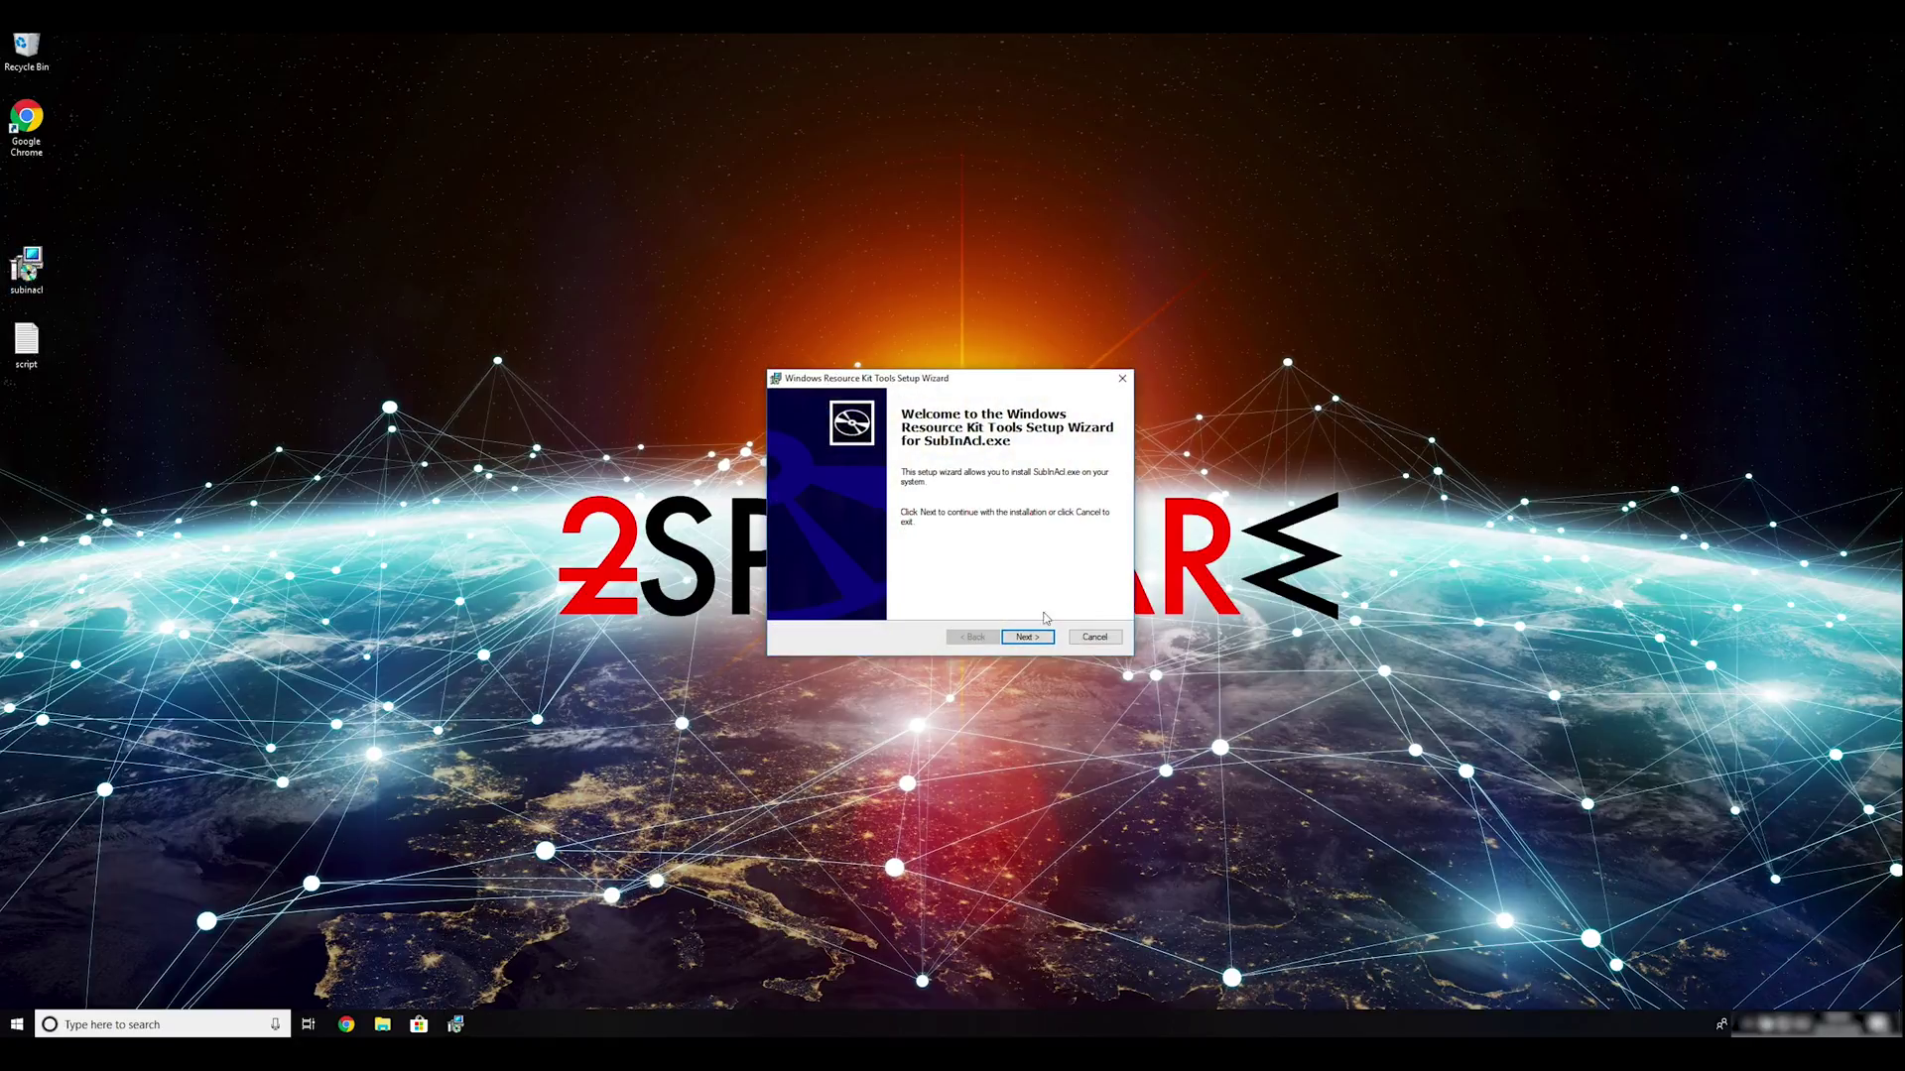
{"action": "left_click", "coordinate": [1027, 637]}
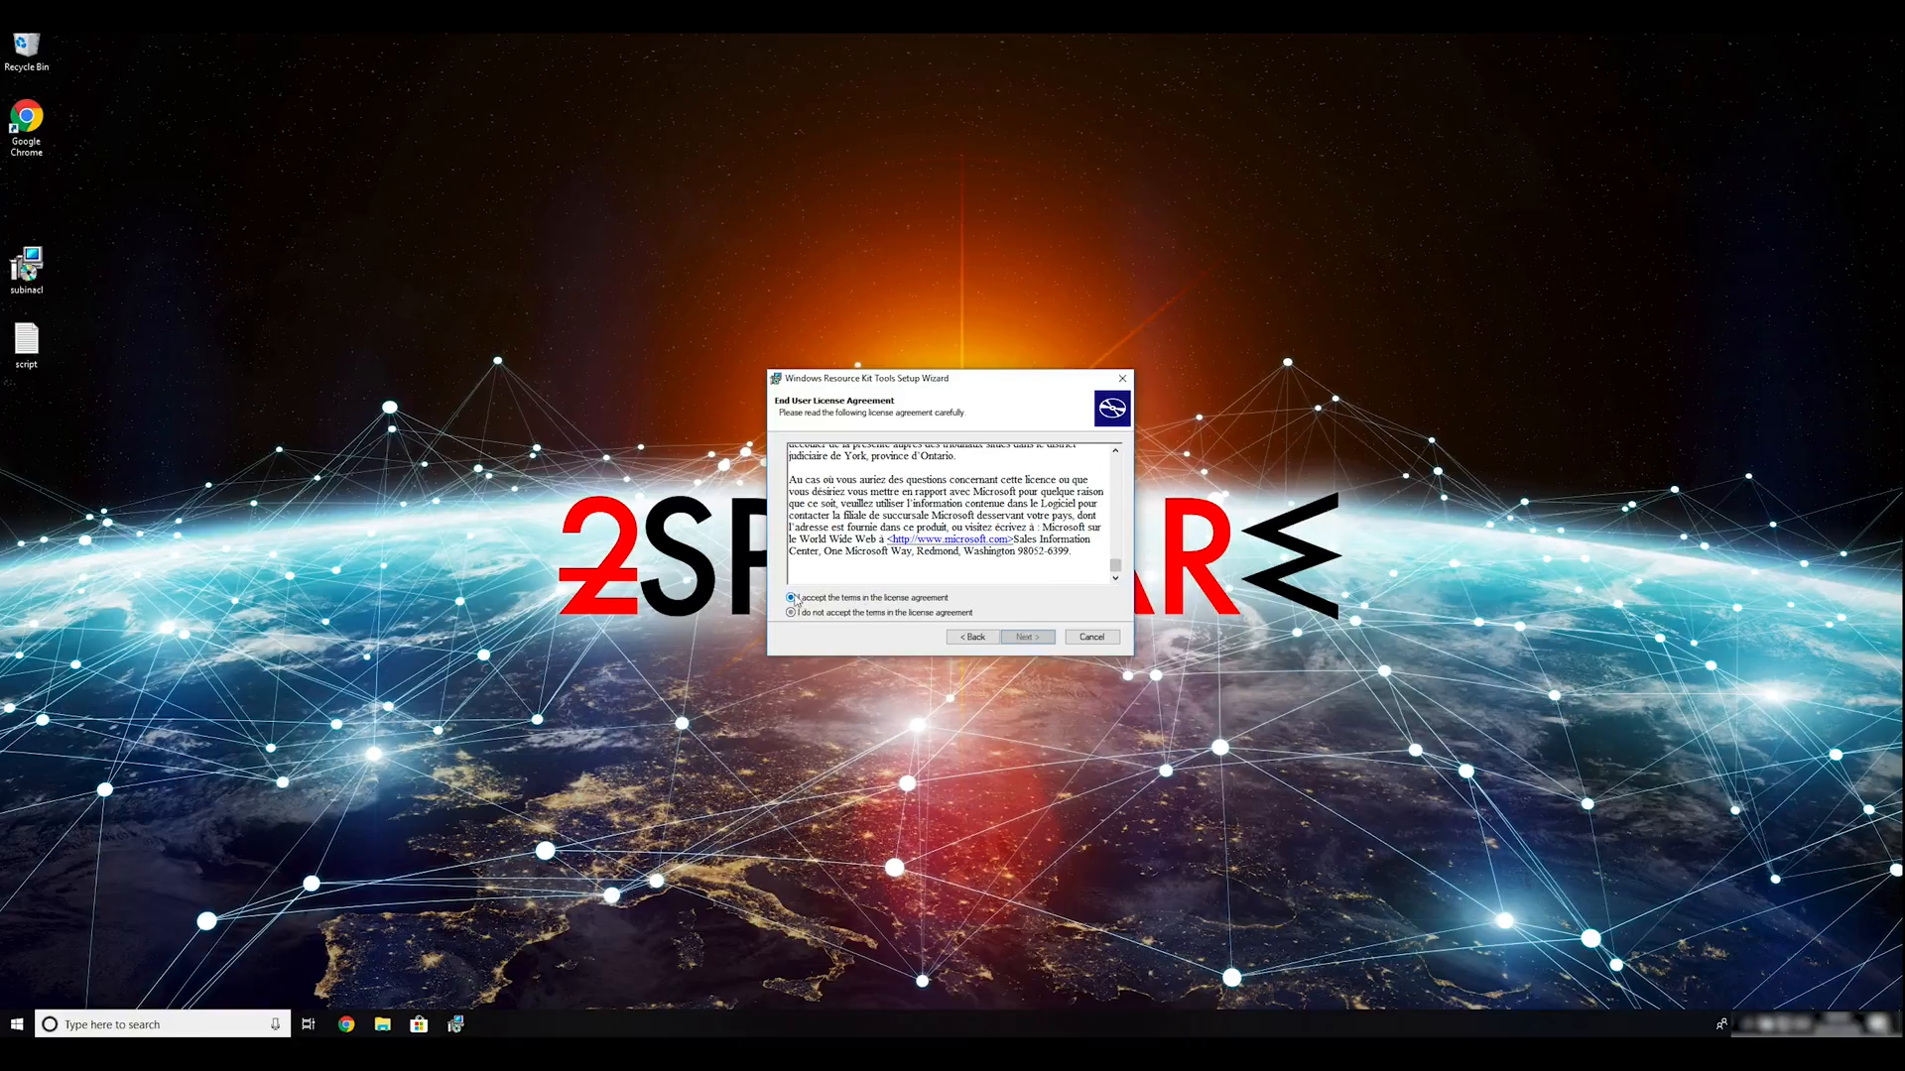
{"action": "left_click", "coordinate": [1027, 636]}
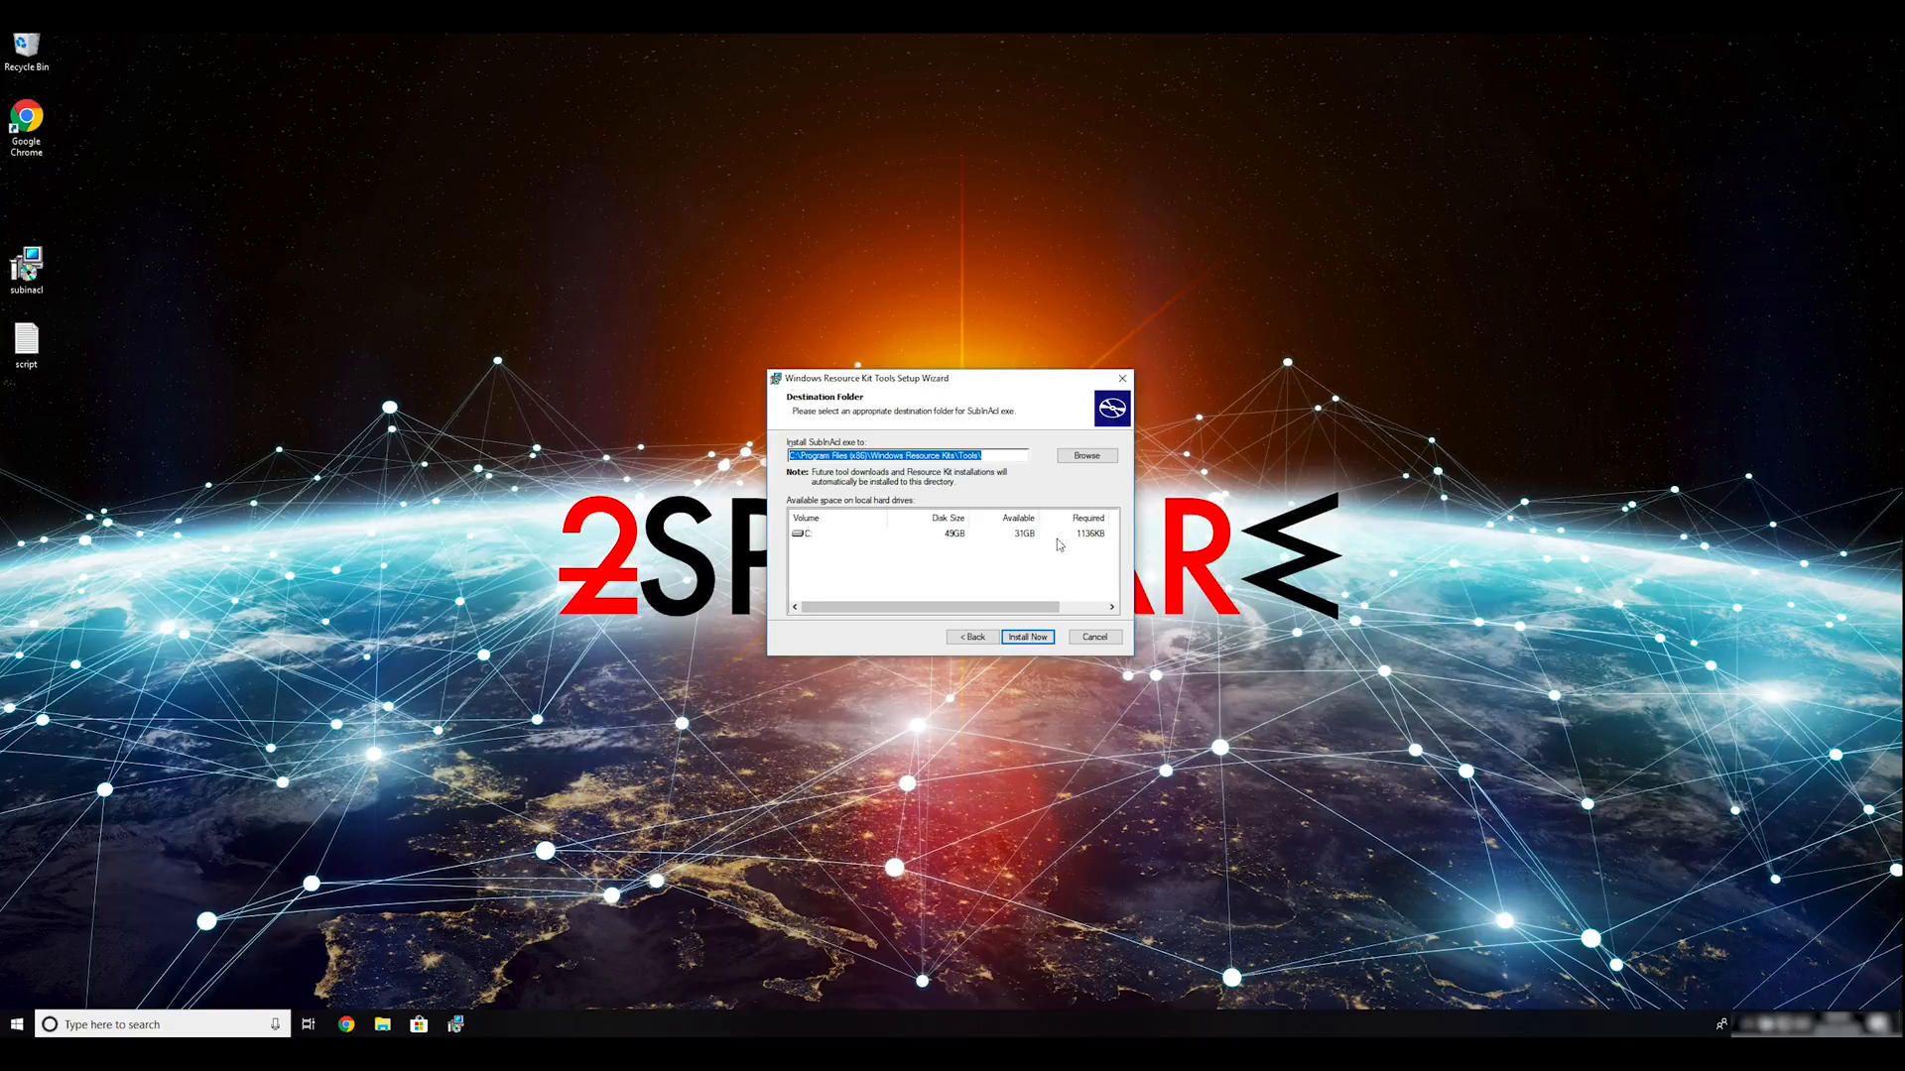
{"action": "left_click", "coordinate": [1027, 637]}
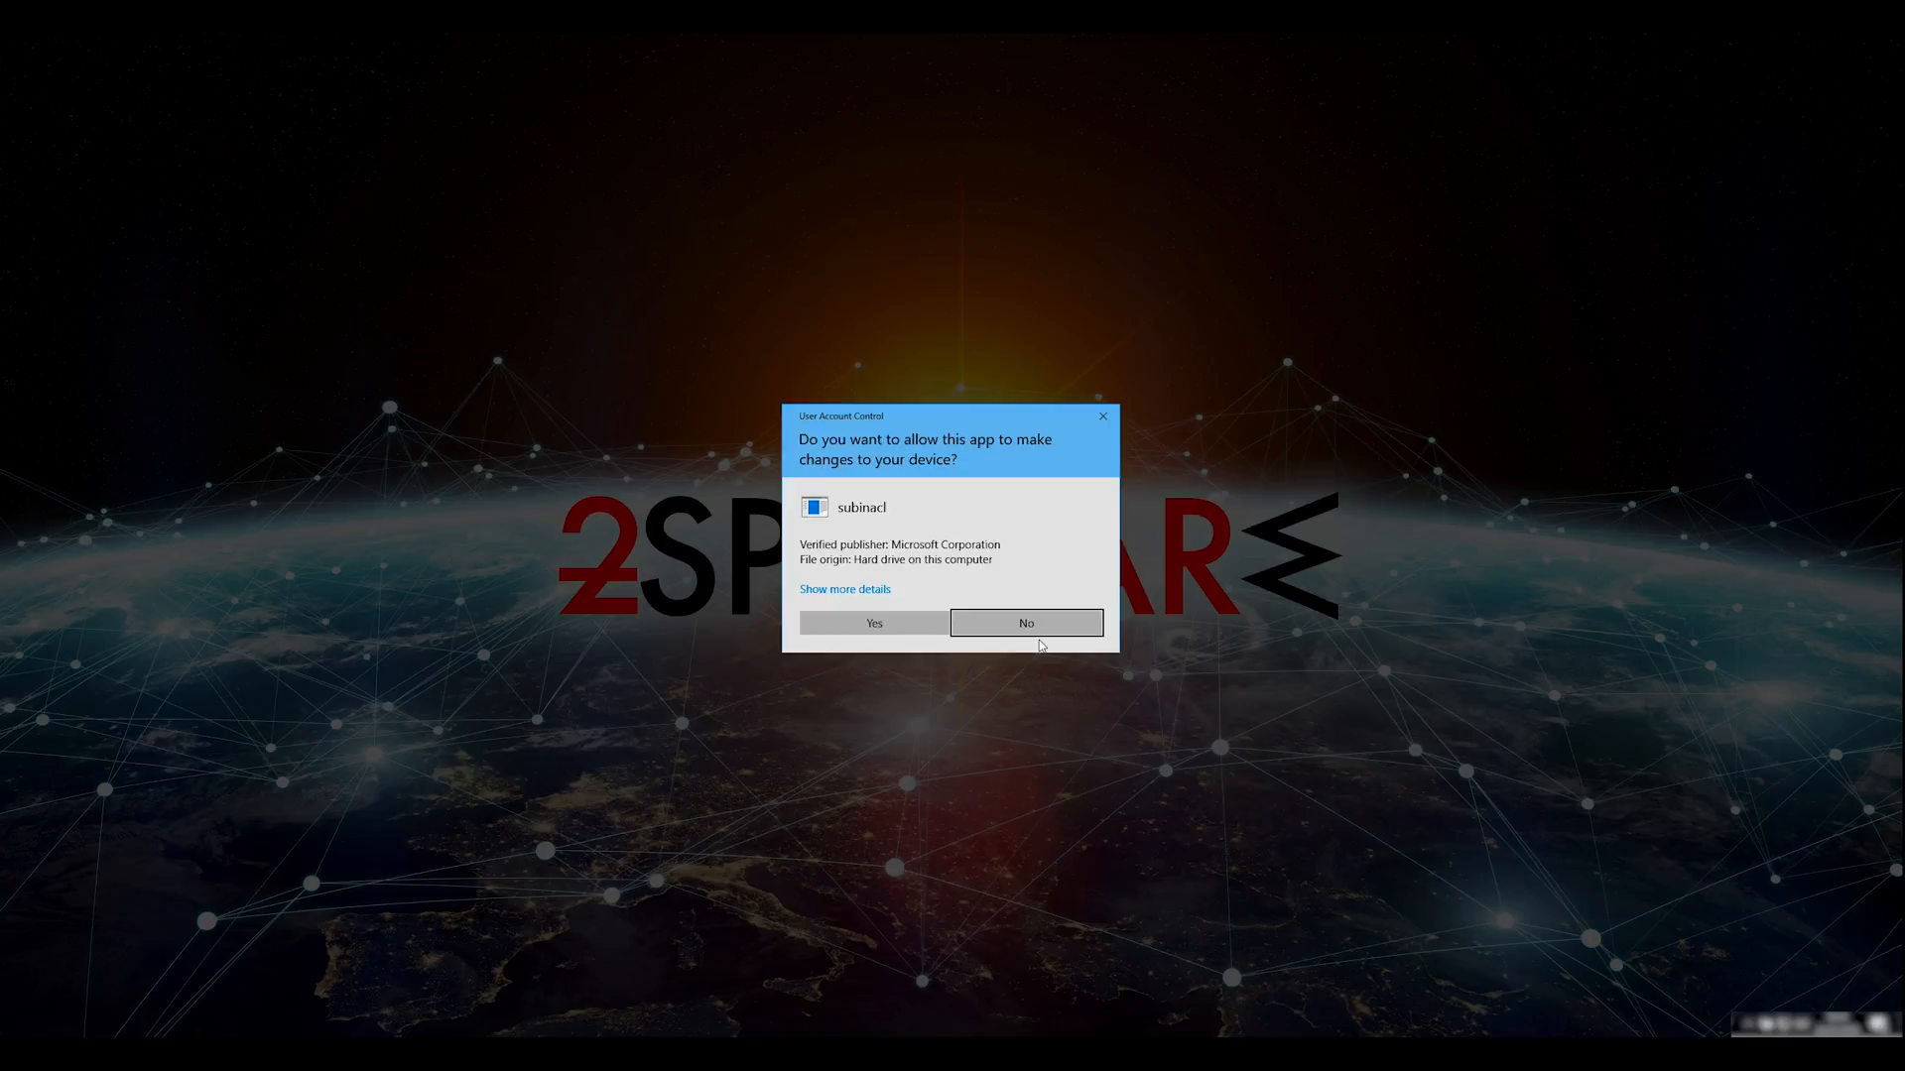
{"action": "left_click", "coordinate": [873, 623]}
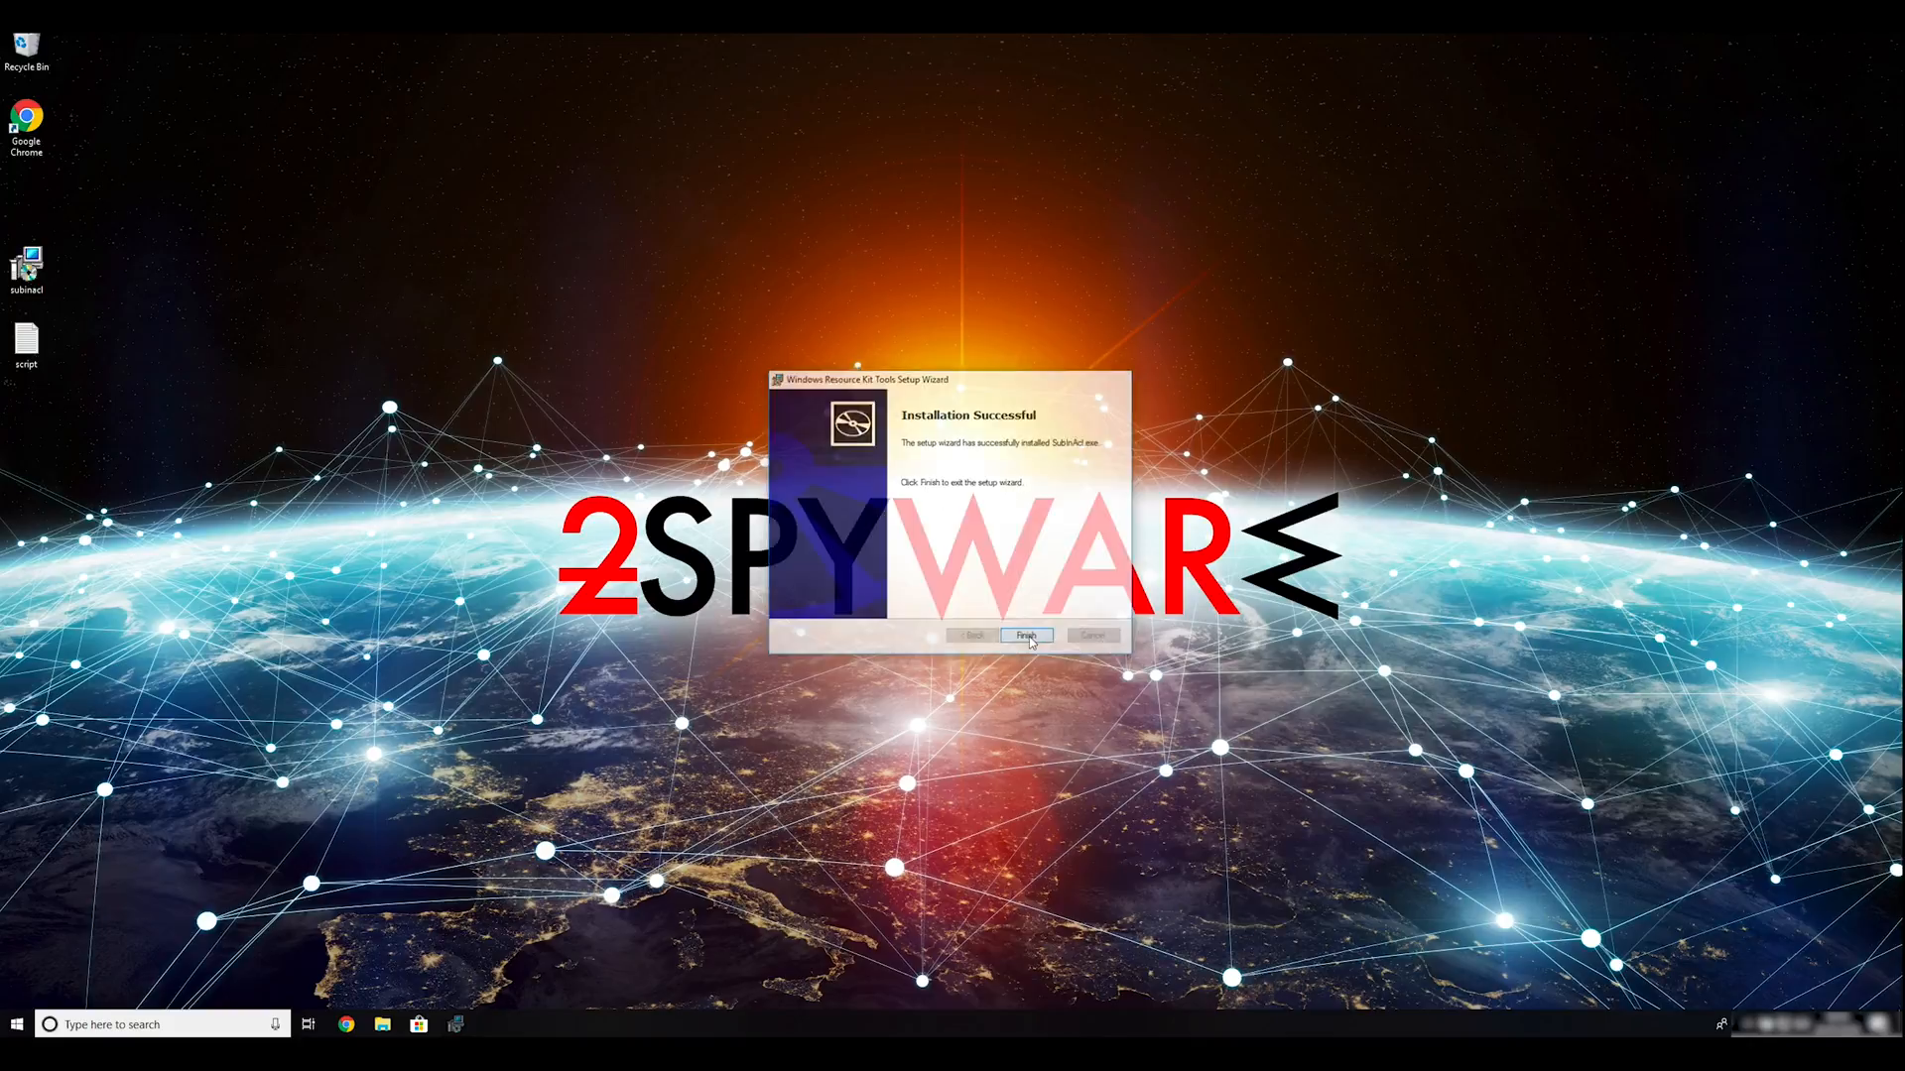
{"action": "left_click", "coordinate": [1027, 635]}
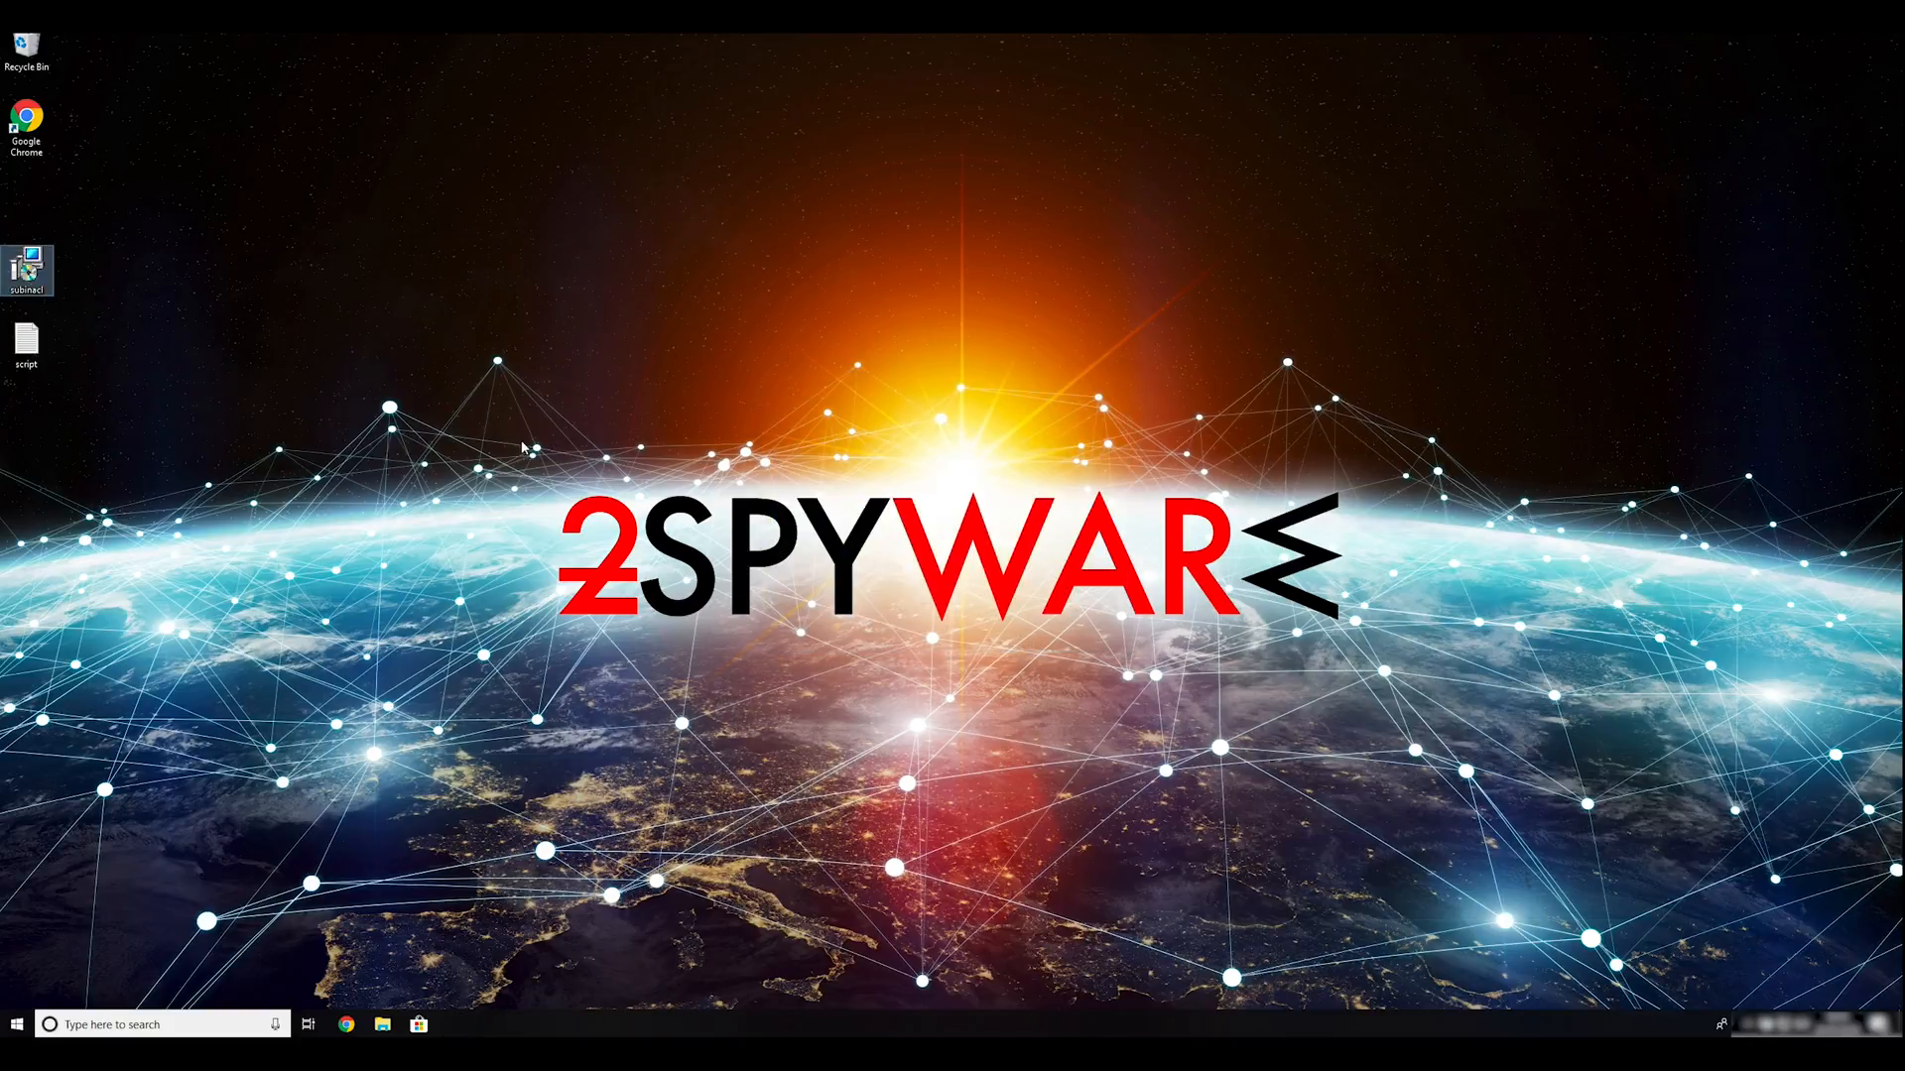
{"action": "mouse_move", "coordinate": [278, 415]}
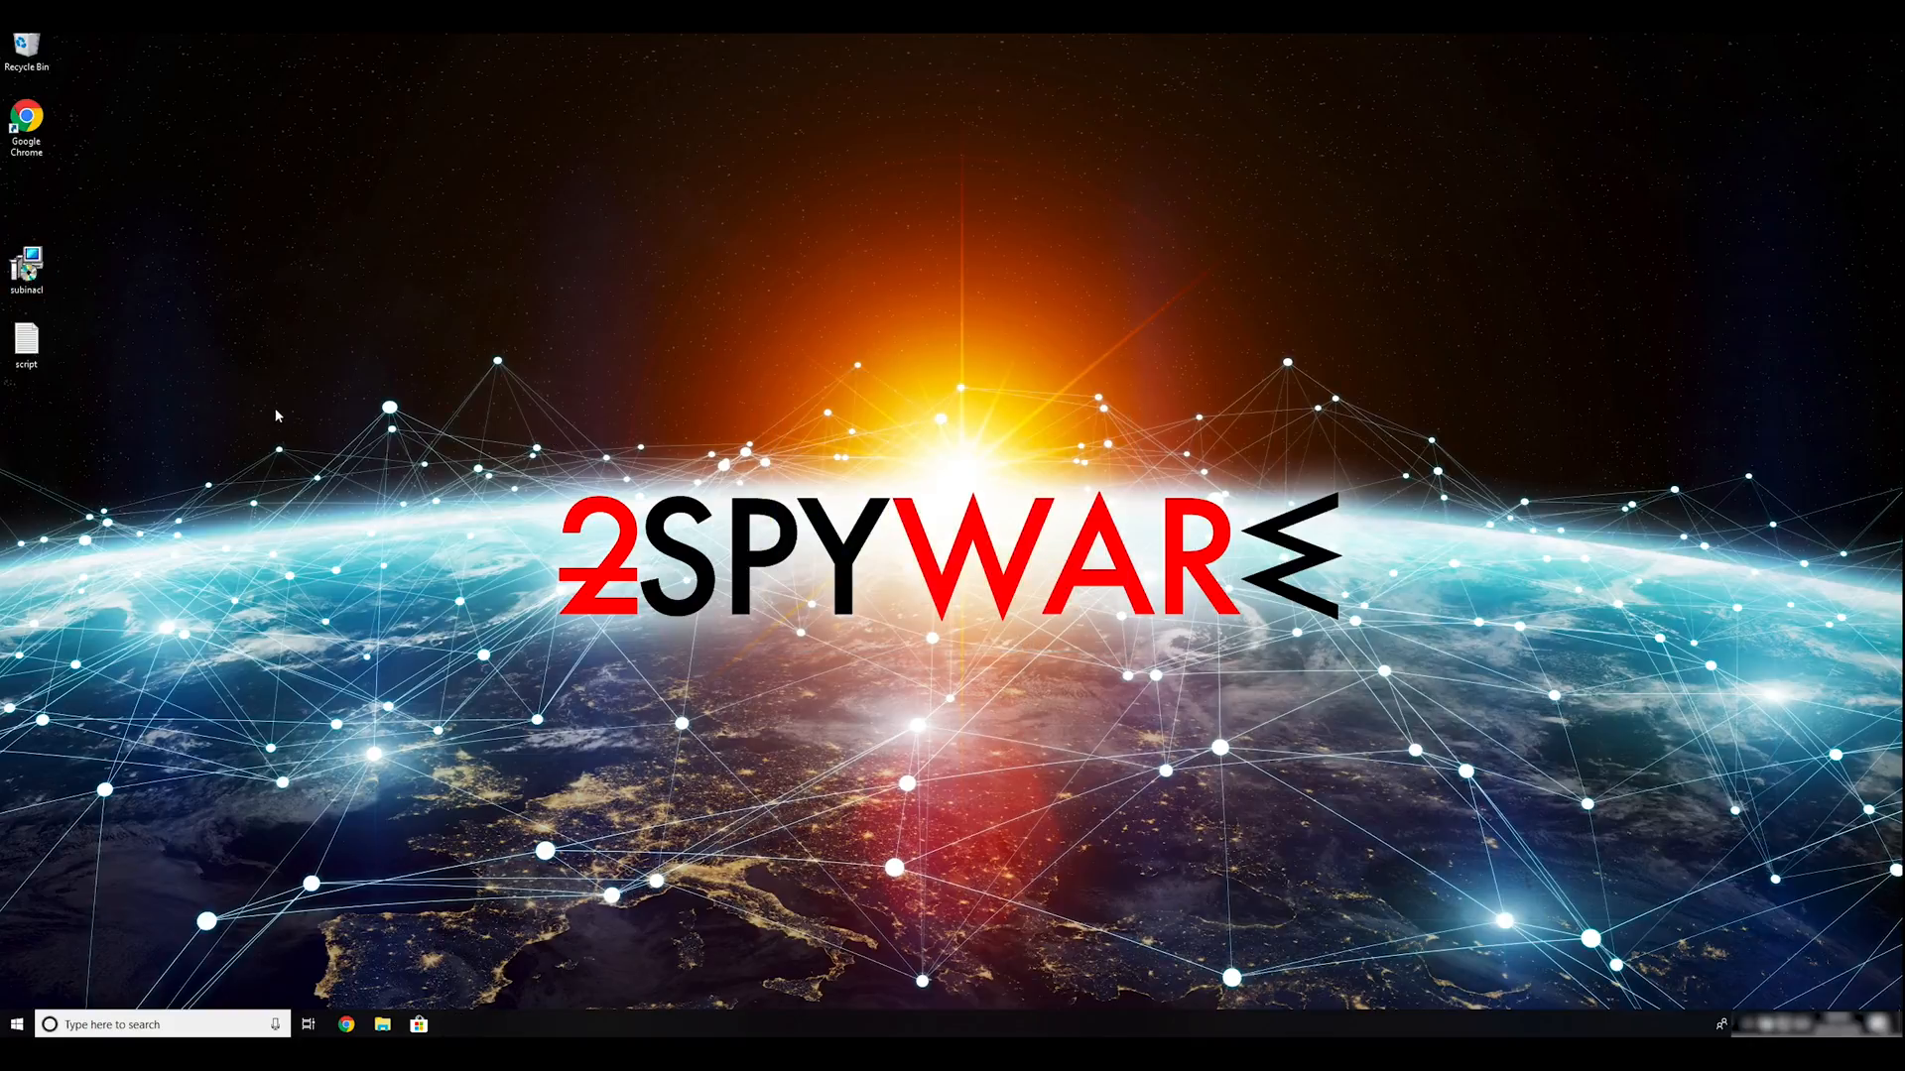
Launch msconfig from the Run dialog to bring up System Configuration
{"action": "type", "text": "msconfig"}
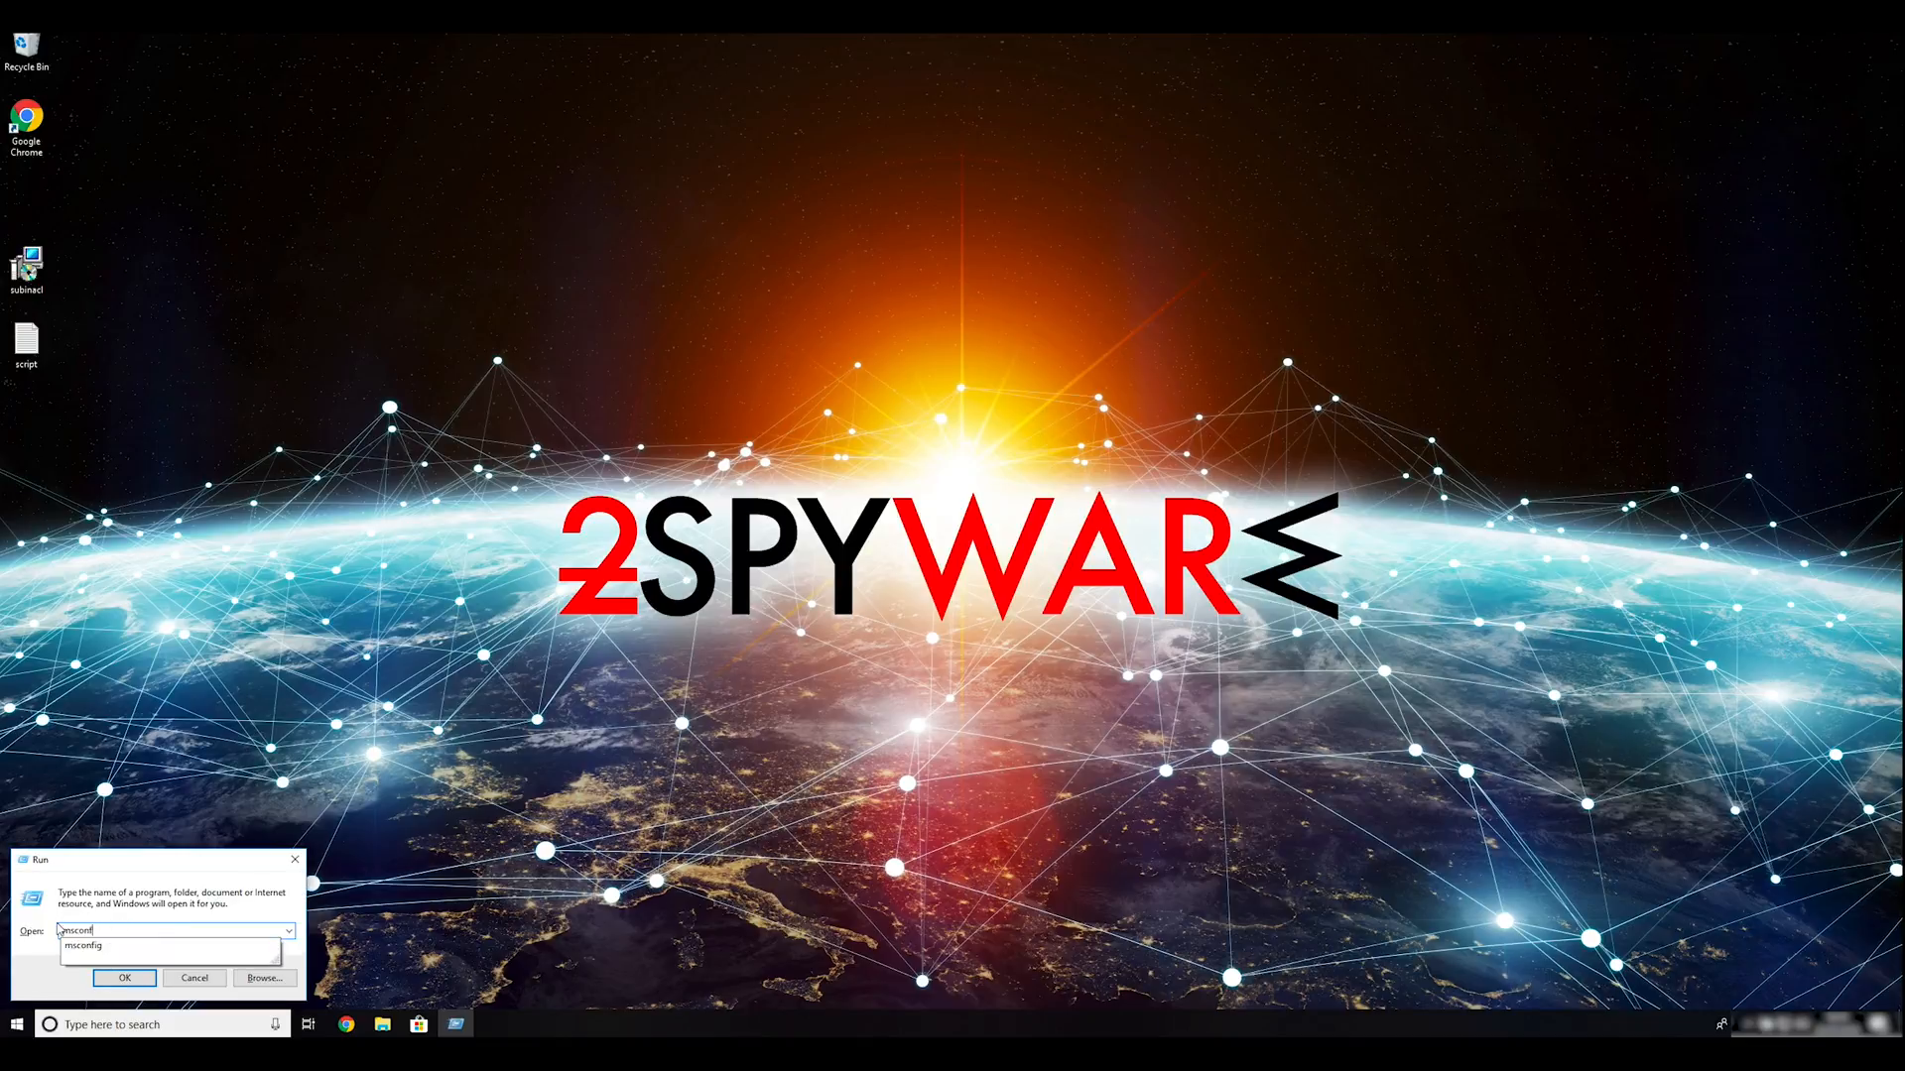
{"action": "left_click", "coordinate": [123, 978]}
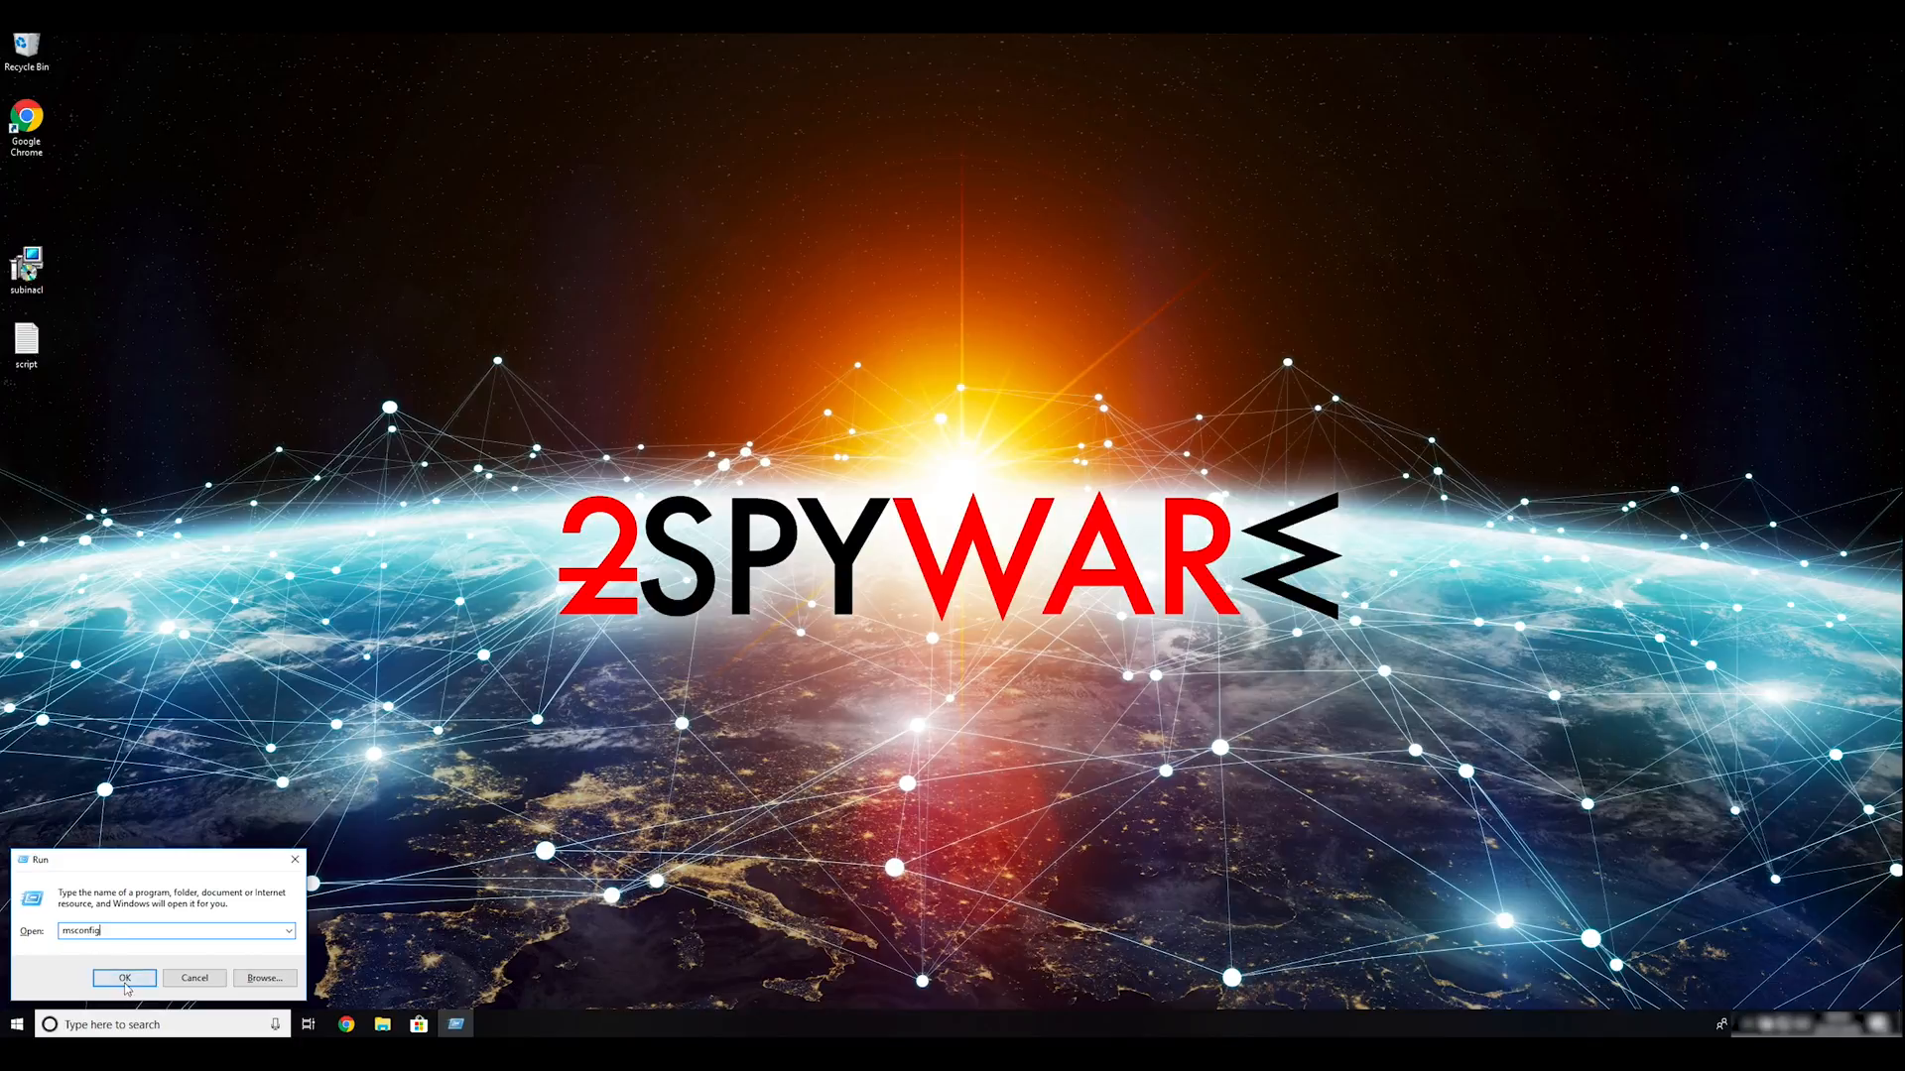
{"action": "left_click", "coordinate": [123, 976]}
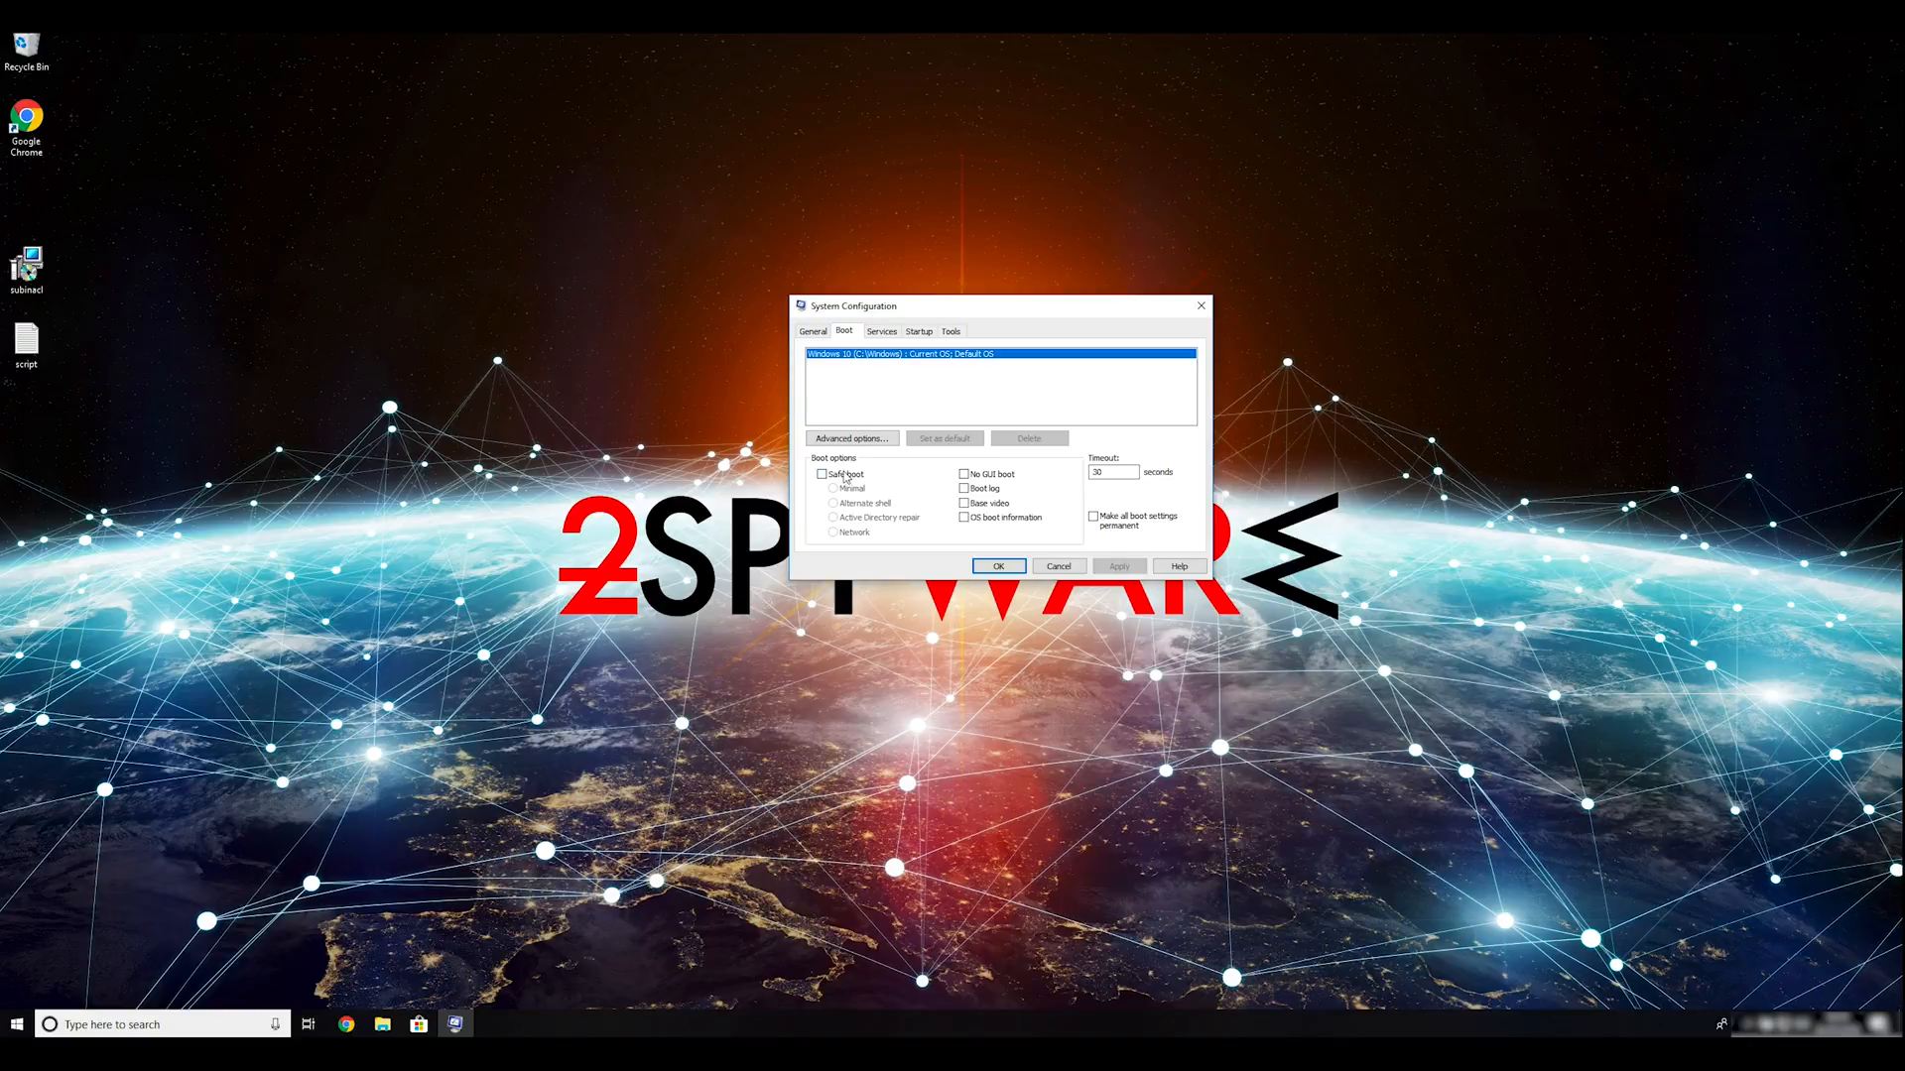
Enable Safe boot with the Network option on the Boot tab and apply it
{"action": "left_click", "coordinate": [821, 474]}
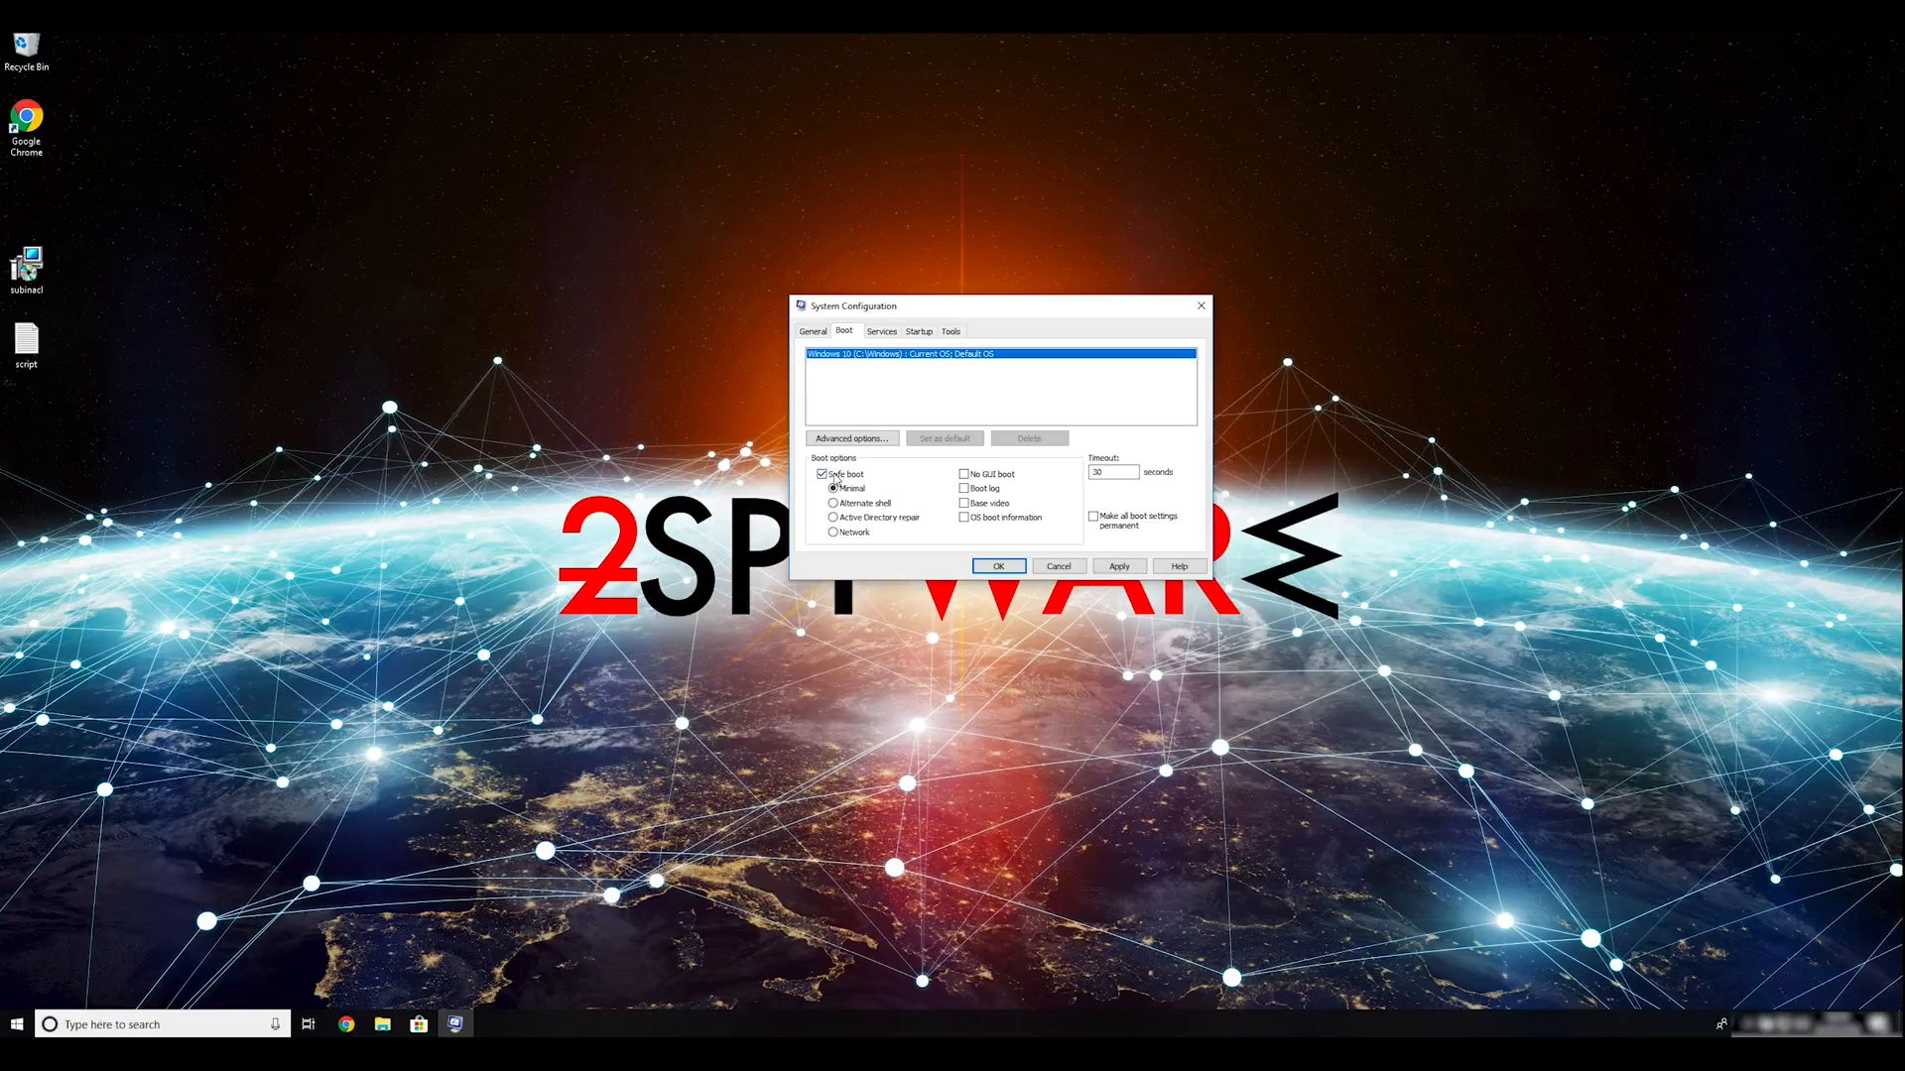
{"action": "left_click", "coordinate": [834, 532]}
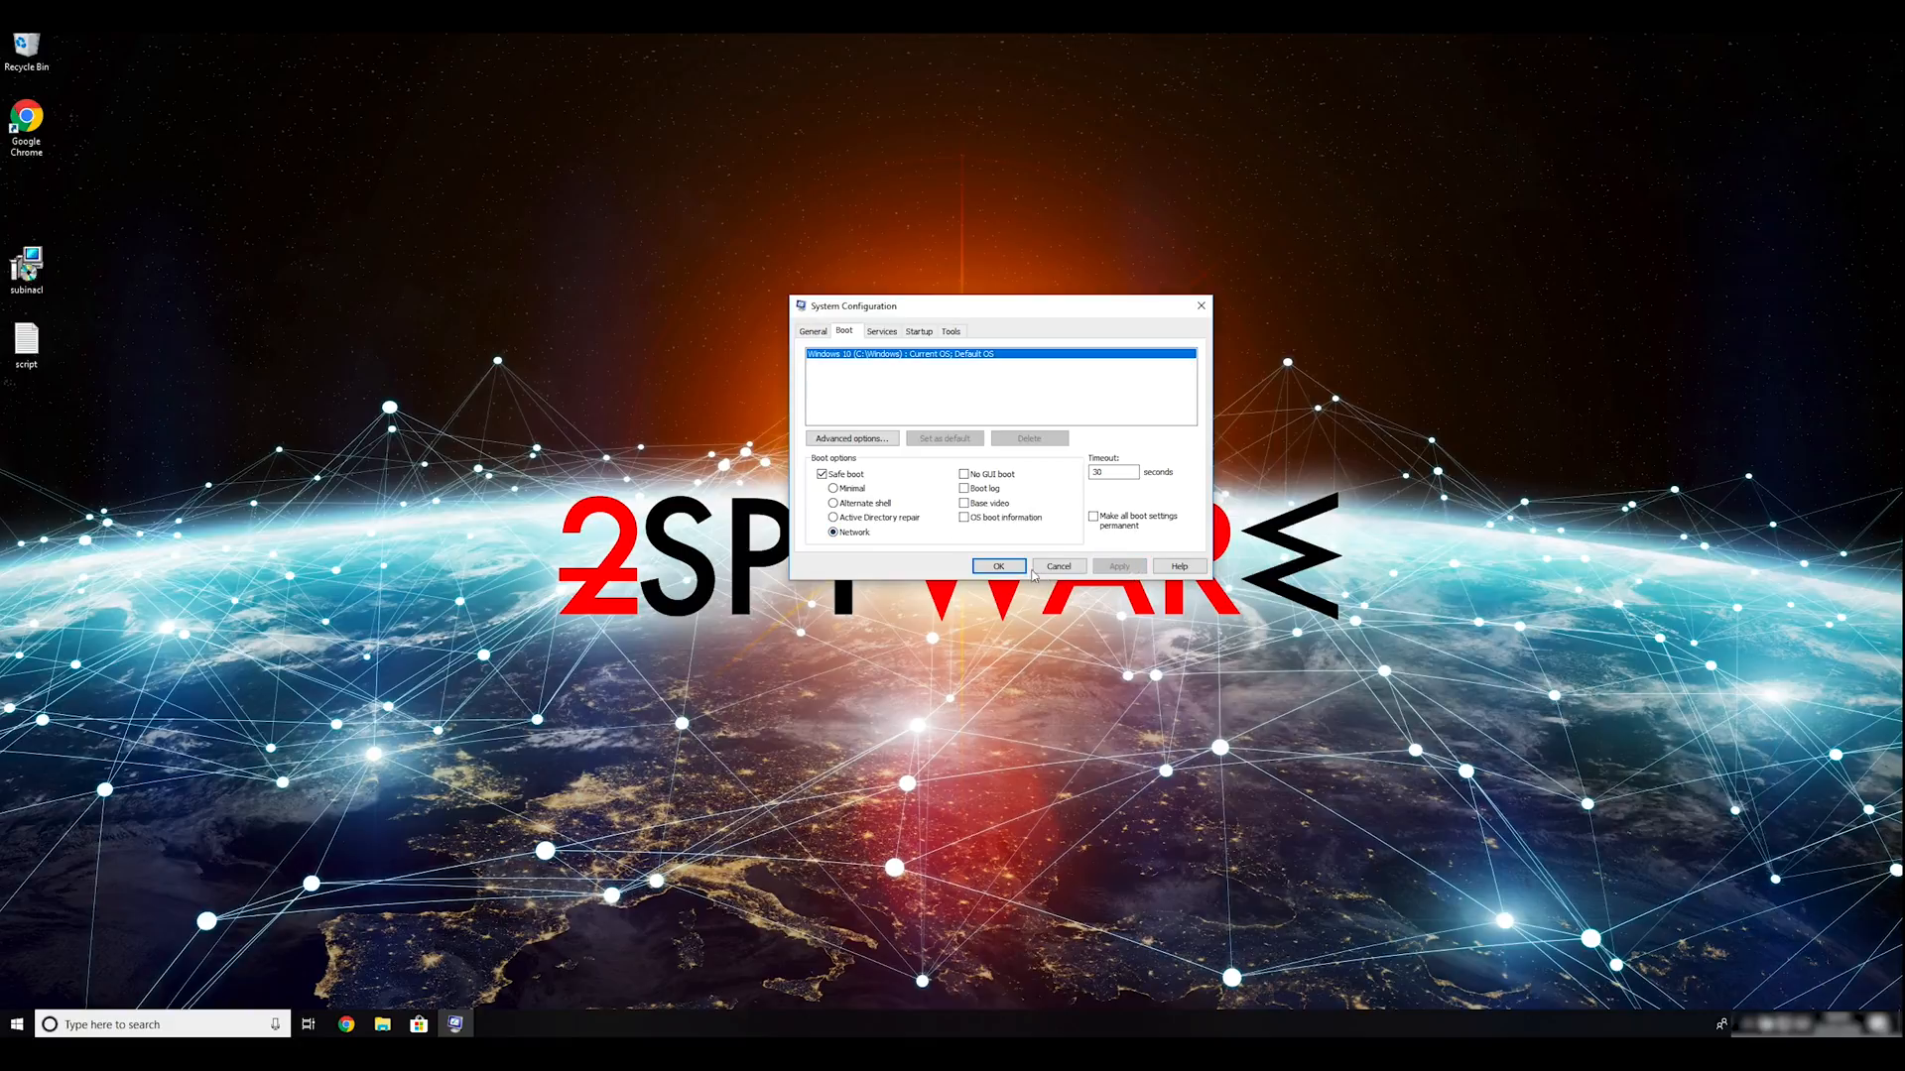
{"action": "left_click", "coordinate": [999, 566]}
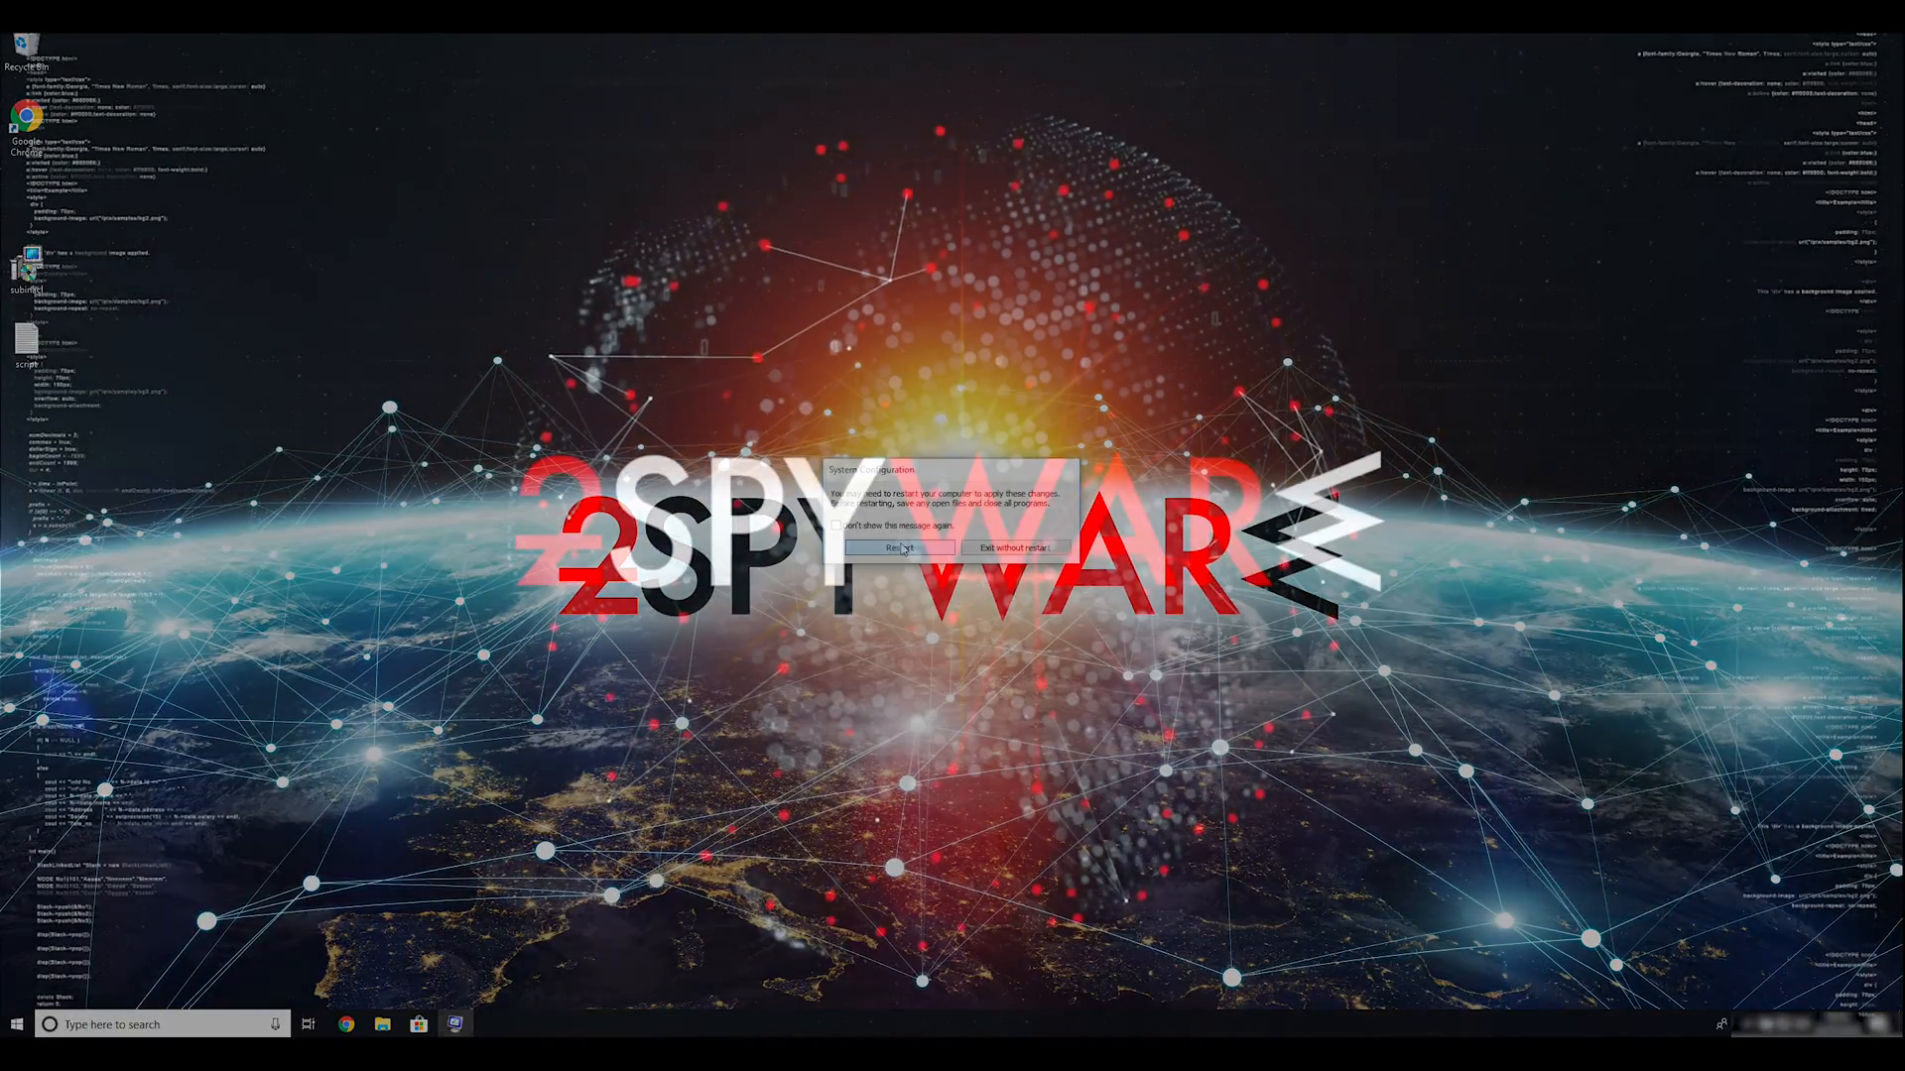
Restart the computer so it boots into Safe Mode
{"action": "left_click", "coordinate": [899, 548]}
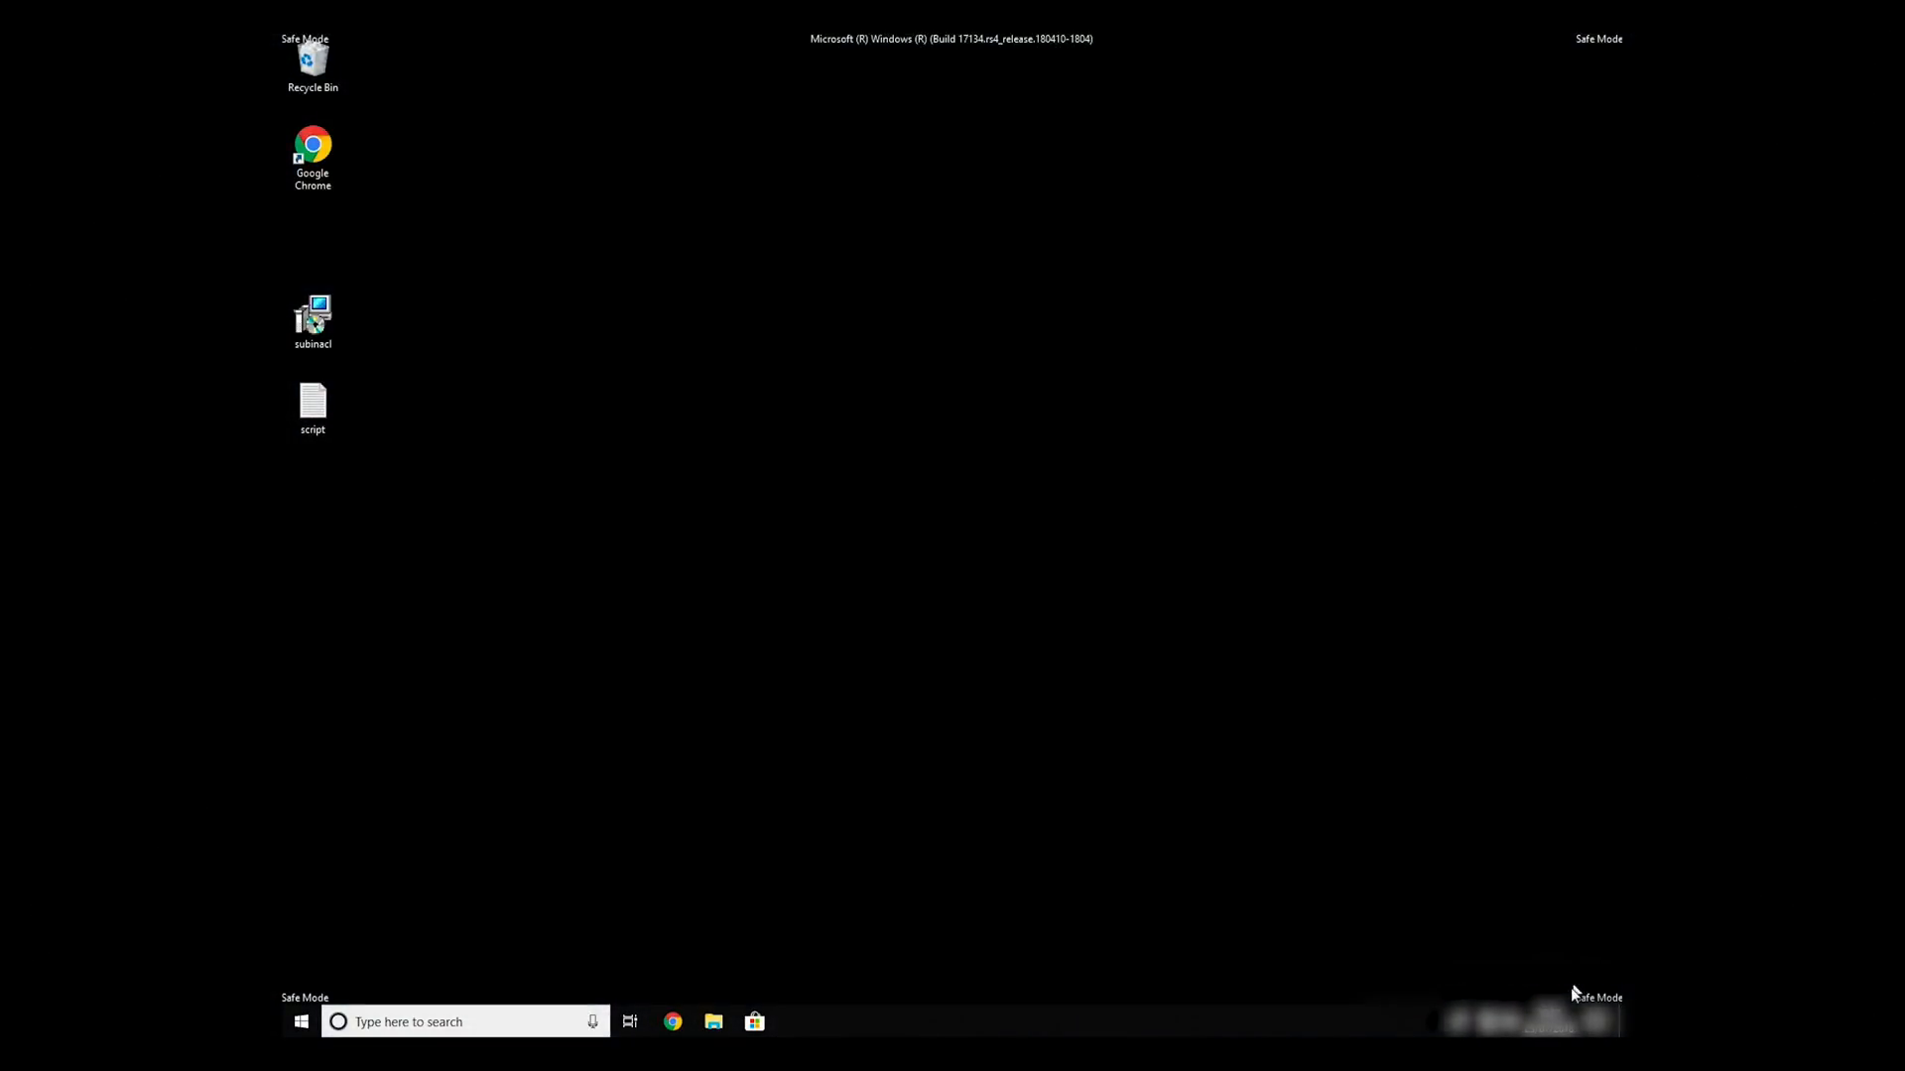
{"action": "mouse_move", "coordinate": [1089, 61]}
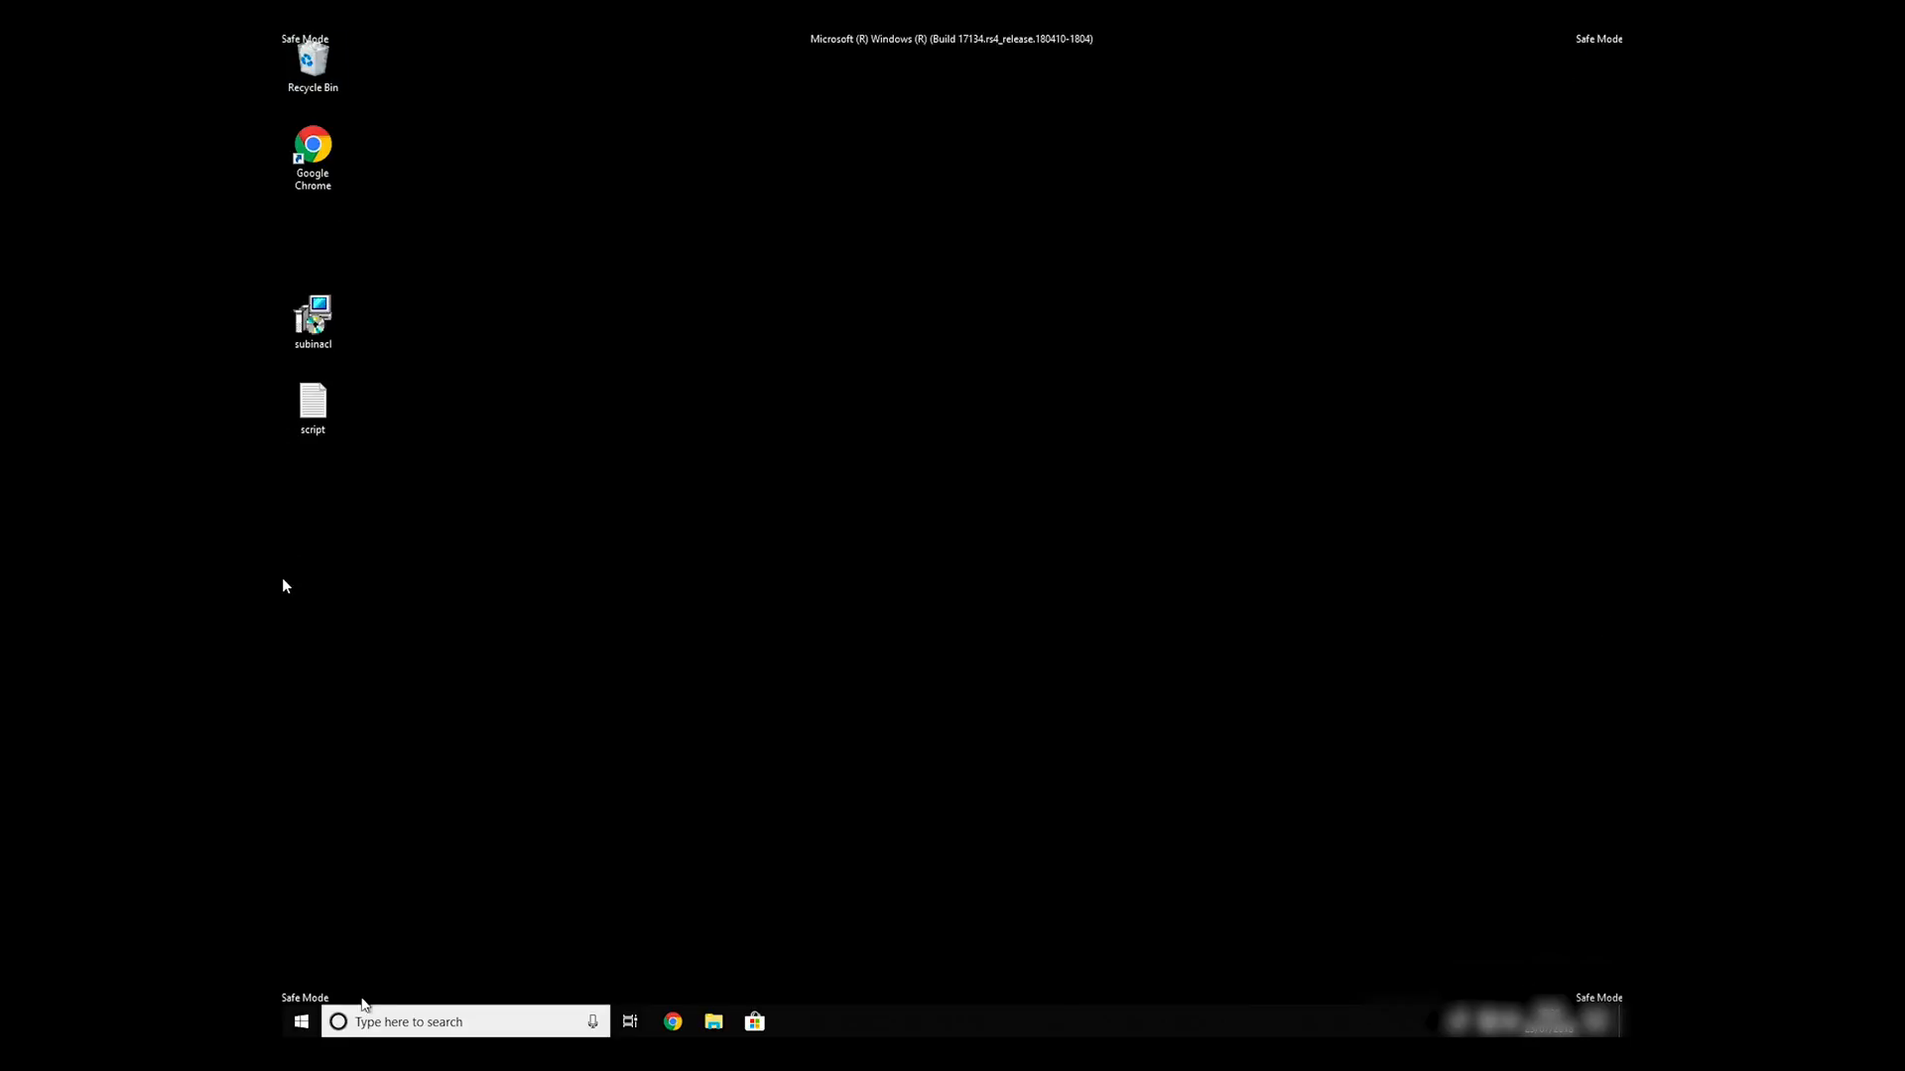
{"action": "mouse_move", "coordinate": [913, 537]}
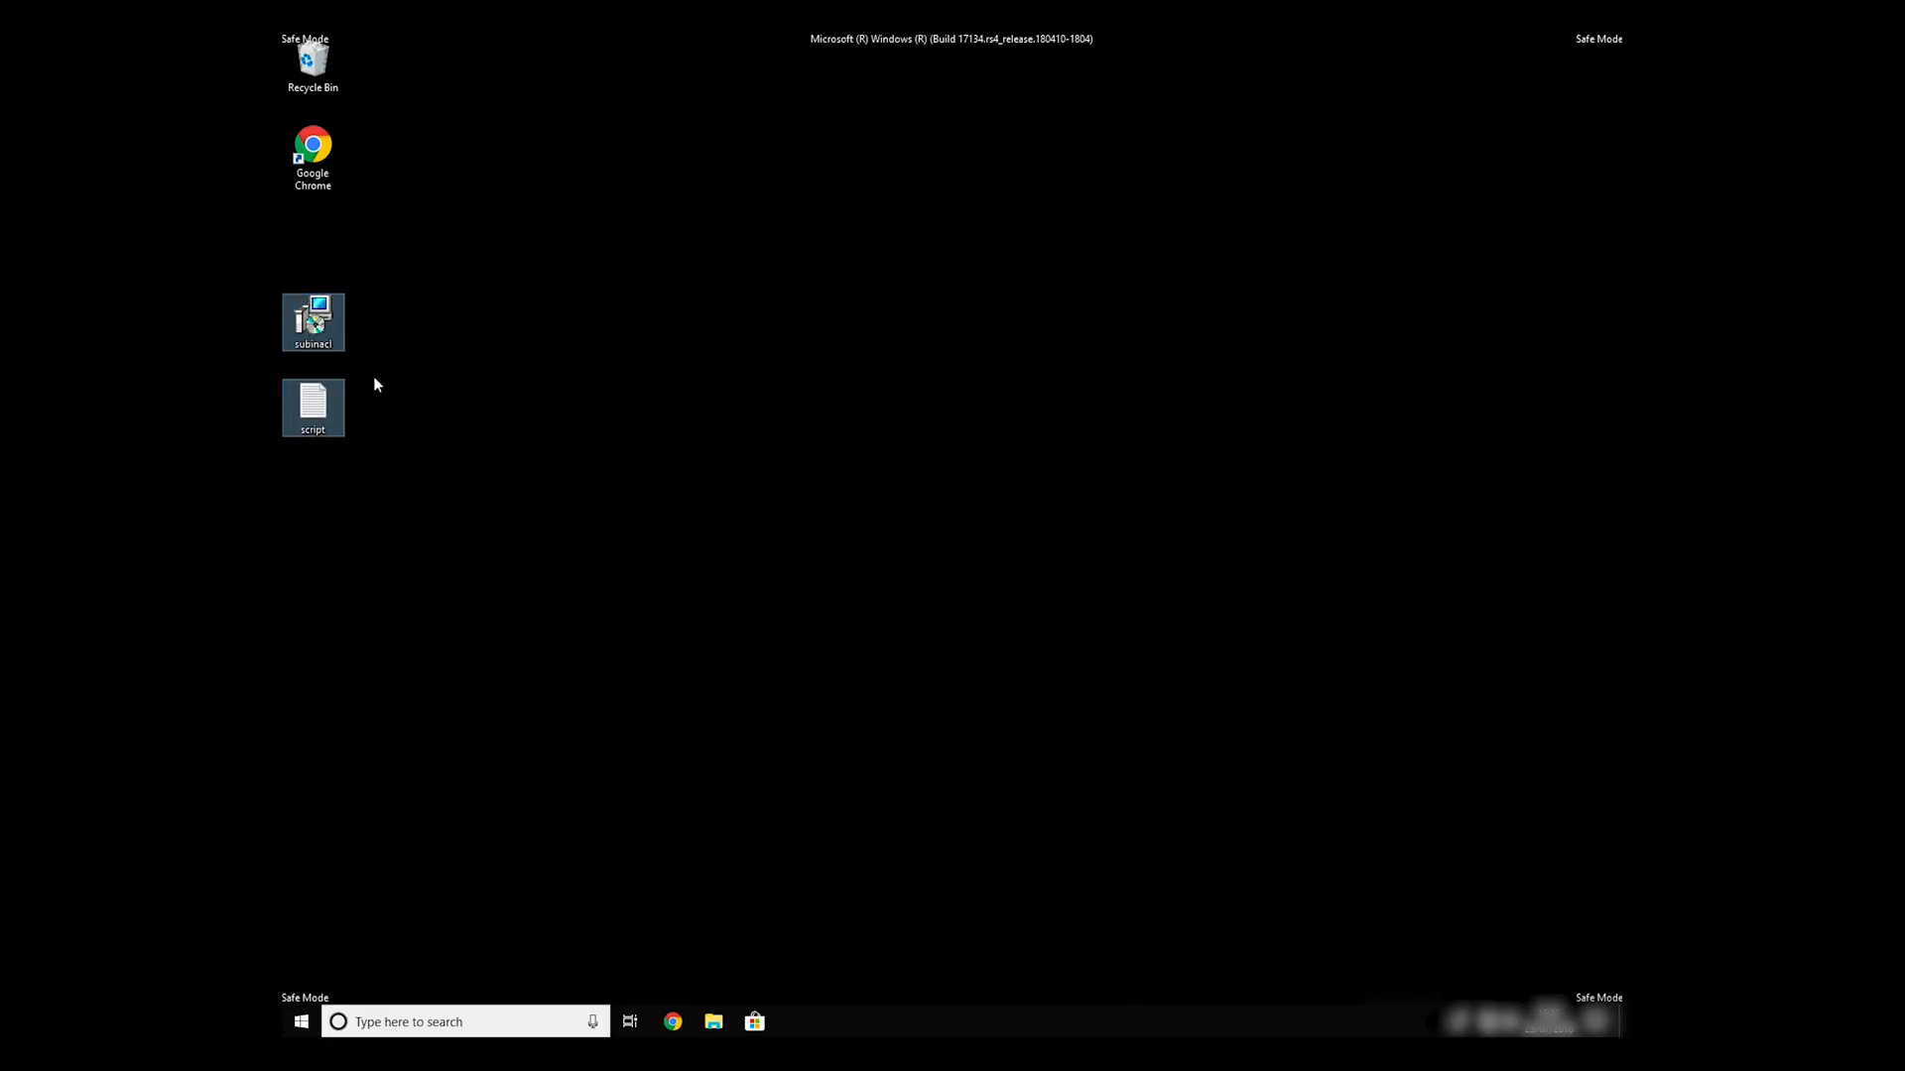
Open the desktop script in Notepad and review its subinacl commands before saving
{"action": "double_click", "coordinate": [313, 409]}
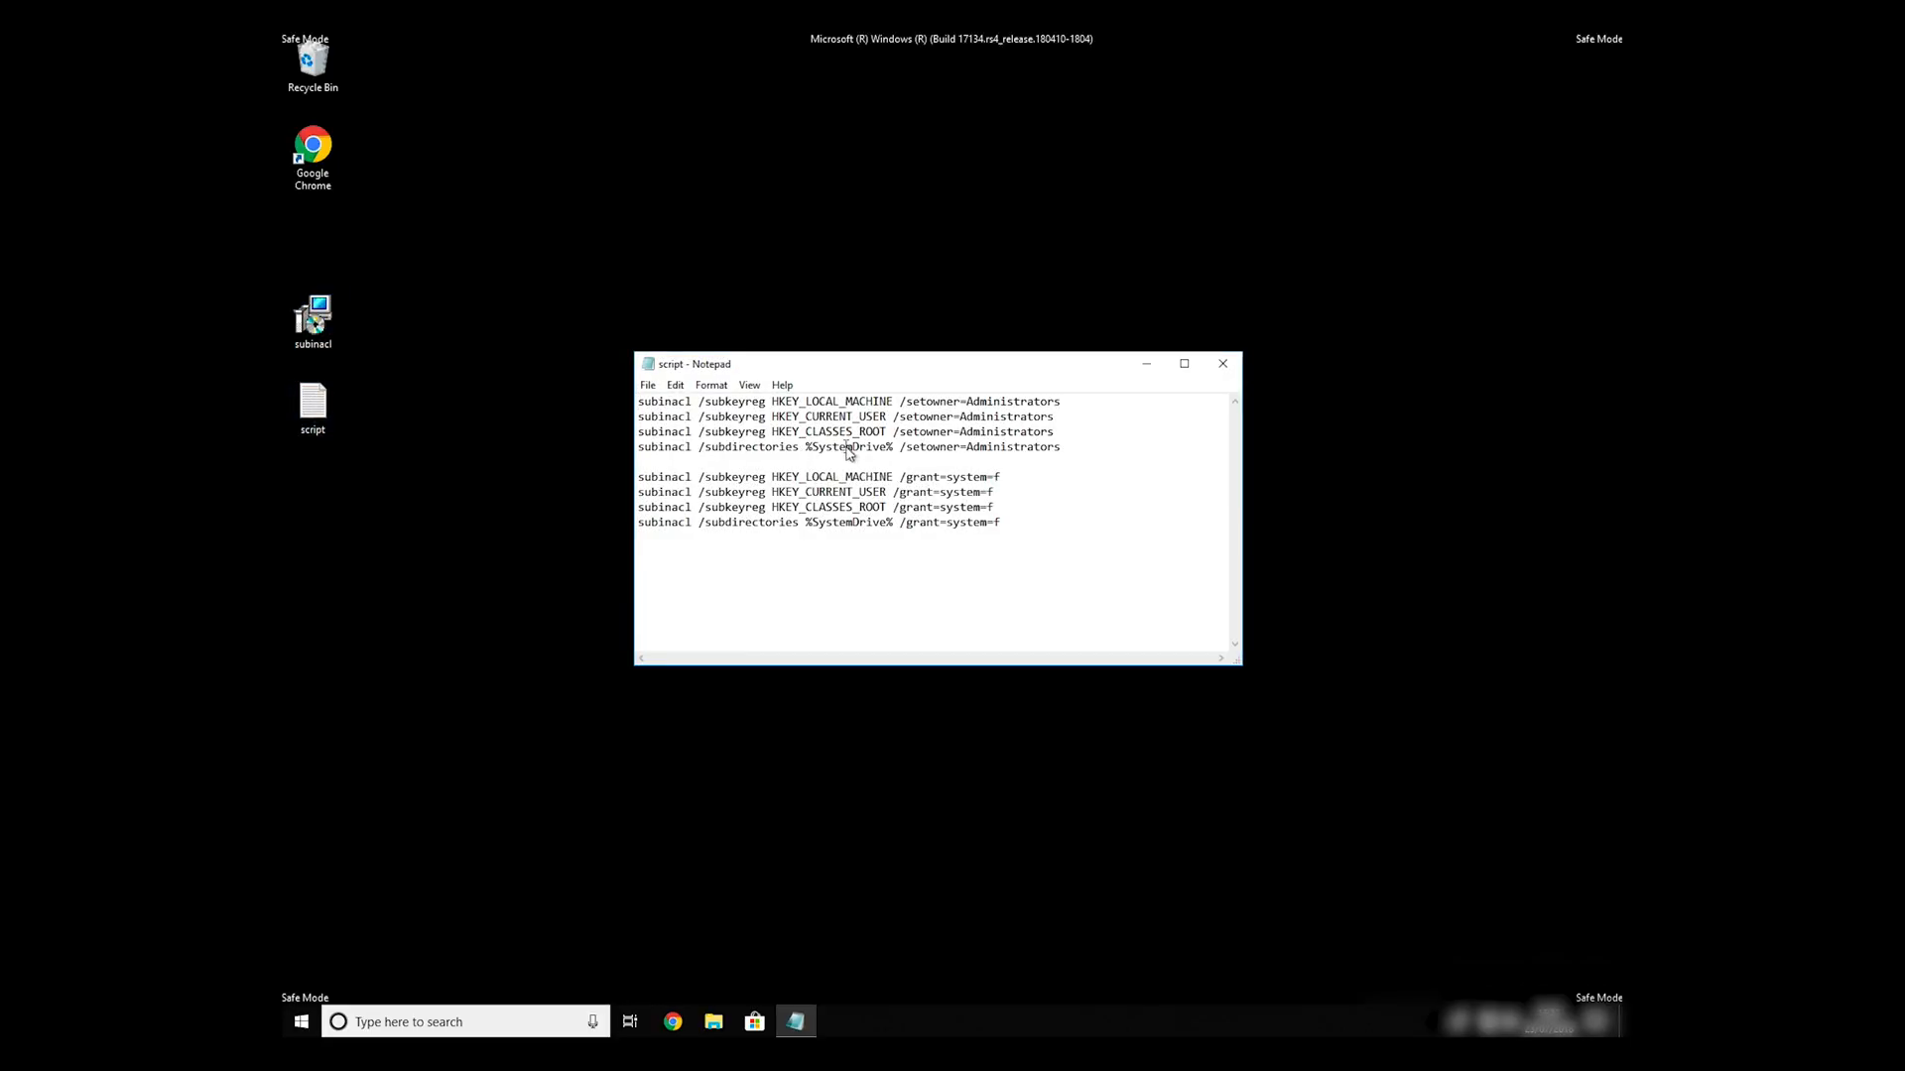
{"action": "key", "text": "ctrl+a"}
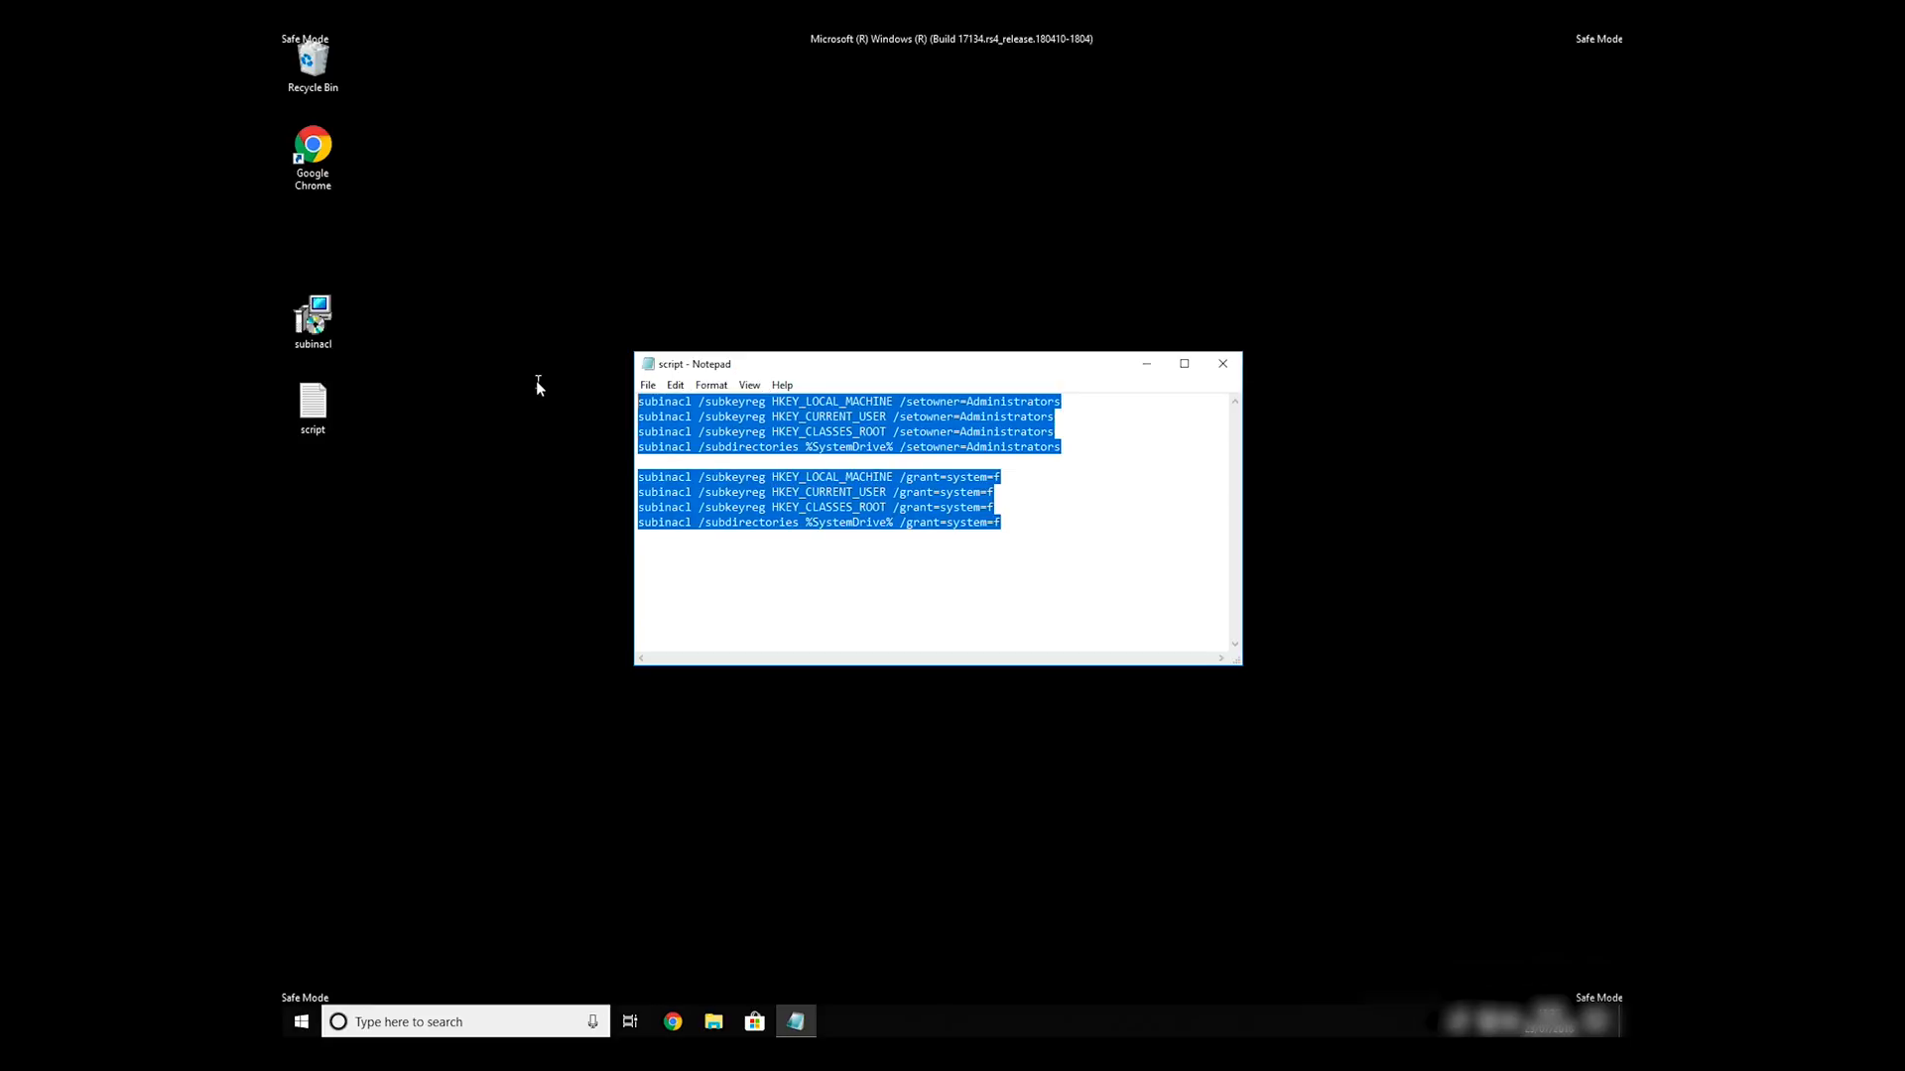
{"action": "left_click", "coordinate": [1010, 536]}
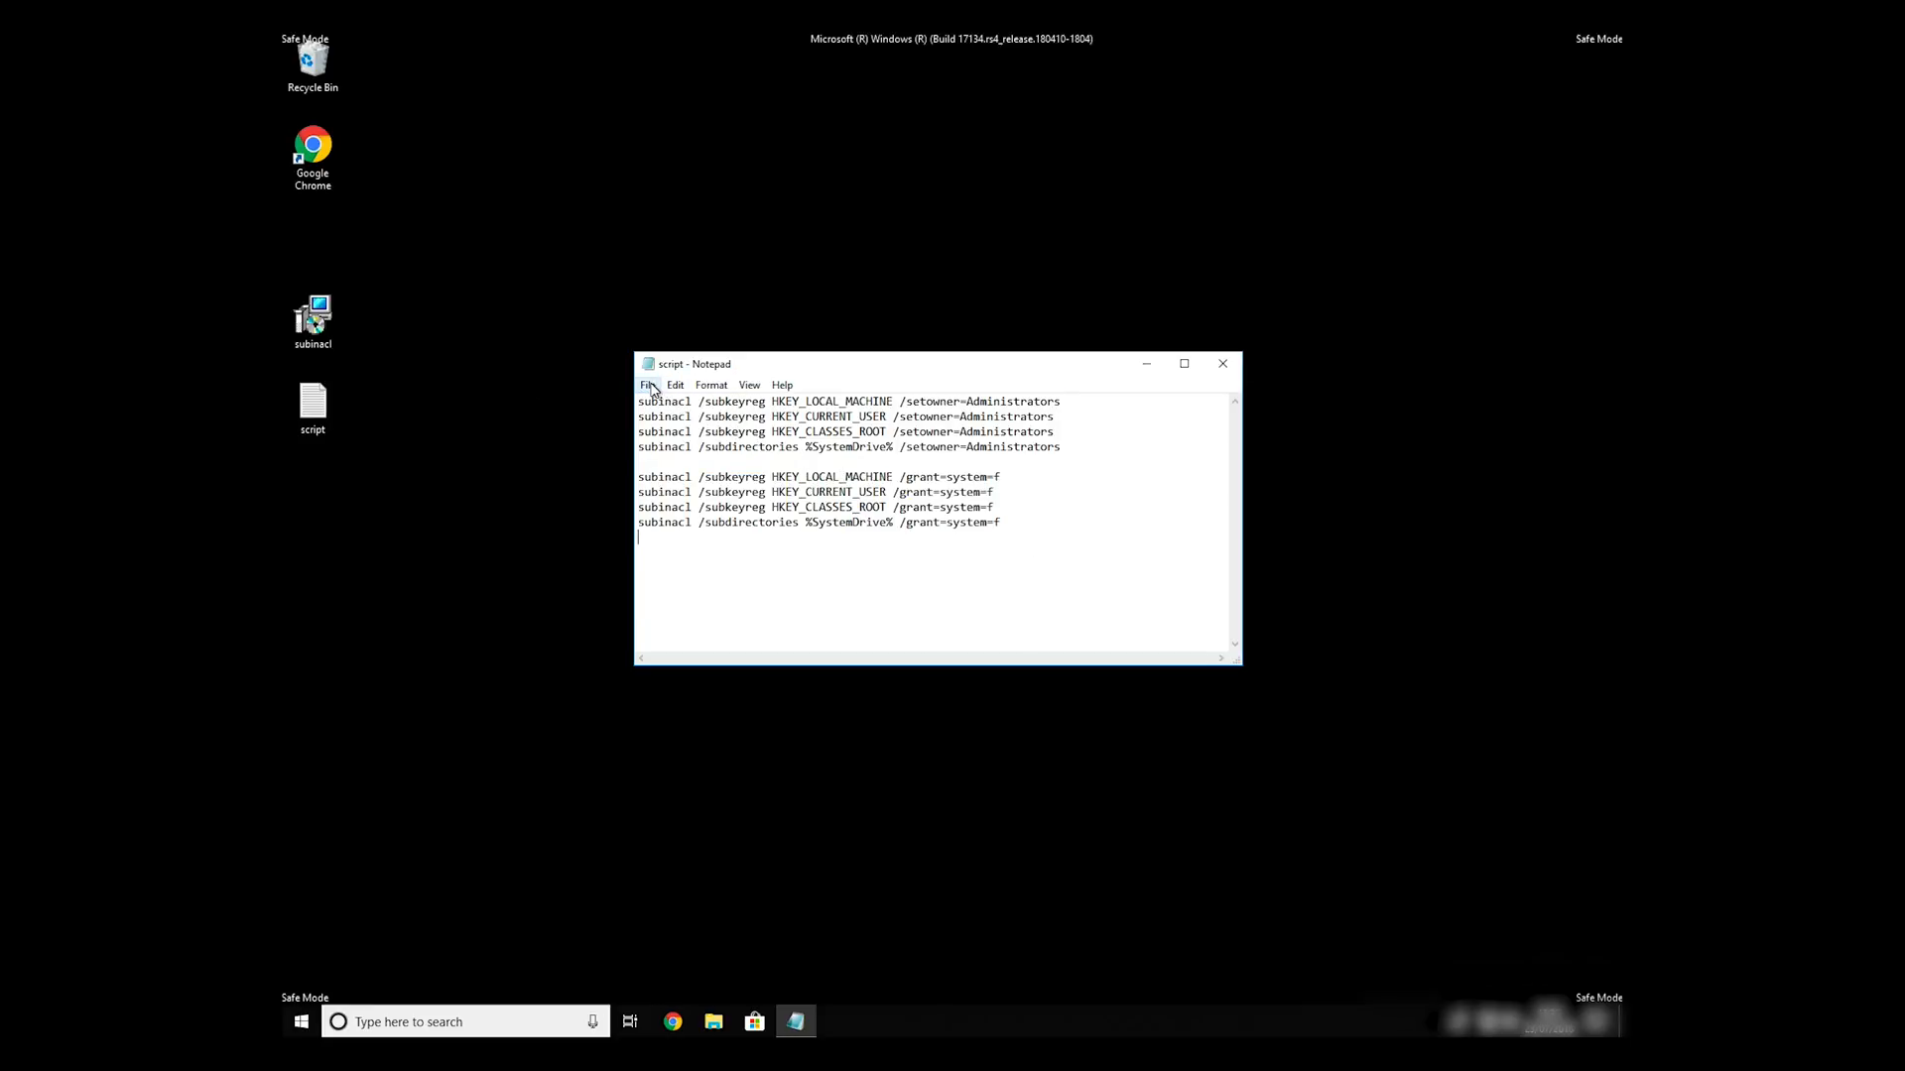
{"action": "left_click", "coordinate": [647, 385]}
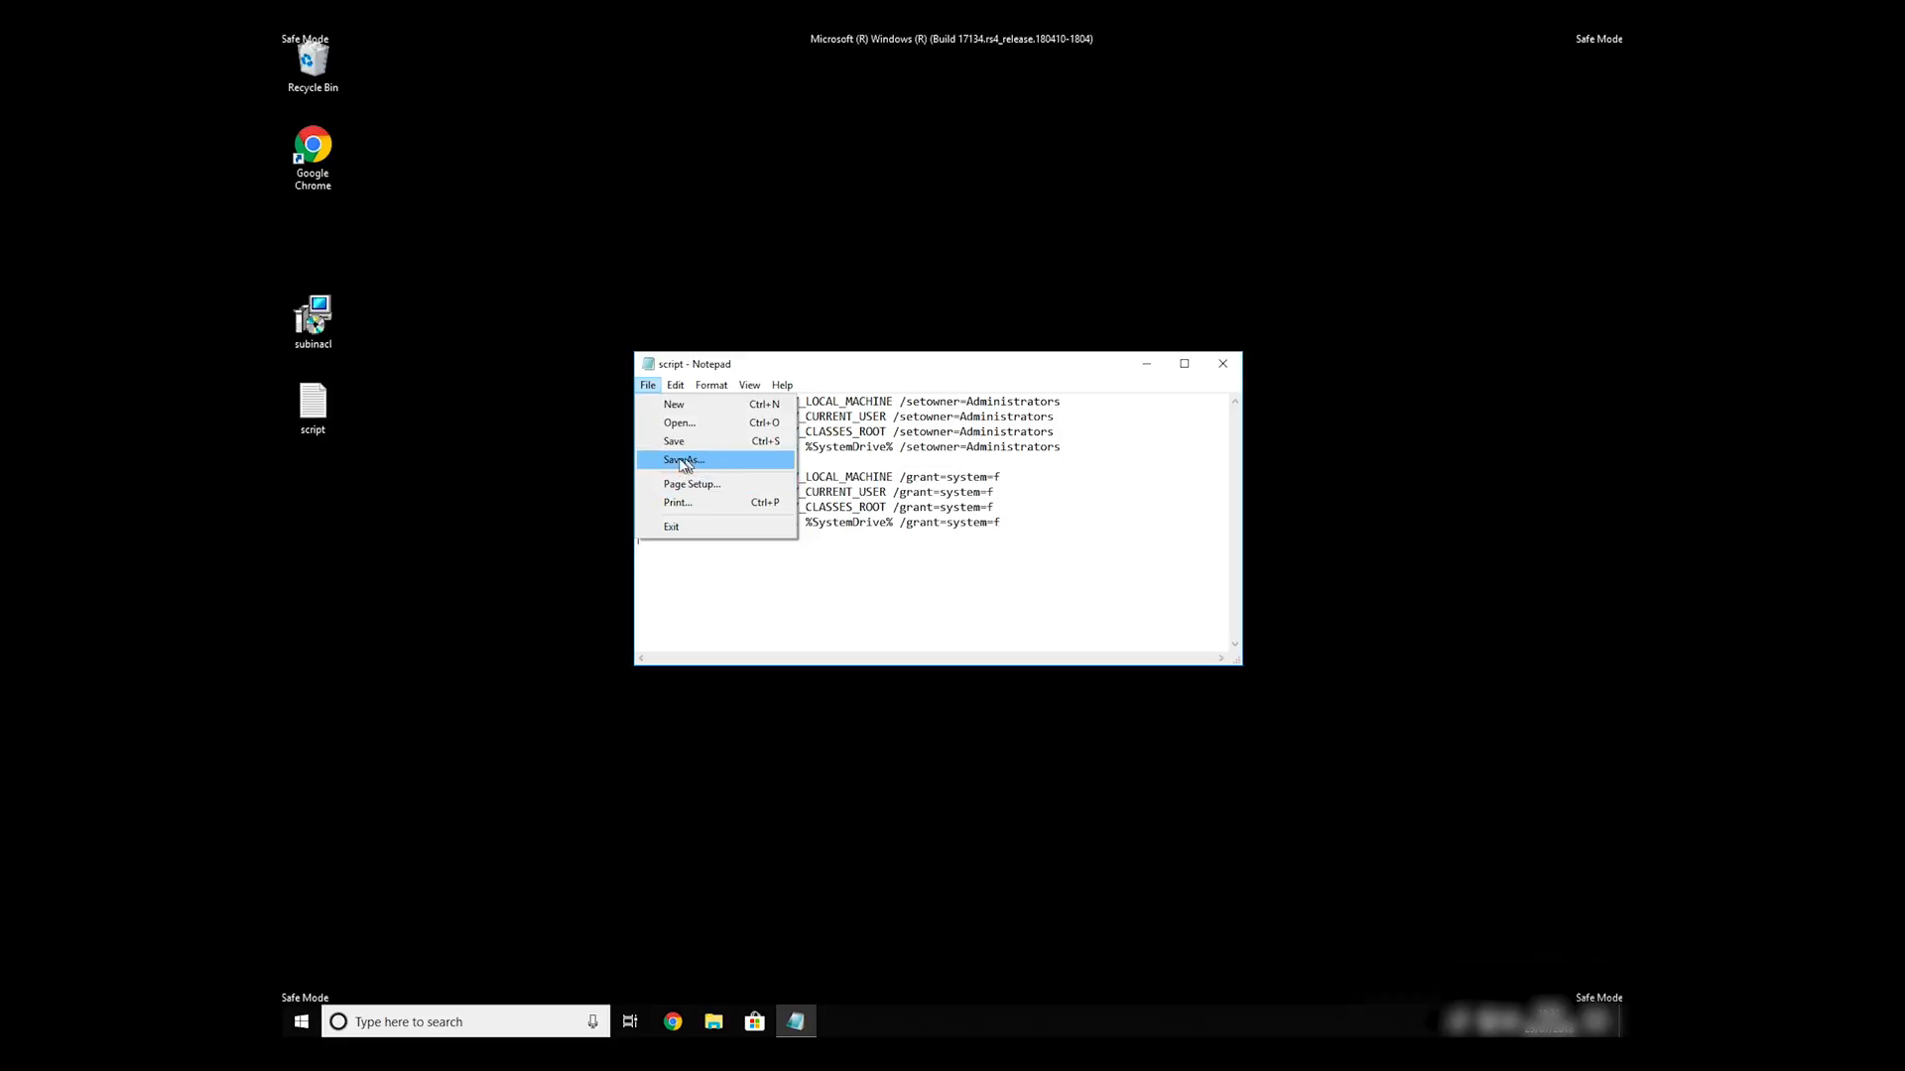
Save the script as FIX.BAT on the Desktop with the type set to All Files
{"action": "left_click", "coordinate": [682, 460]}
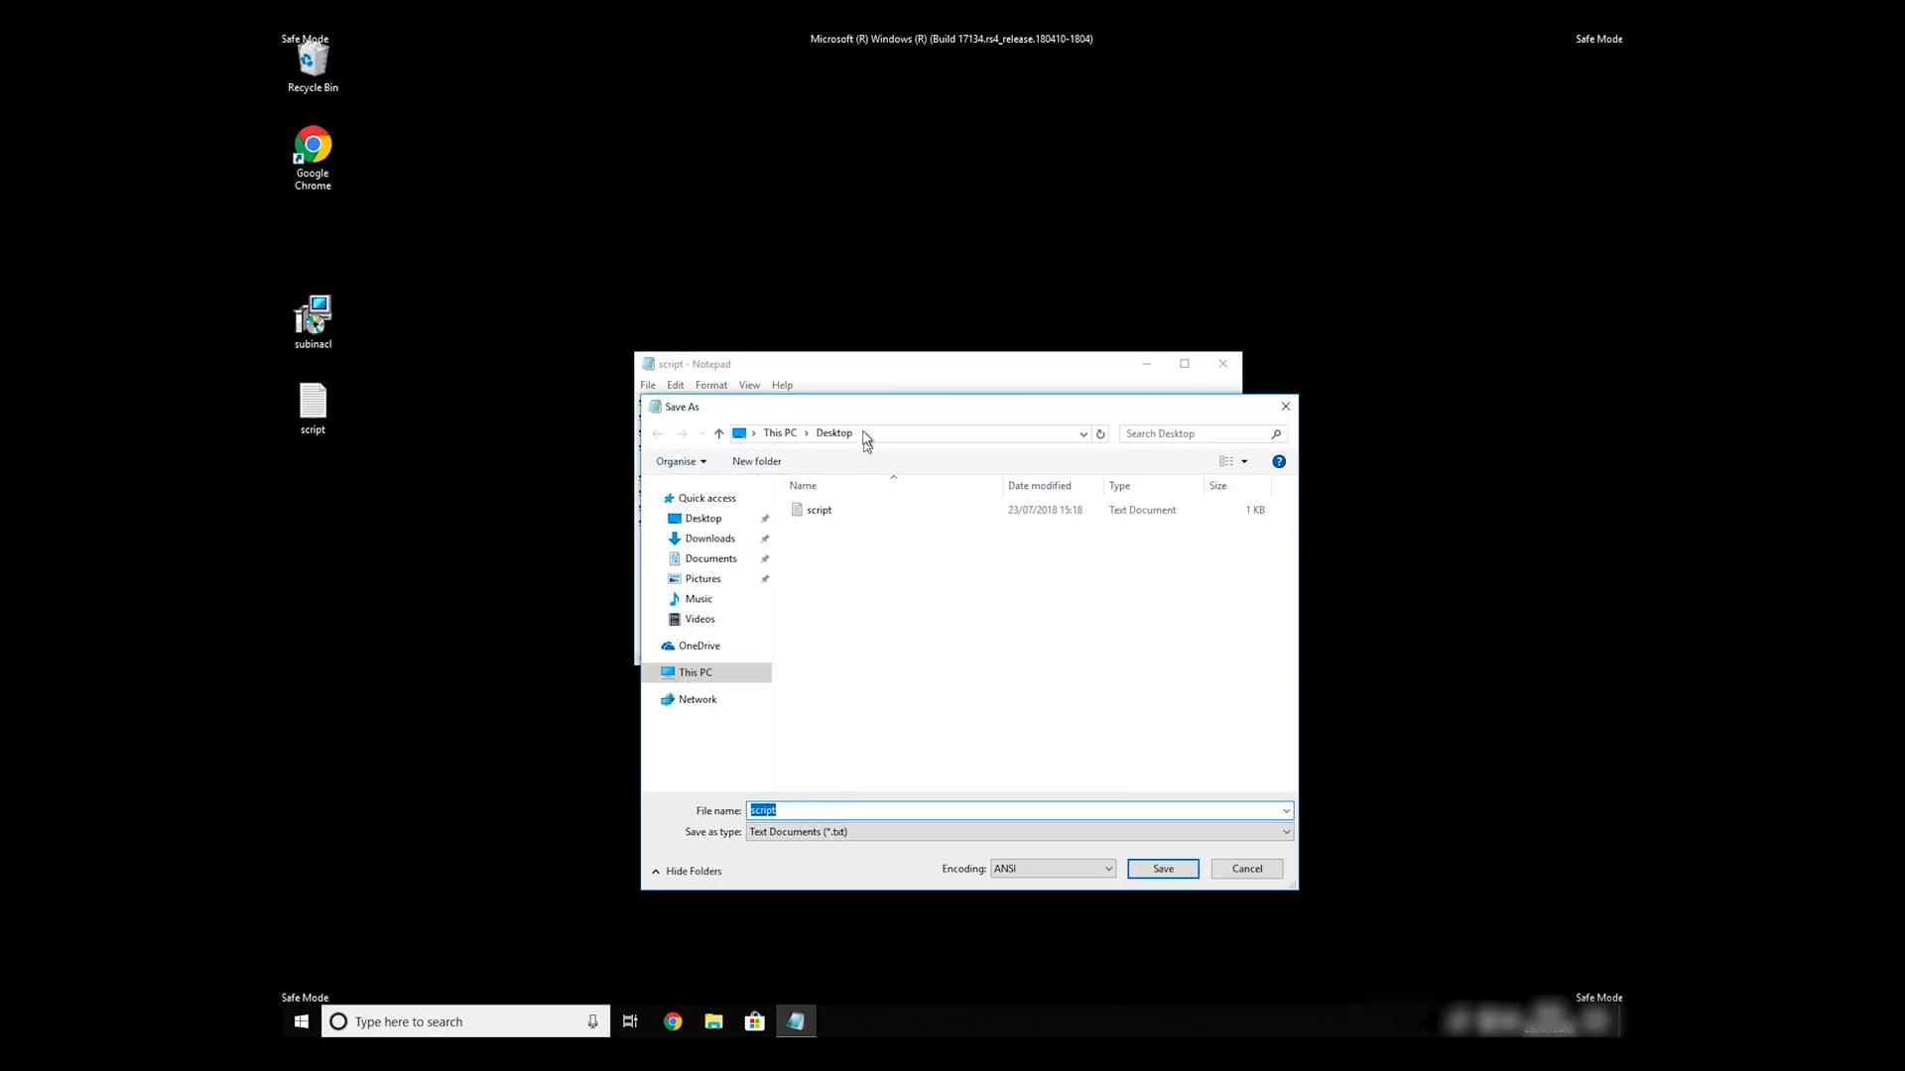
{"action": "mouse_move", "coordinate": [850, 809]}
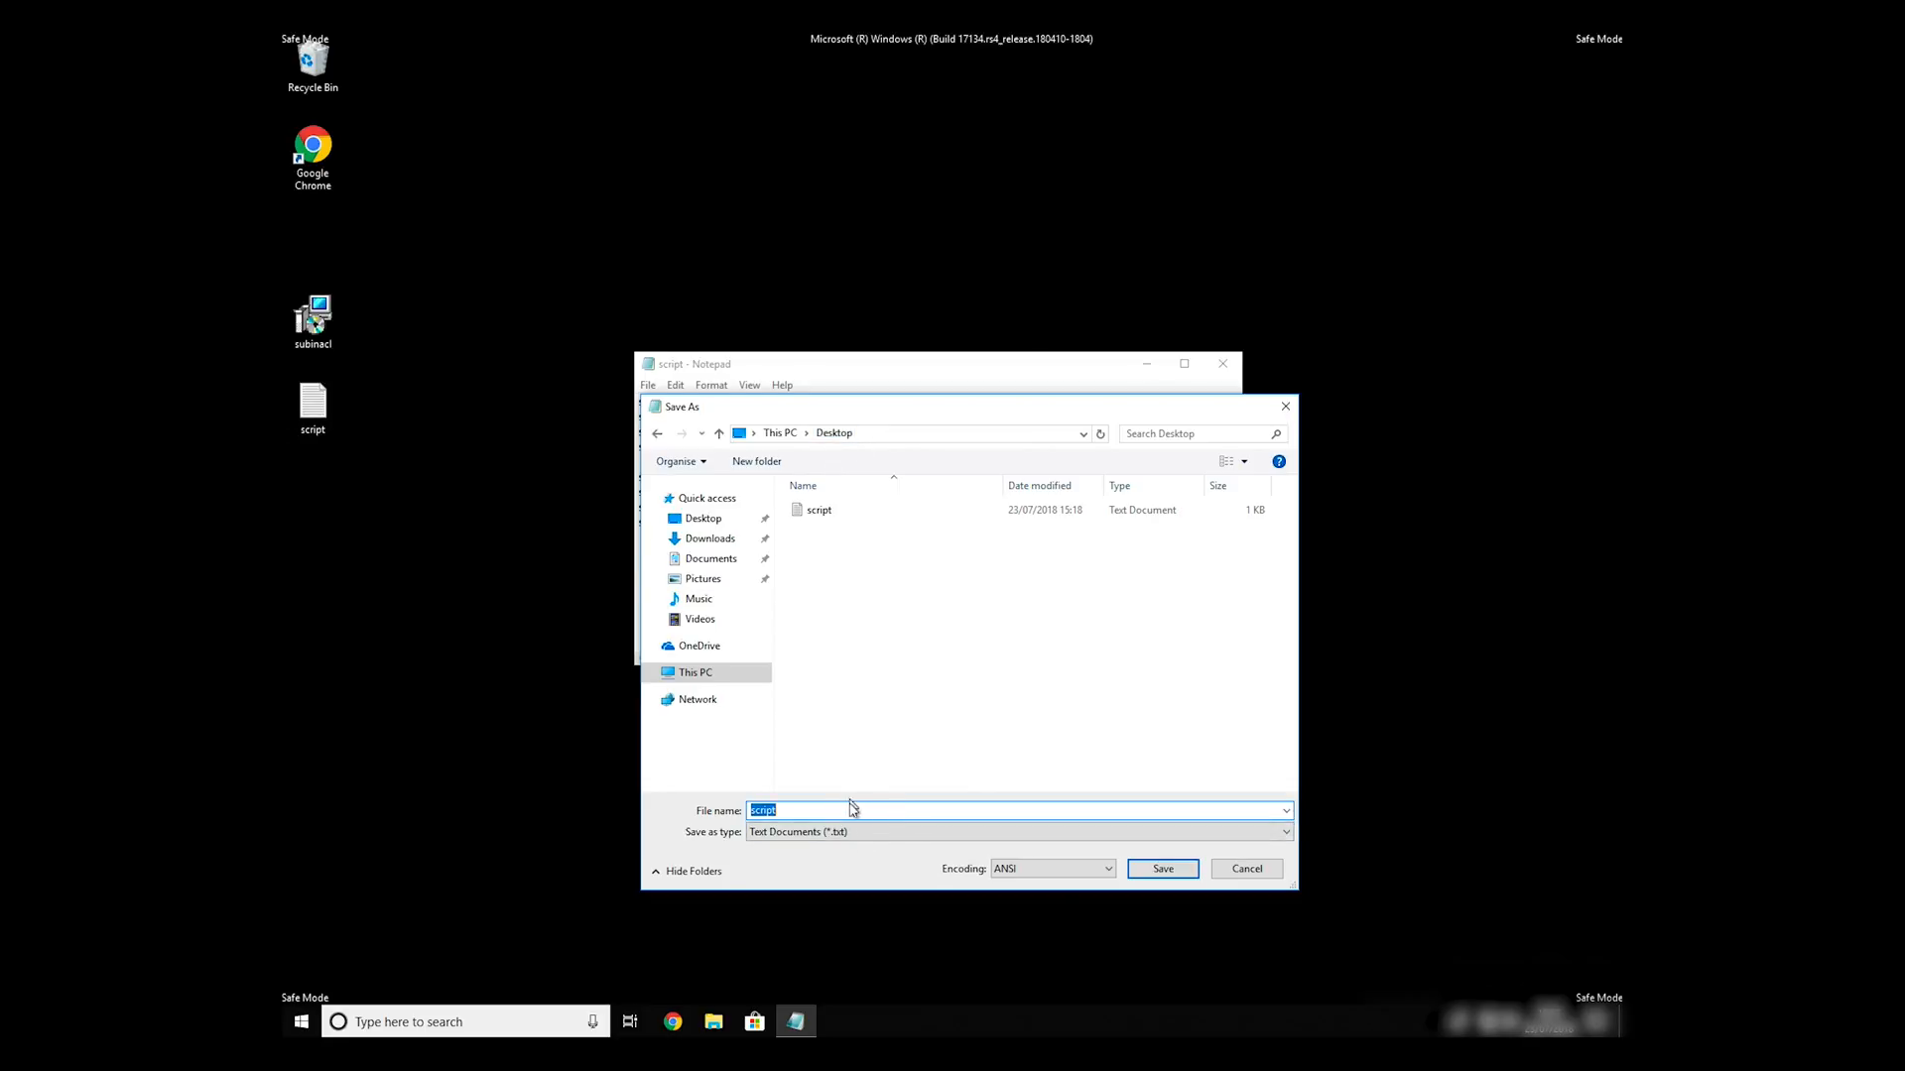
{"action": "mouse_move", "coordinate": [730, 801]}
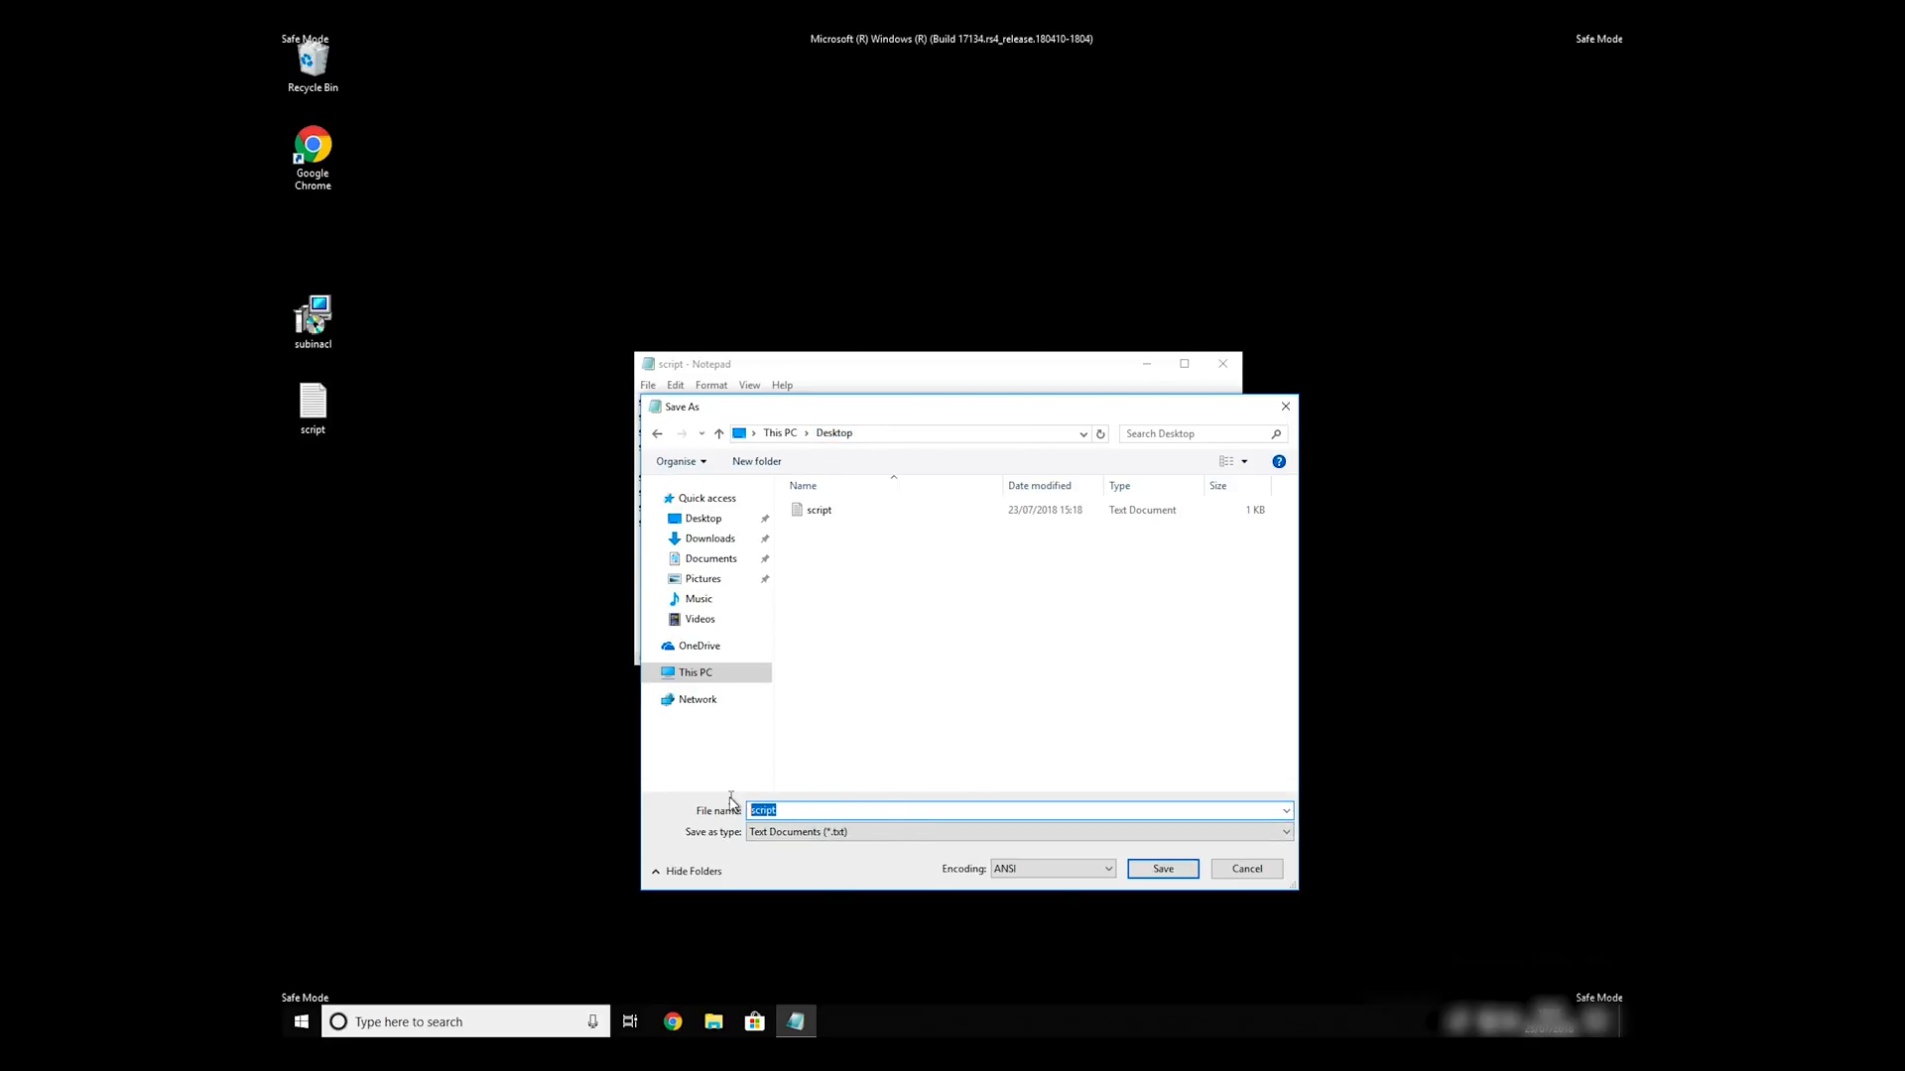
{"action": "type", "text": "F"}
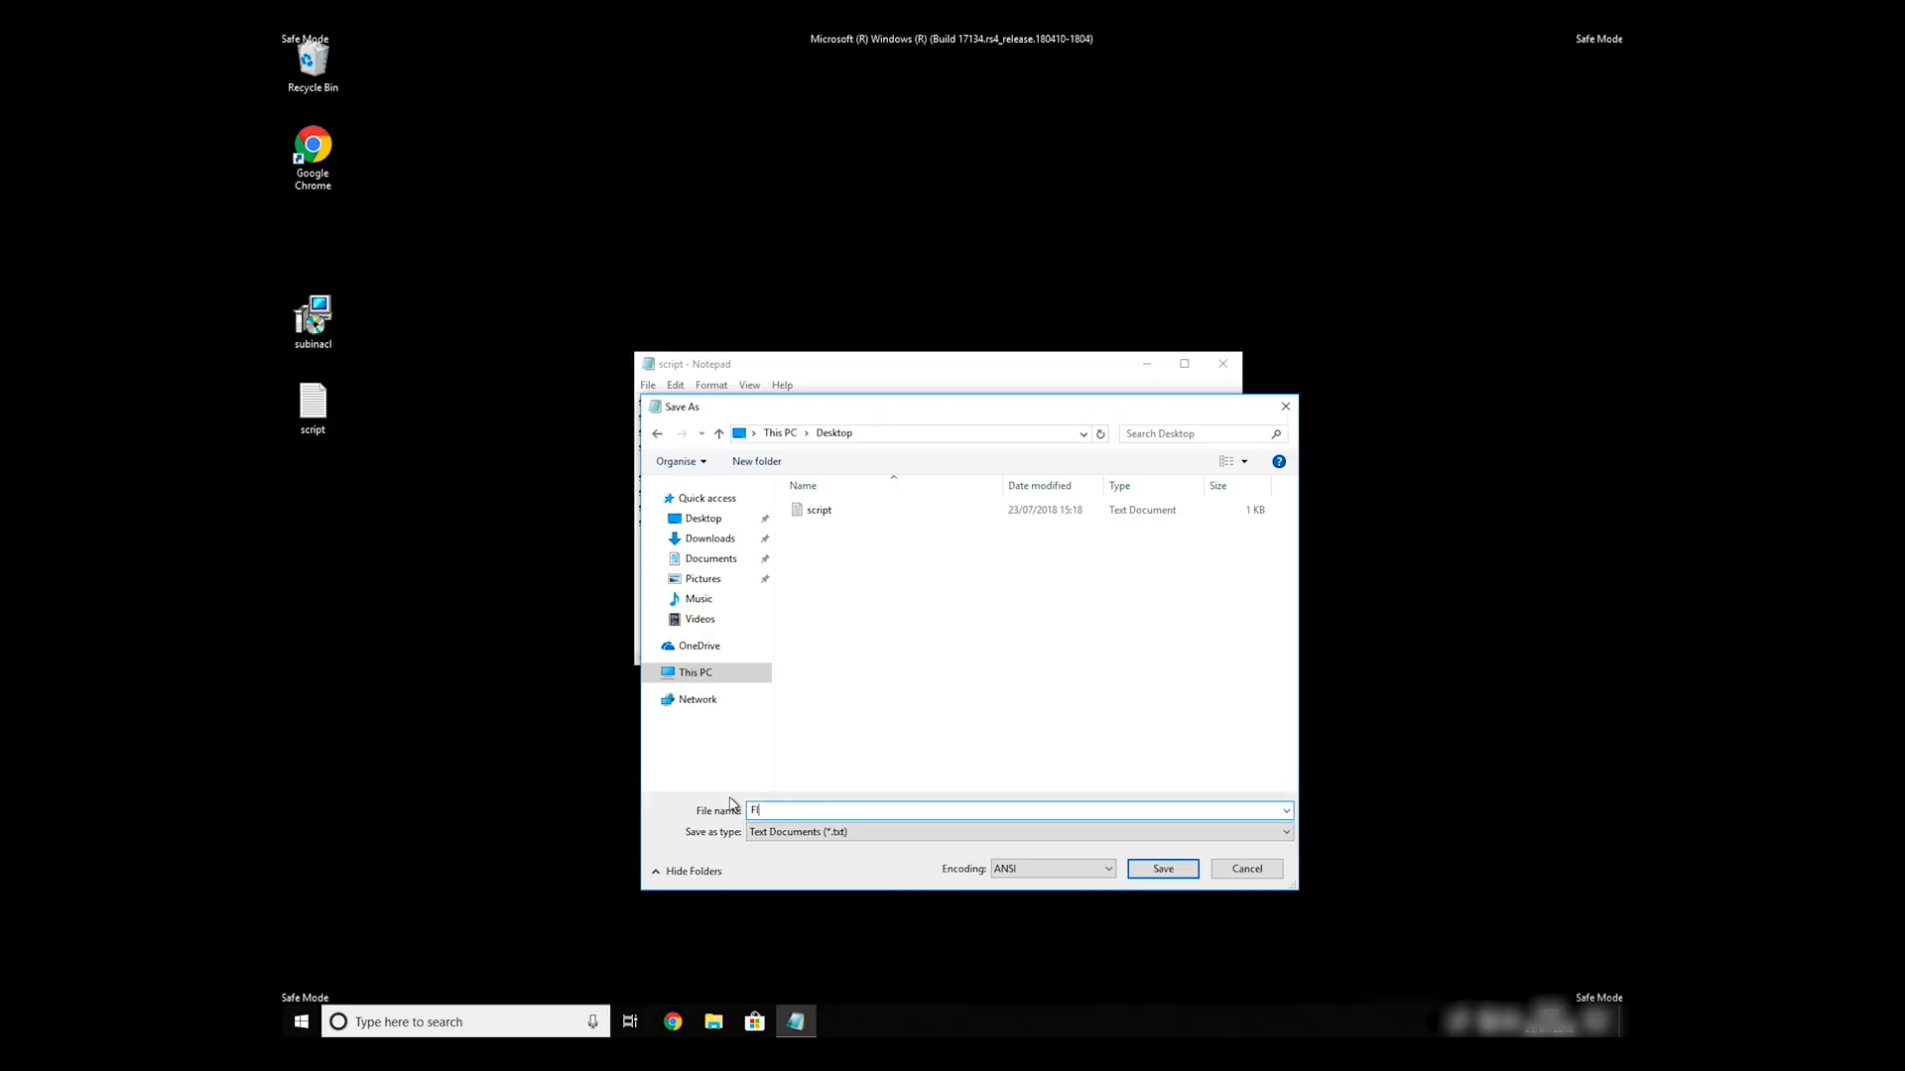
{"action": "type", "text": "IX.BAT"}
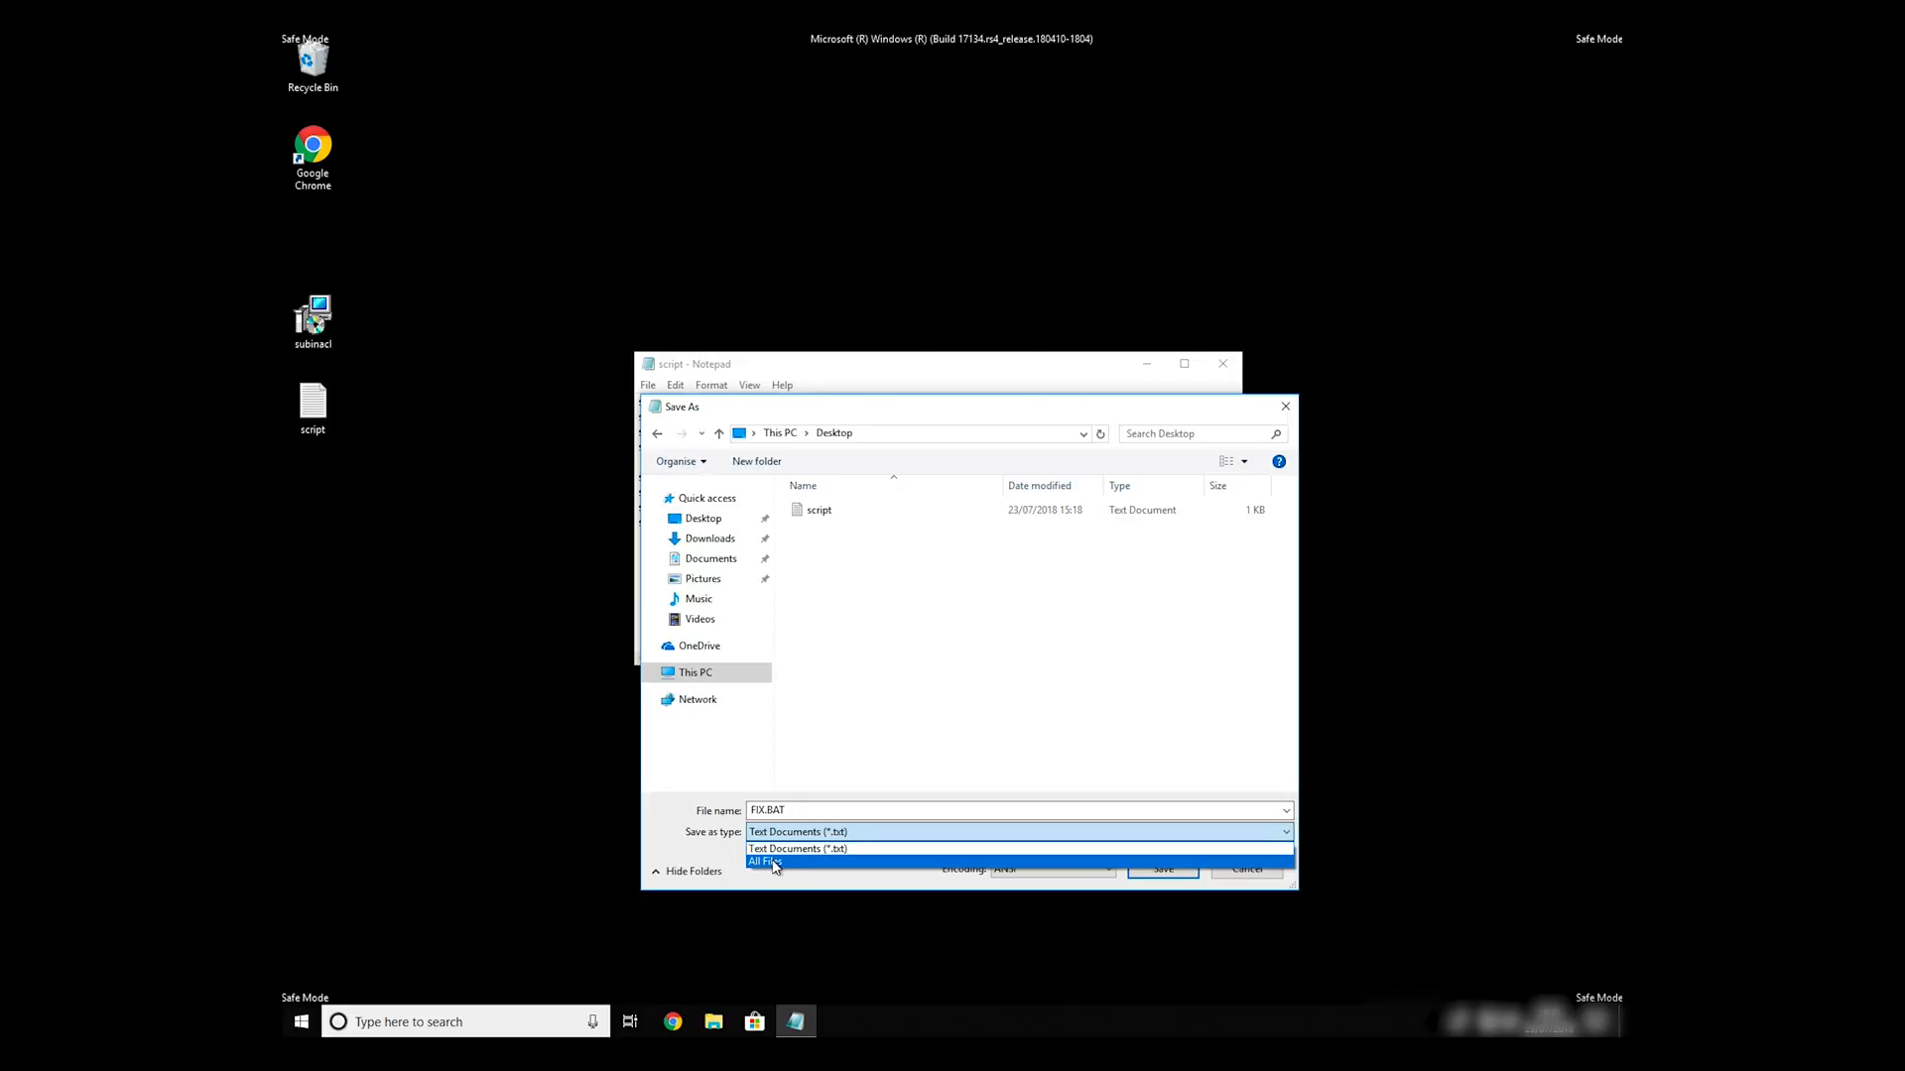
{"action": "left_click", "coordinate": [766, 861]}
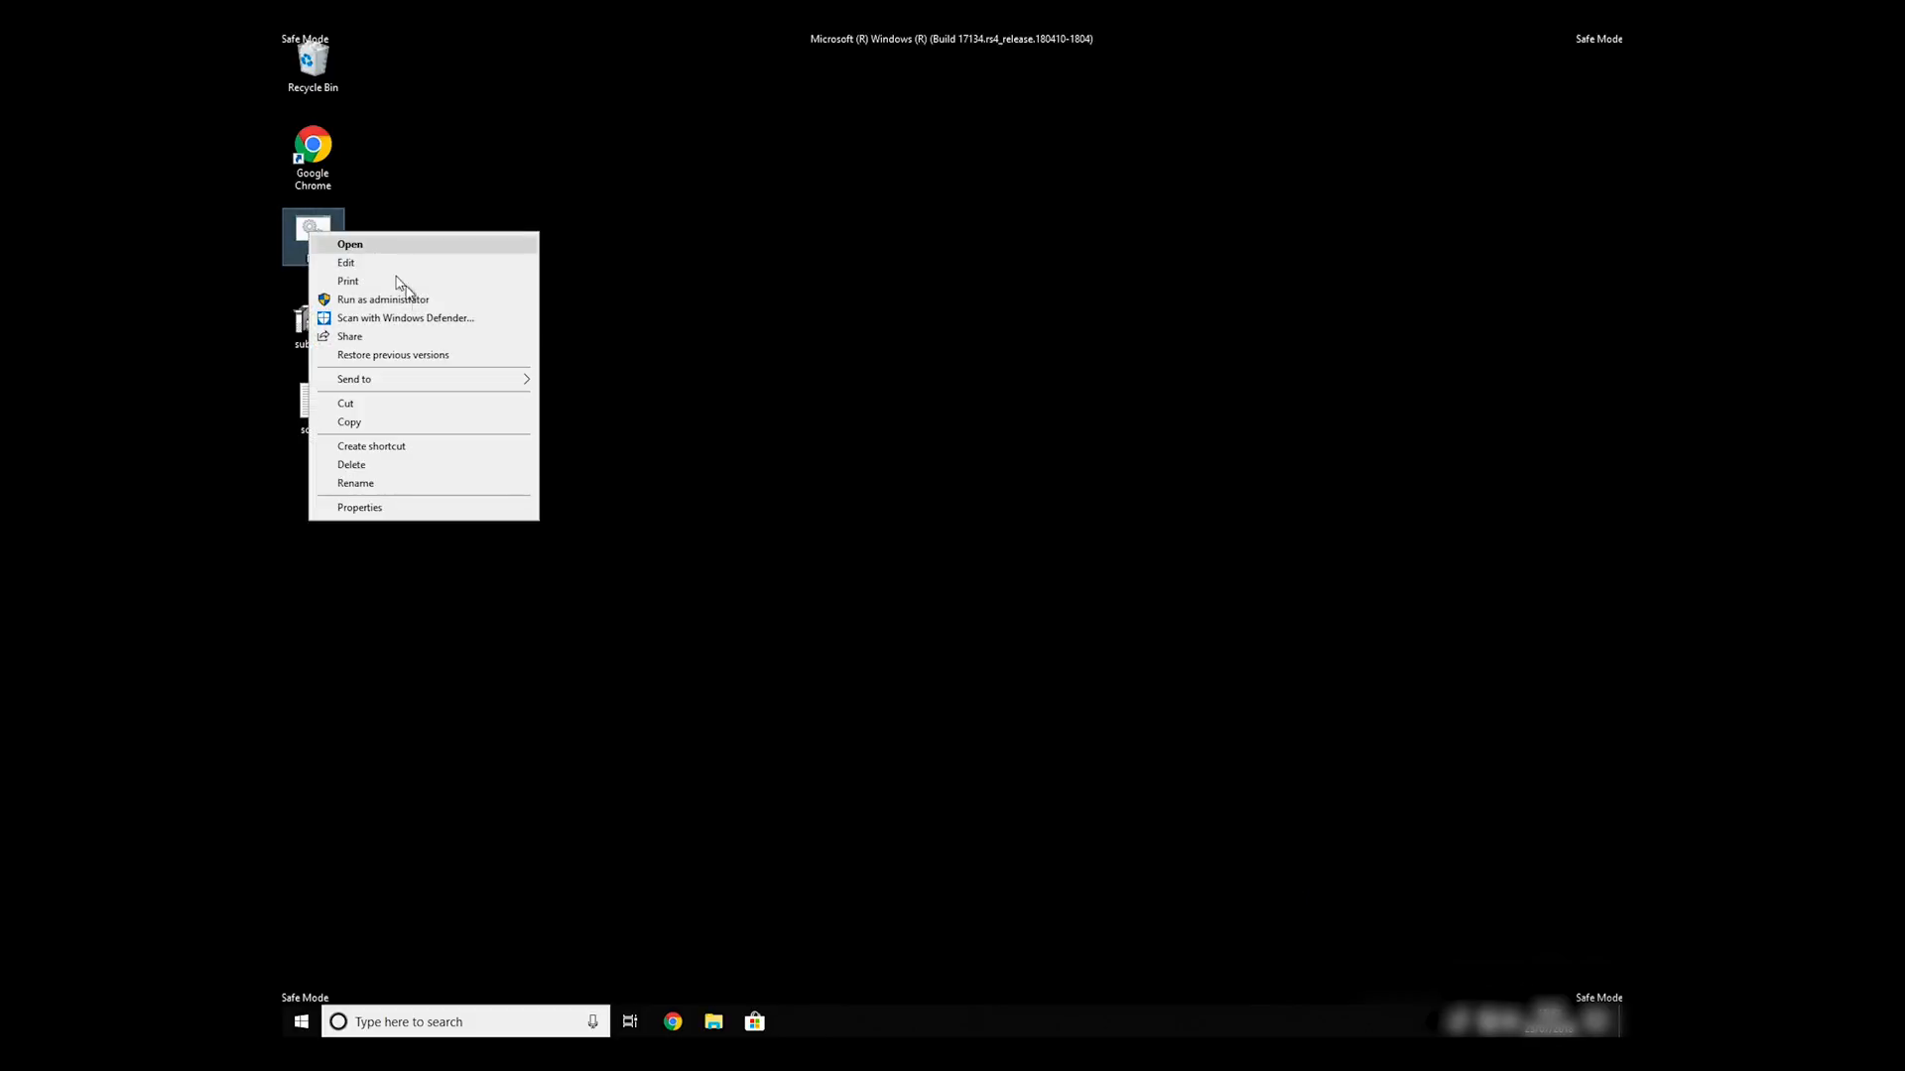
Copy FIX.BAT, then browse This PC to the Windows Resource Kits folder in Program Files (x86)
{"action": "left_click", "coordinate": [826, 389]}
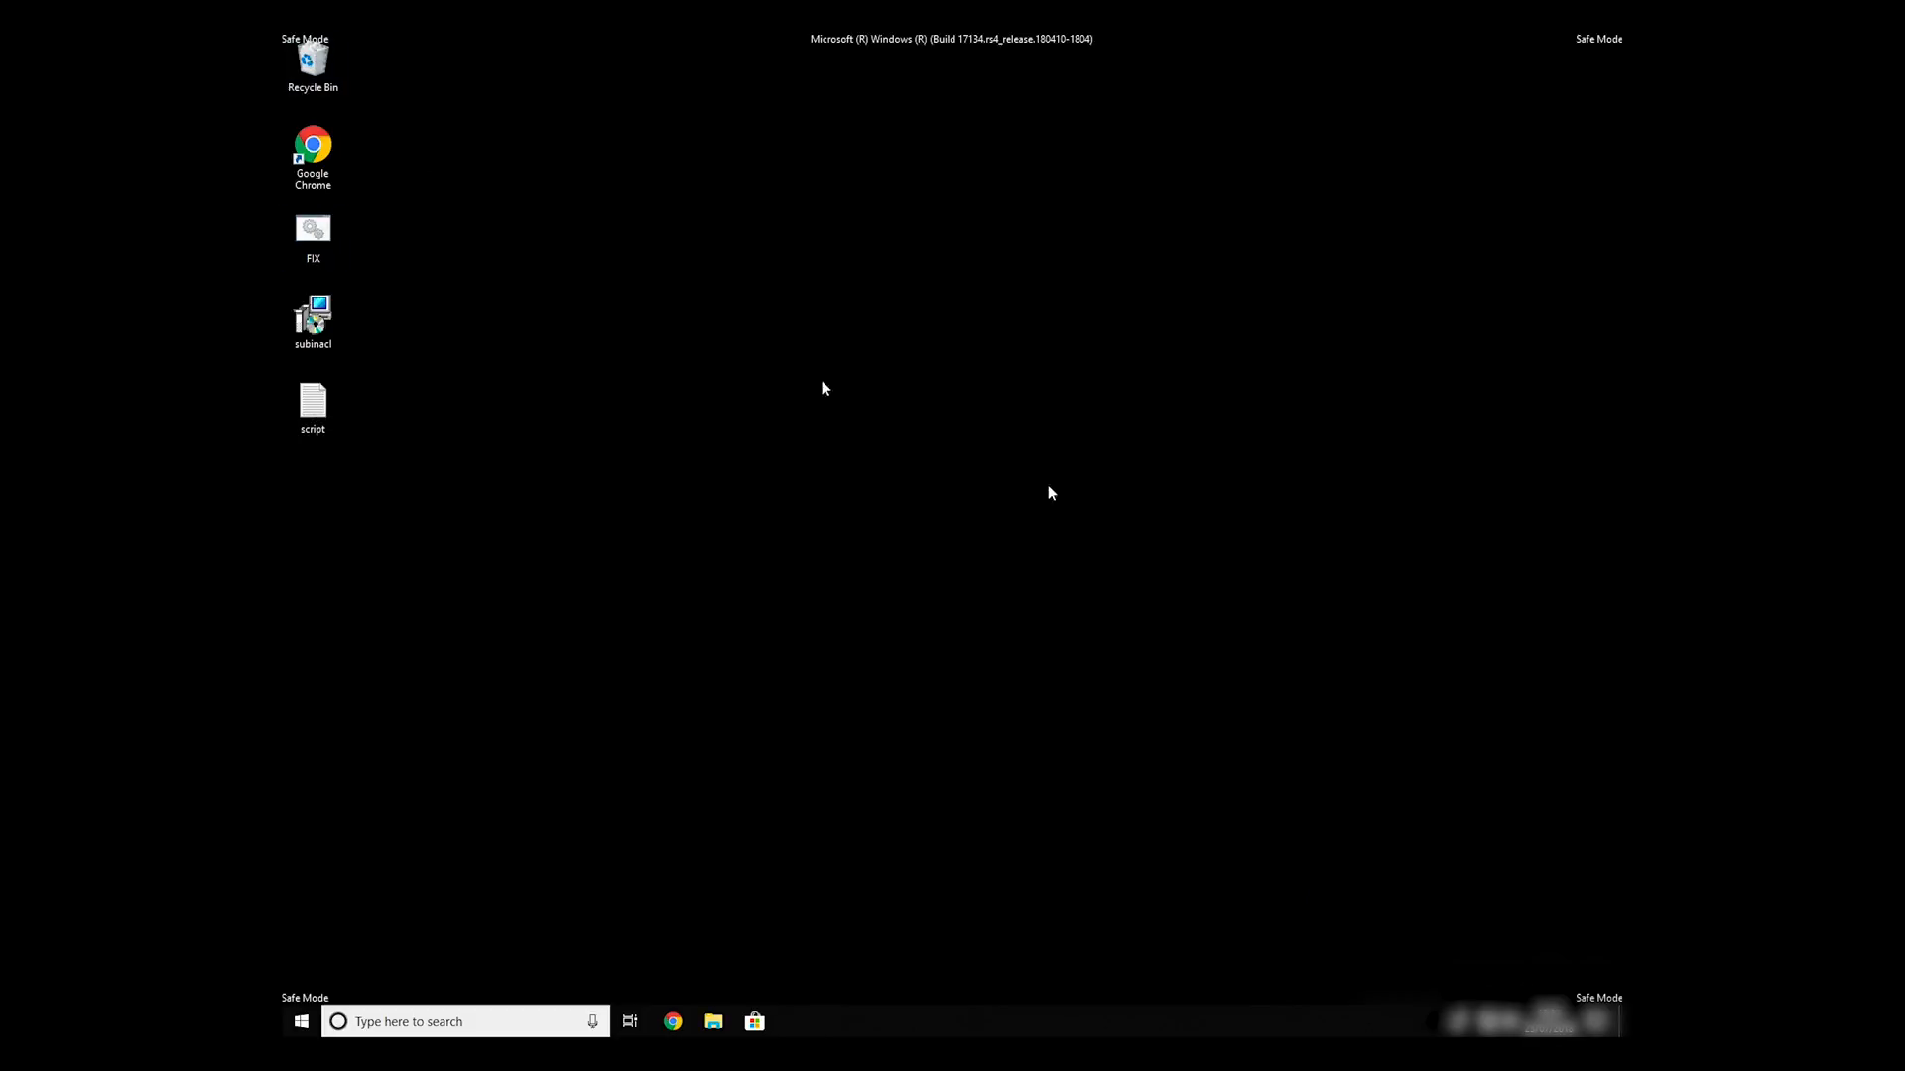
{"action": "double_click", "coordinate": [316, 61]}
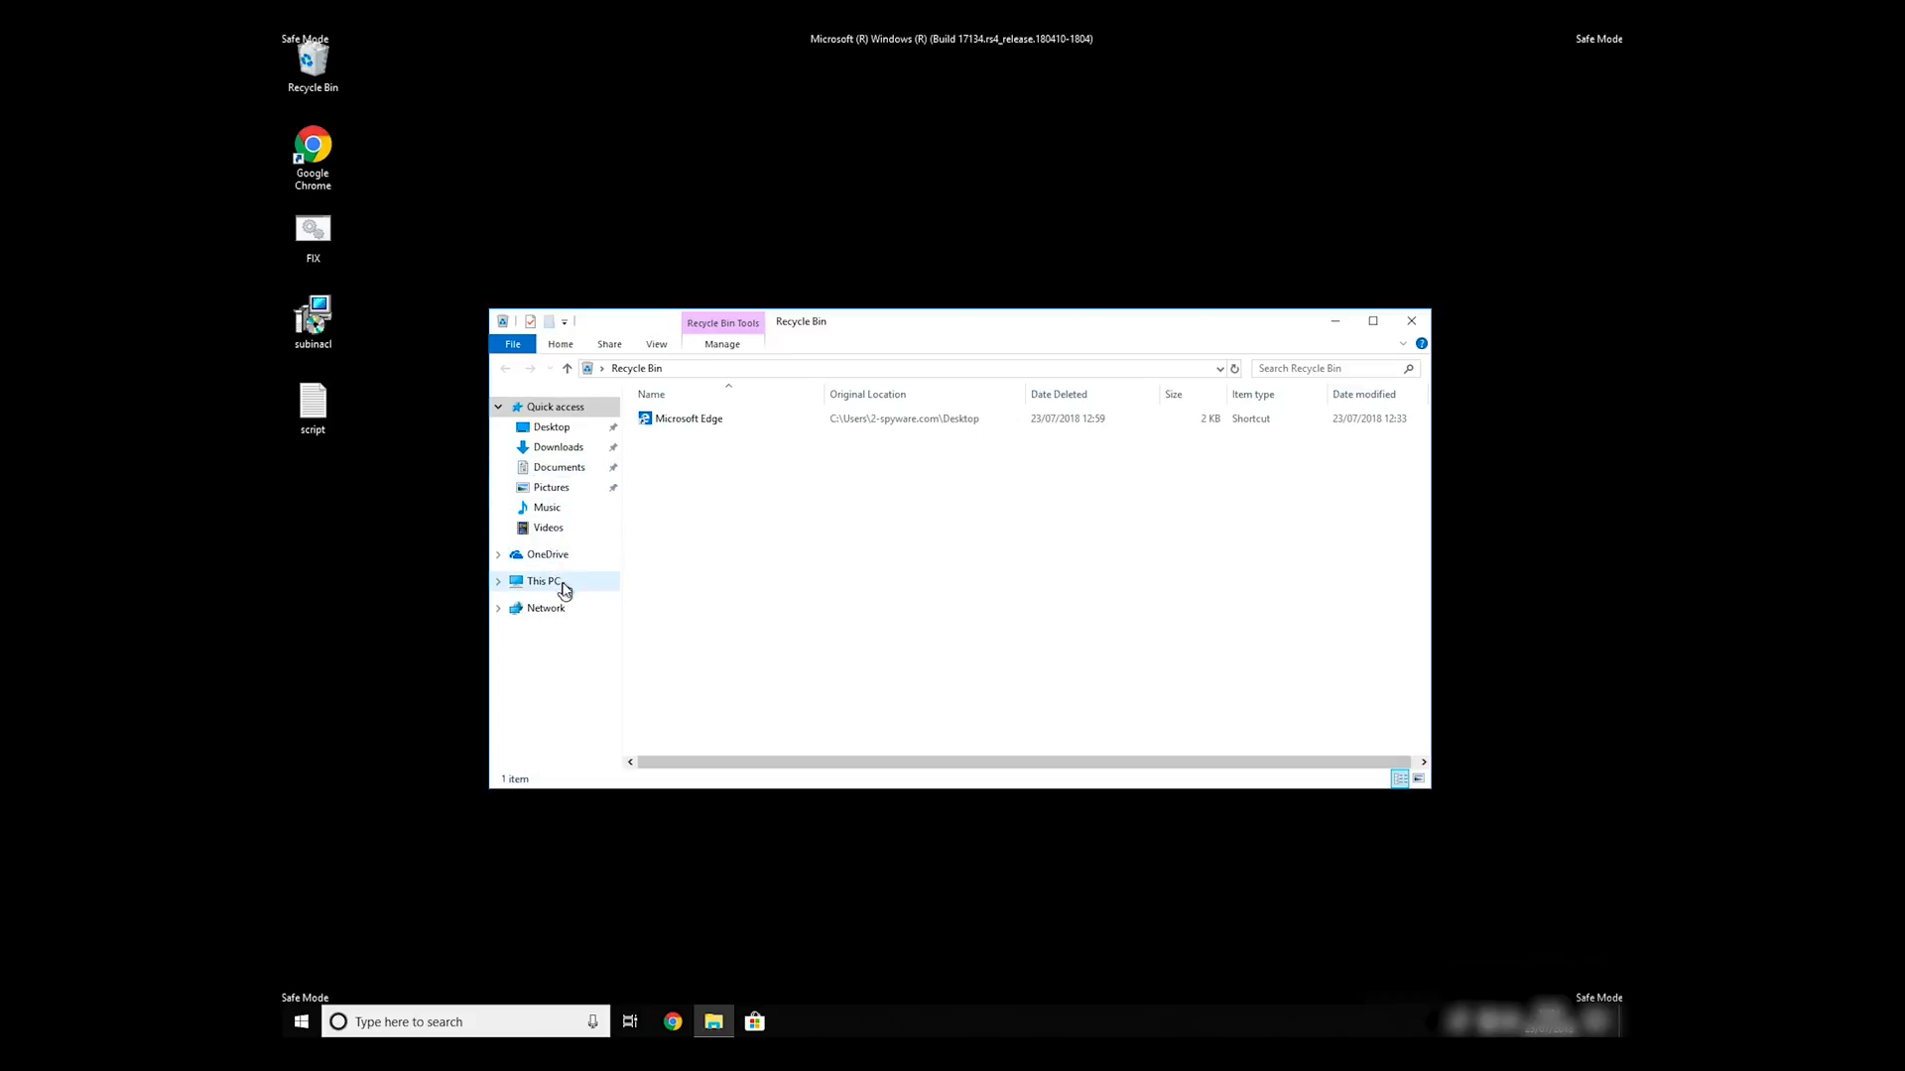
{"action": "left_click", "coordinate": [542, 579]}
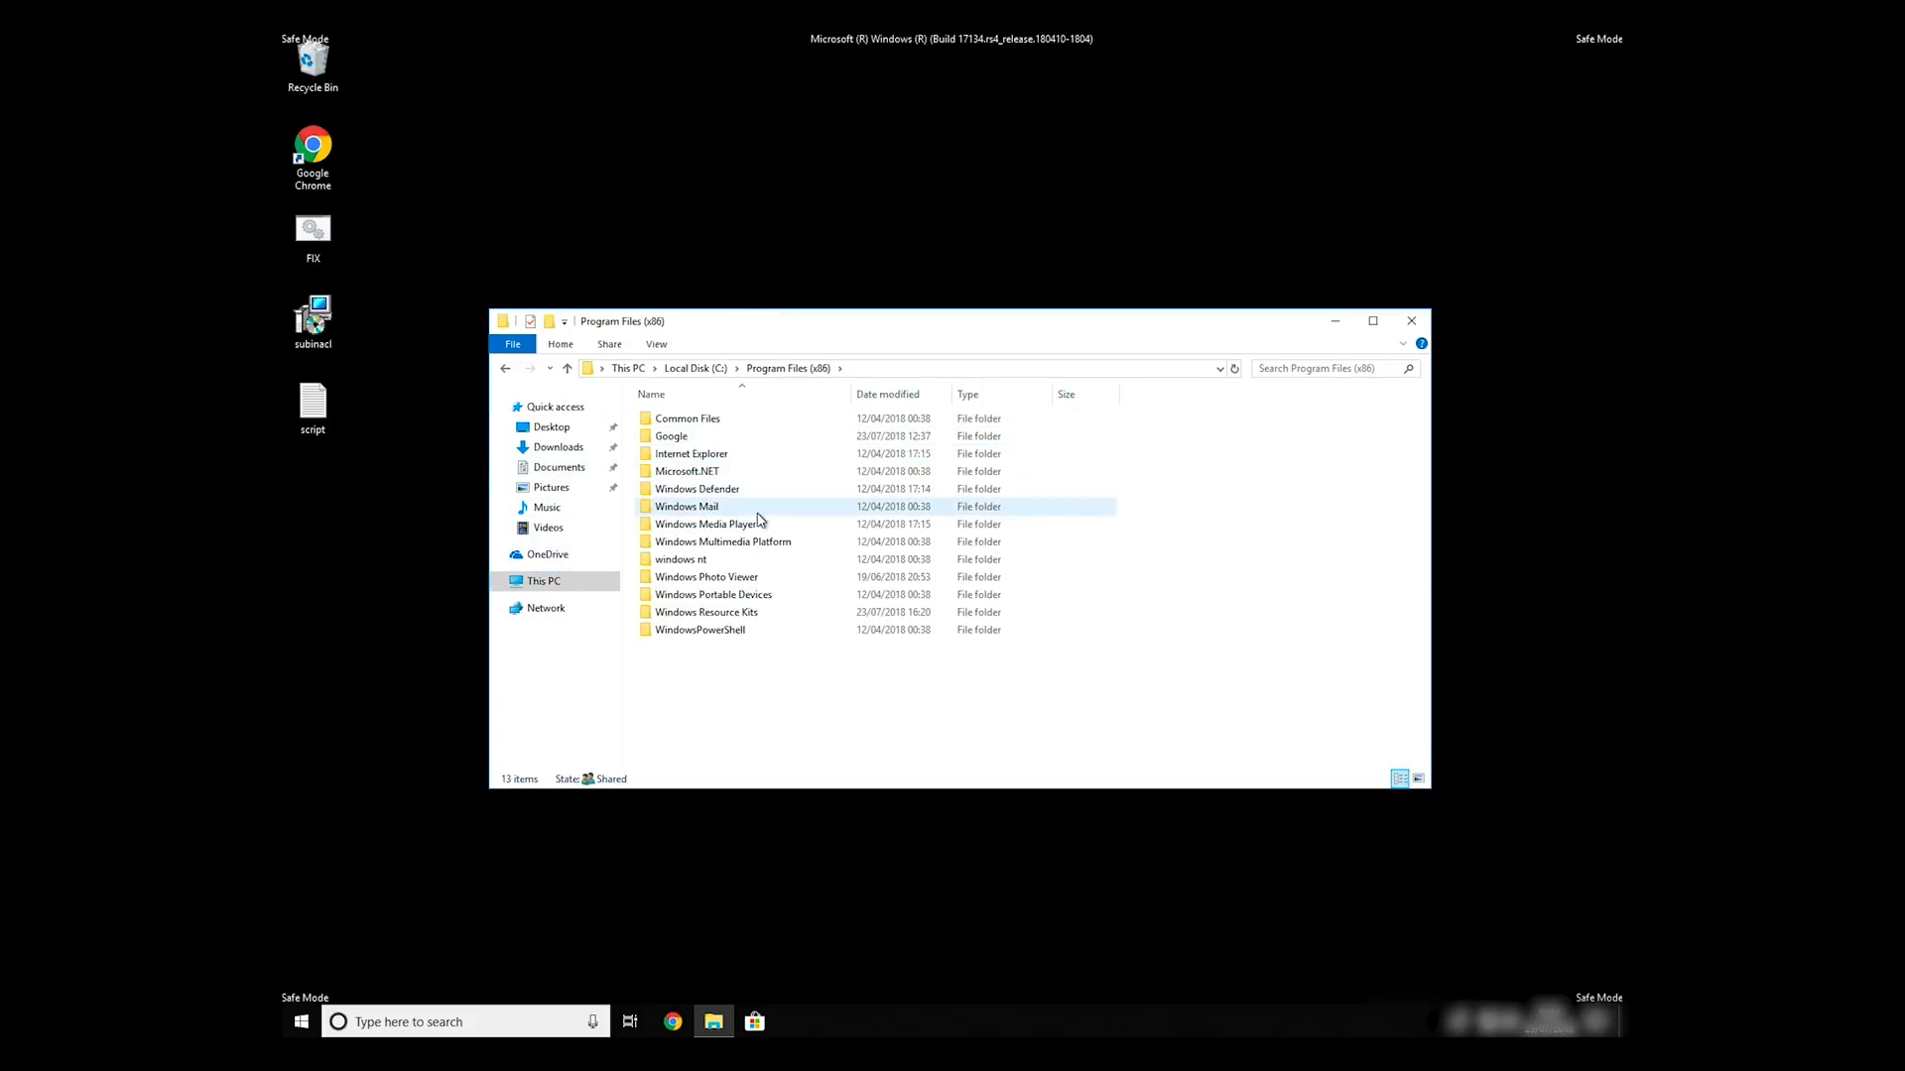
{"action": "double_click", "coordinate": [707, 612]}
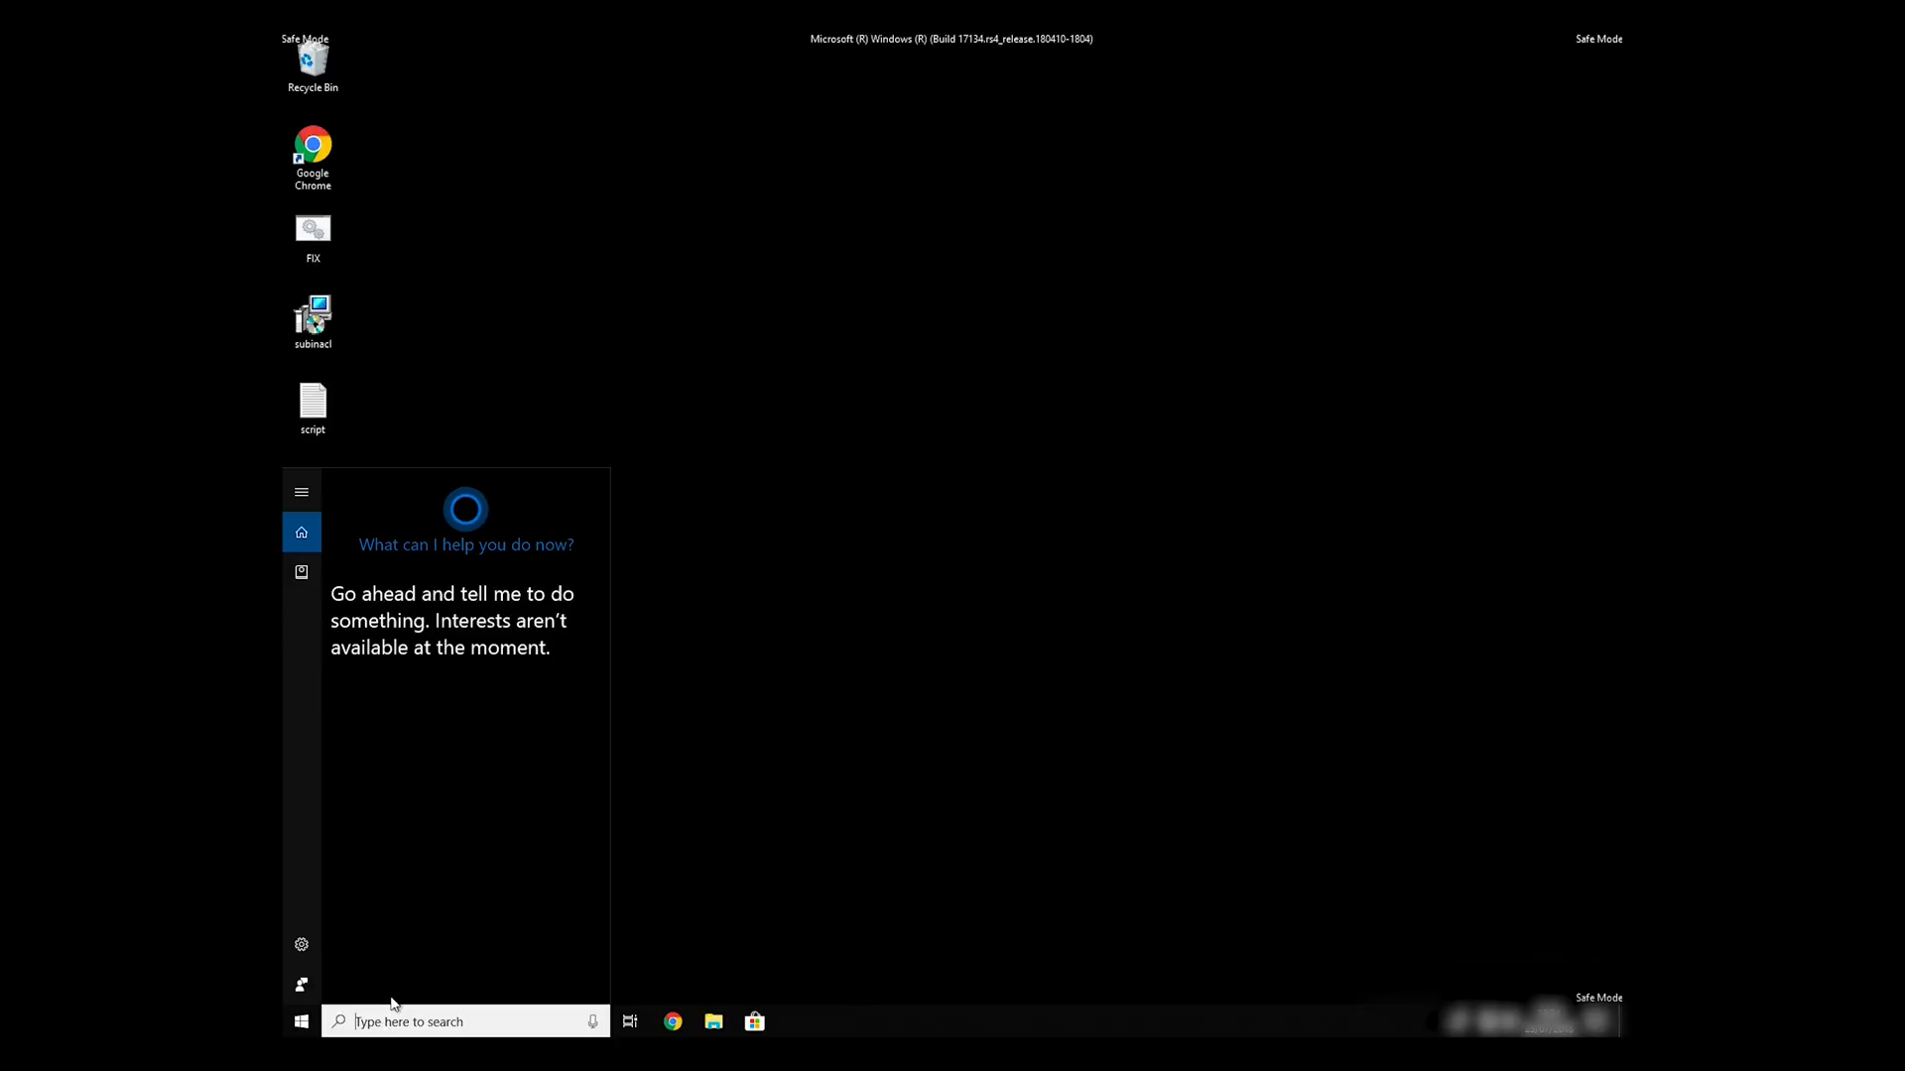
Start Command Prompt with administrator rights from the cmd search result
{"action": "type", "text": "cmd"}
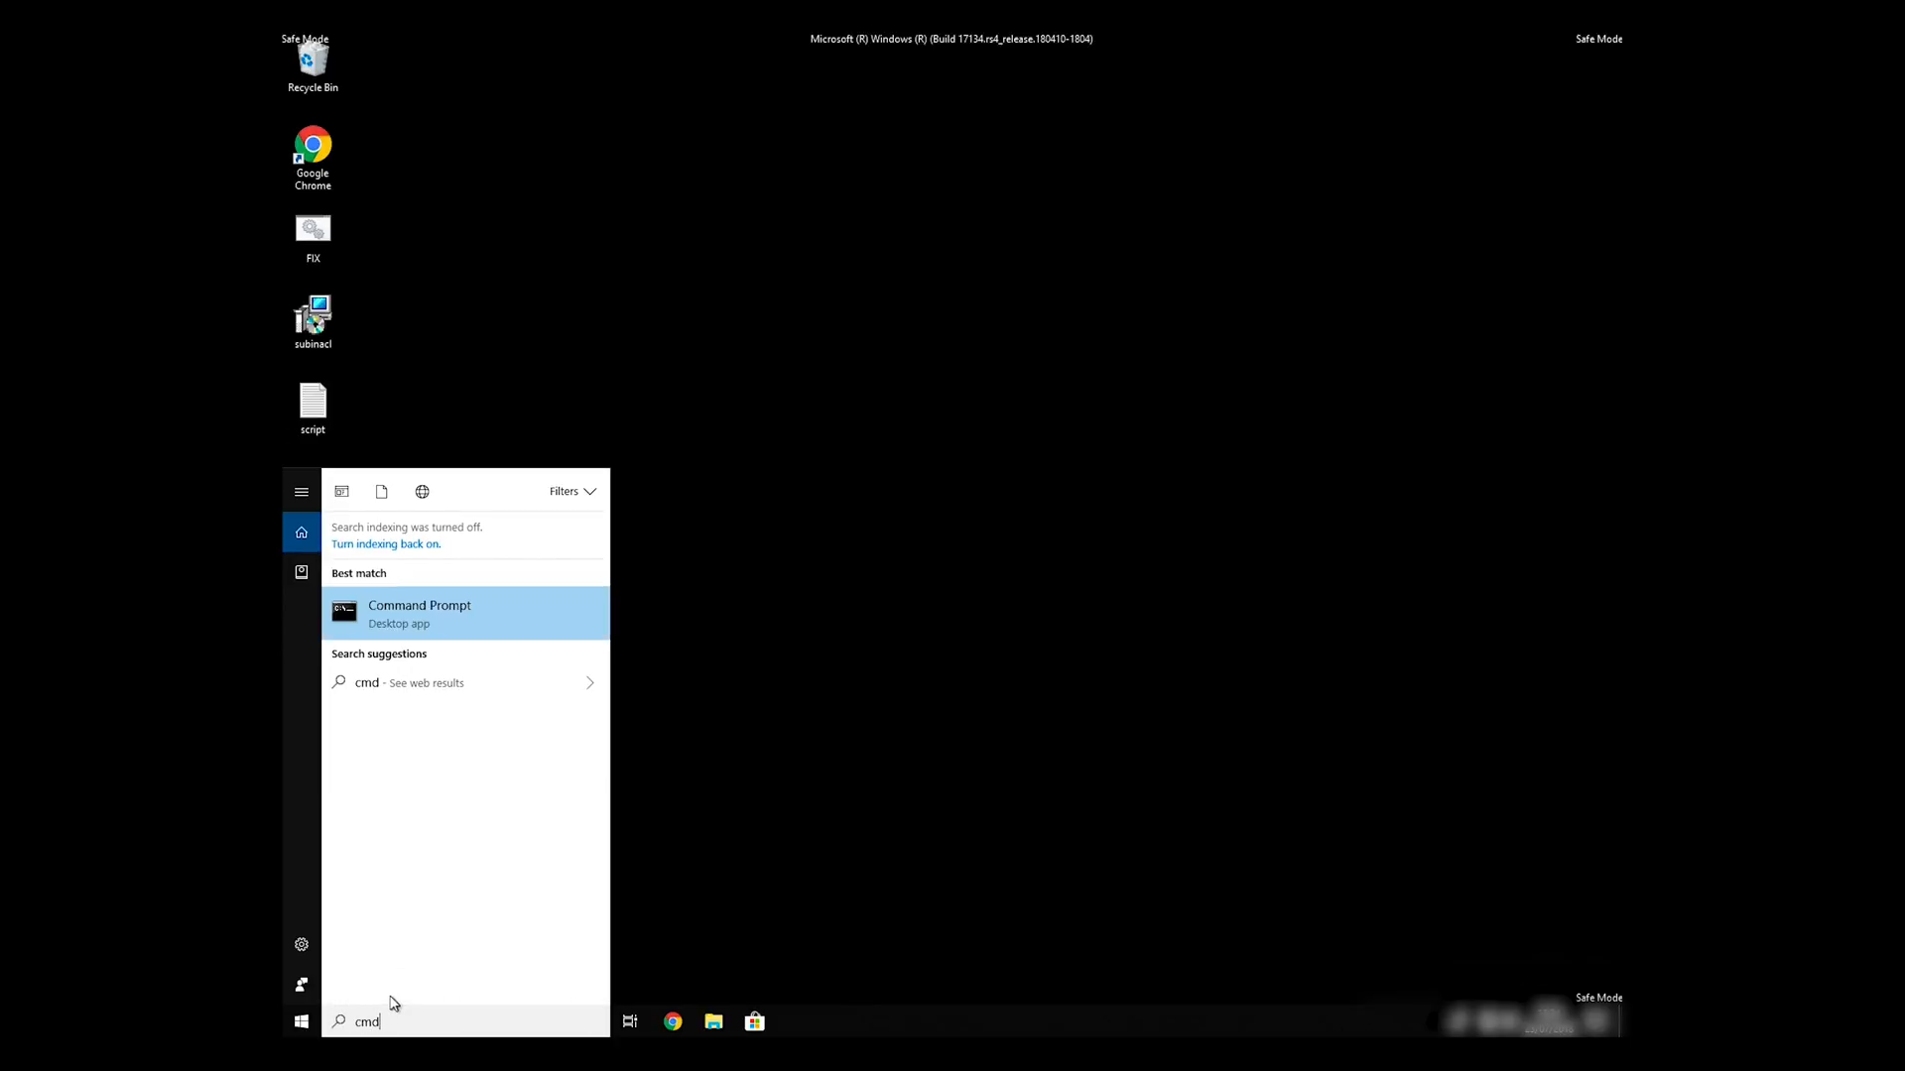
{"action": "right_click", "coordinate": [419, 614]}
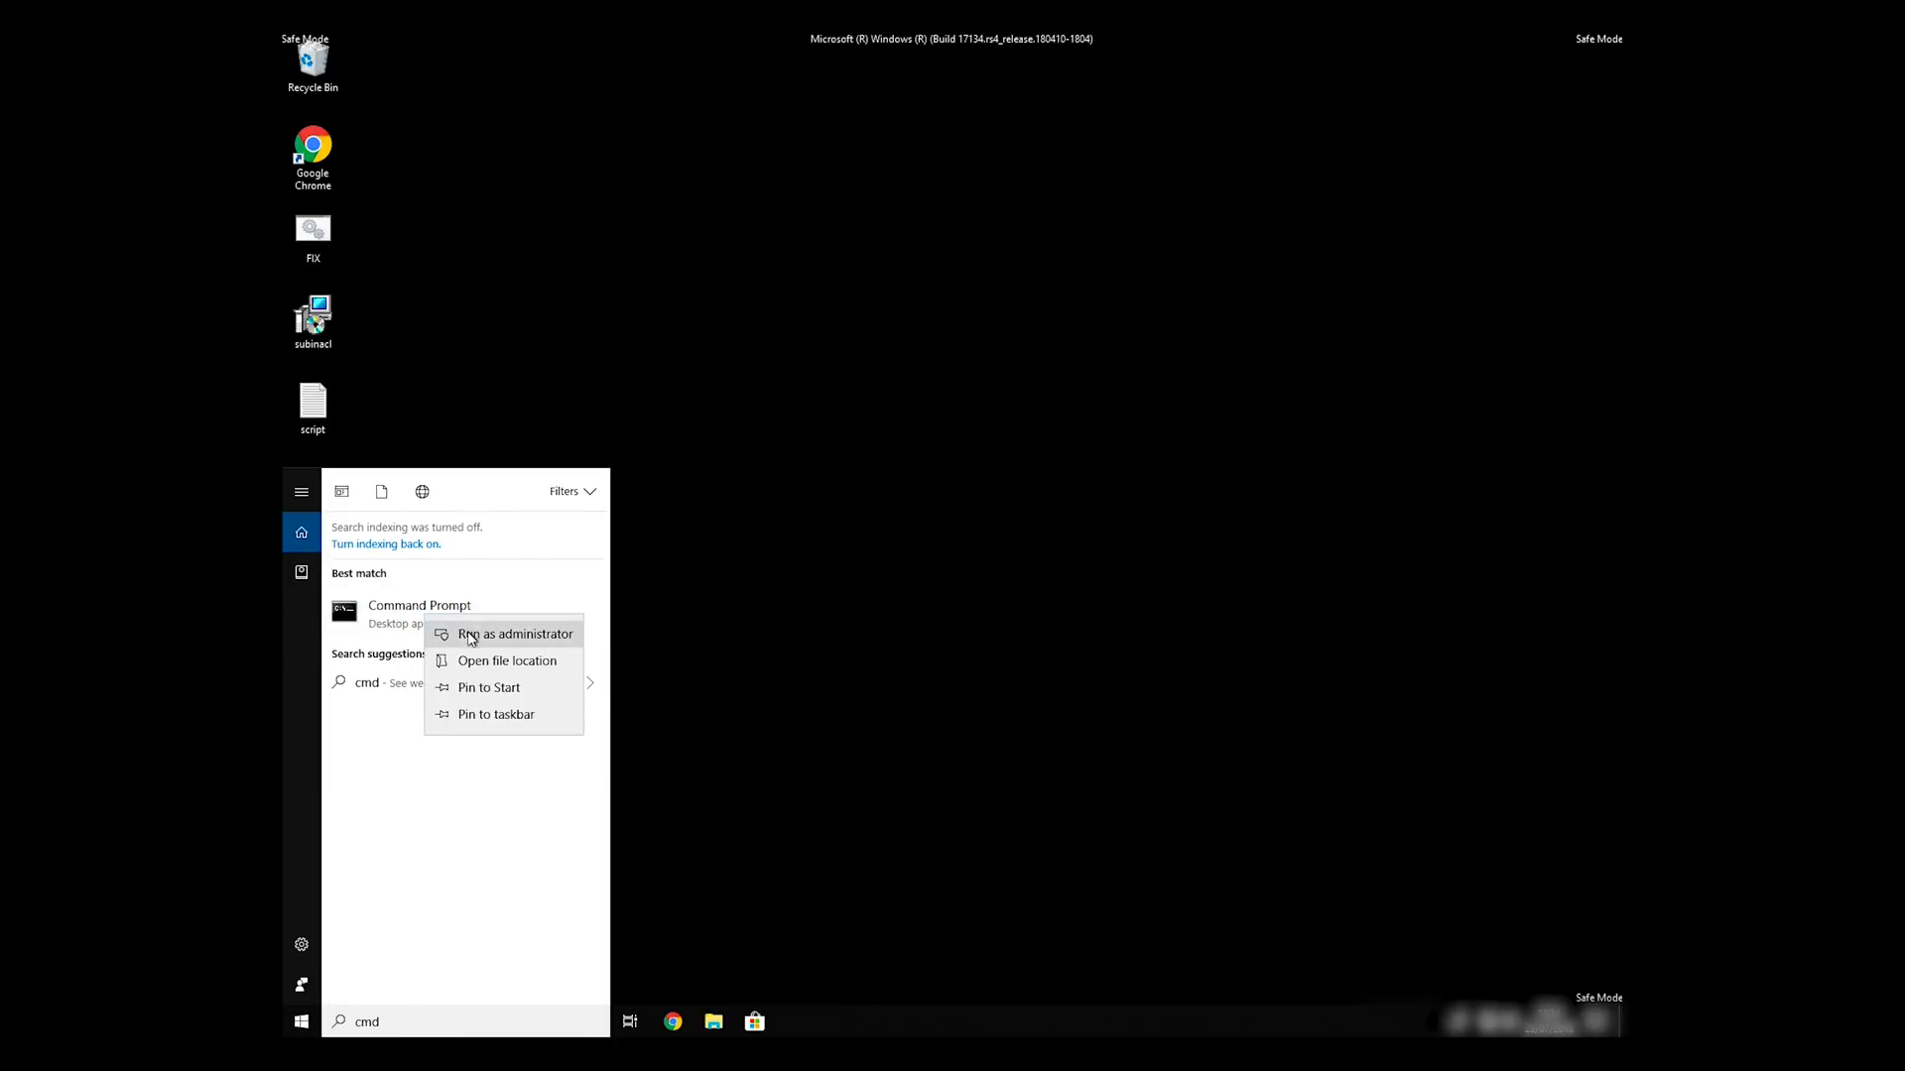
{"action": "left_click", "coordinate": [513, 635]}
{"action": "type", "text": "CD C"}
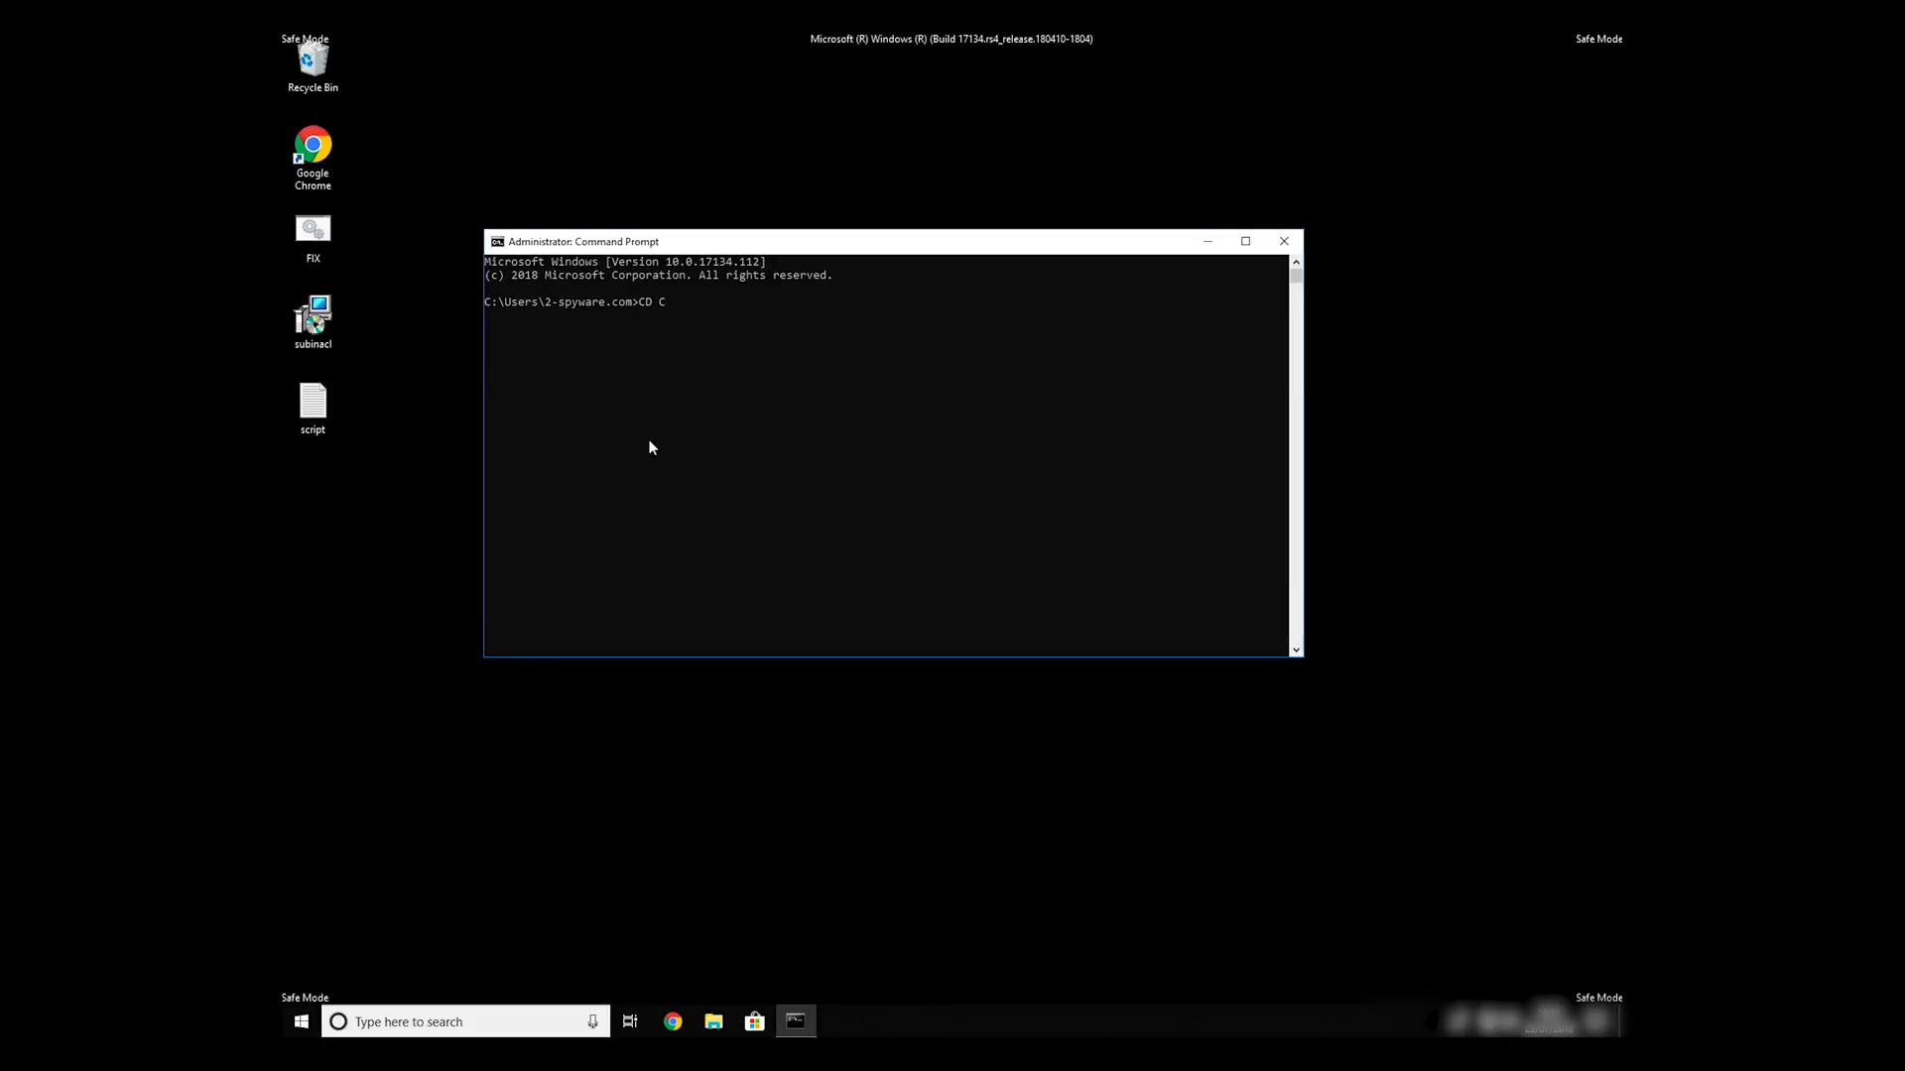
Change to the Windows Resource Kits Tools folder and run FIX.BAT
{"action": "type", "text": ":\\Program Files (x86)\\Windows Resource Kits\""}
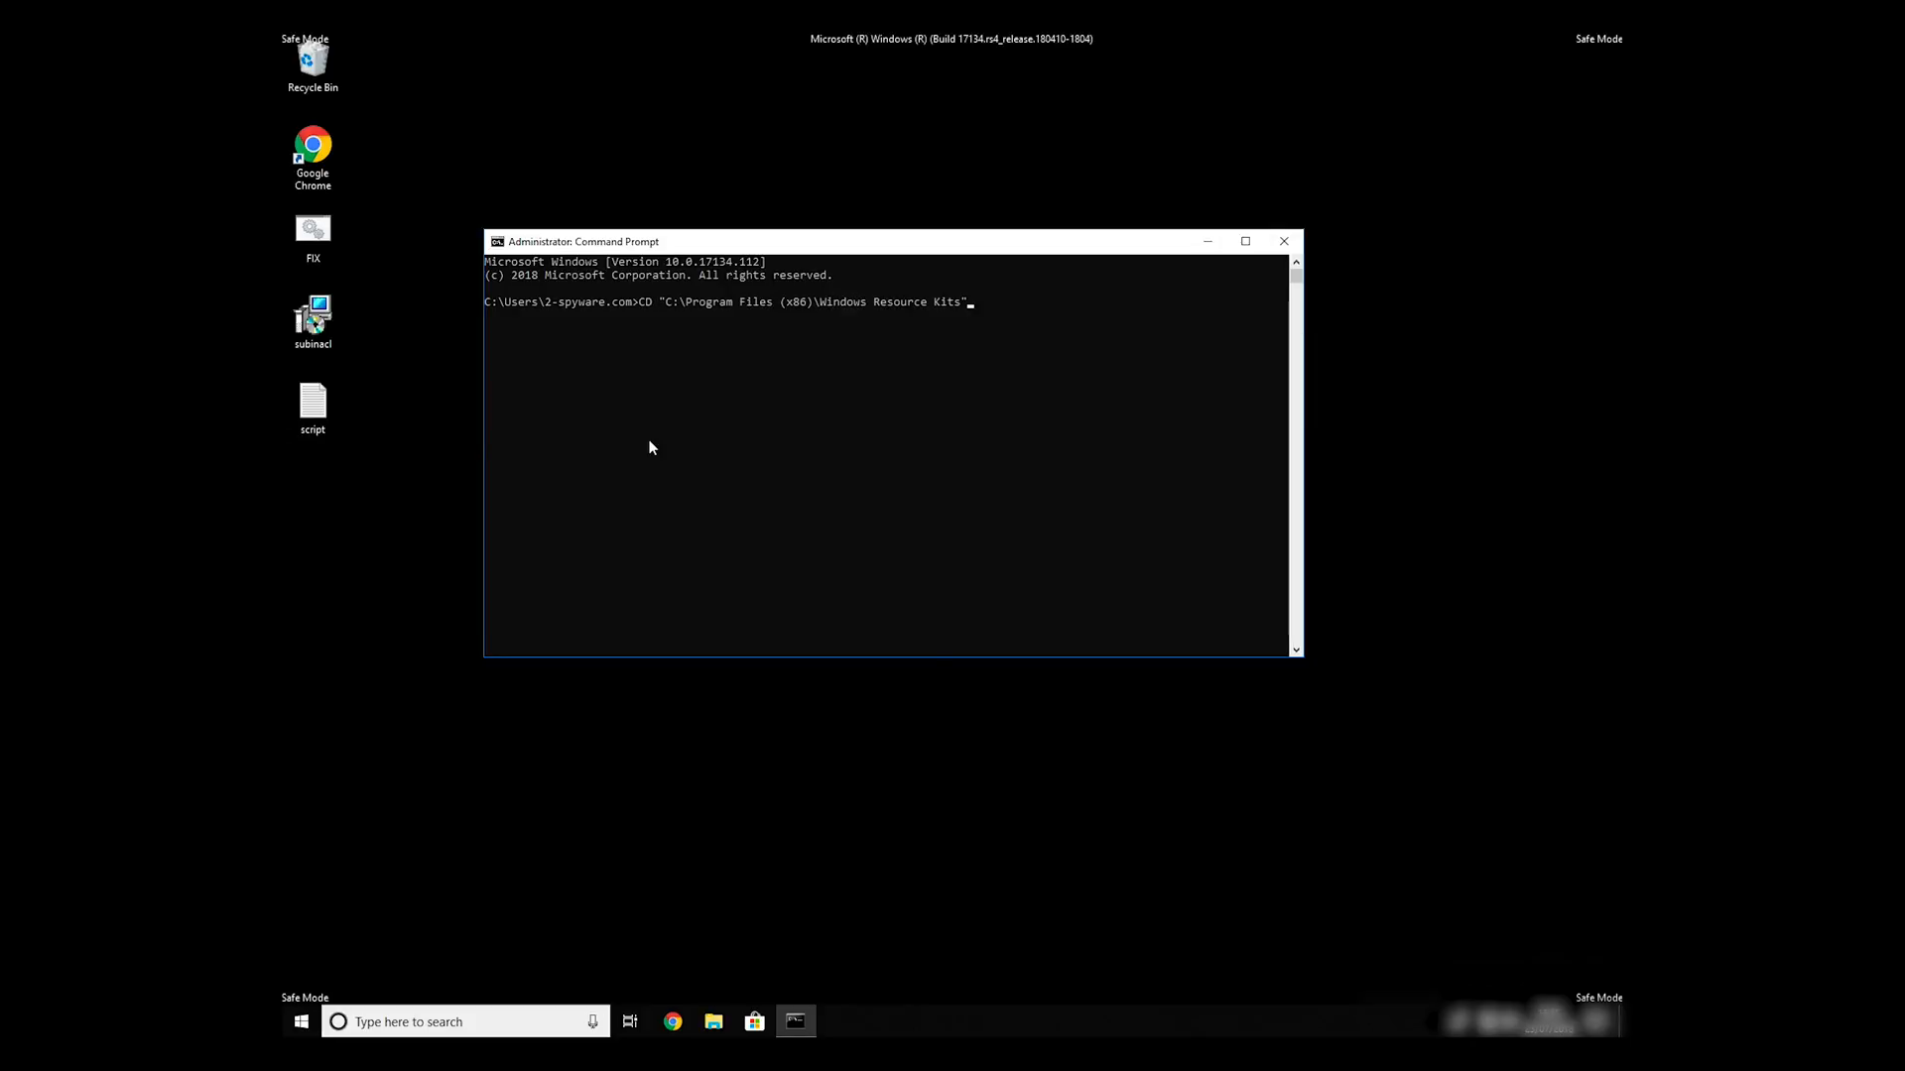
{"action": "type", "text": "\\t"}
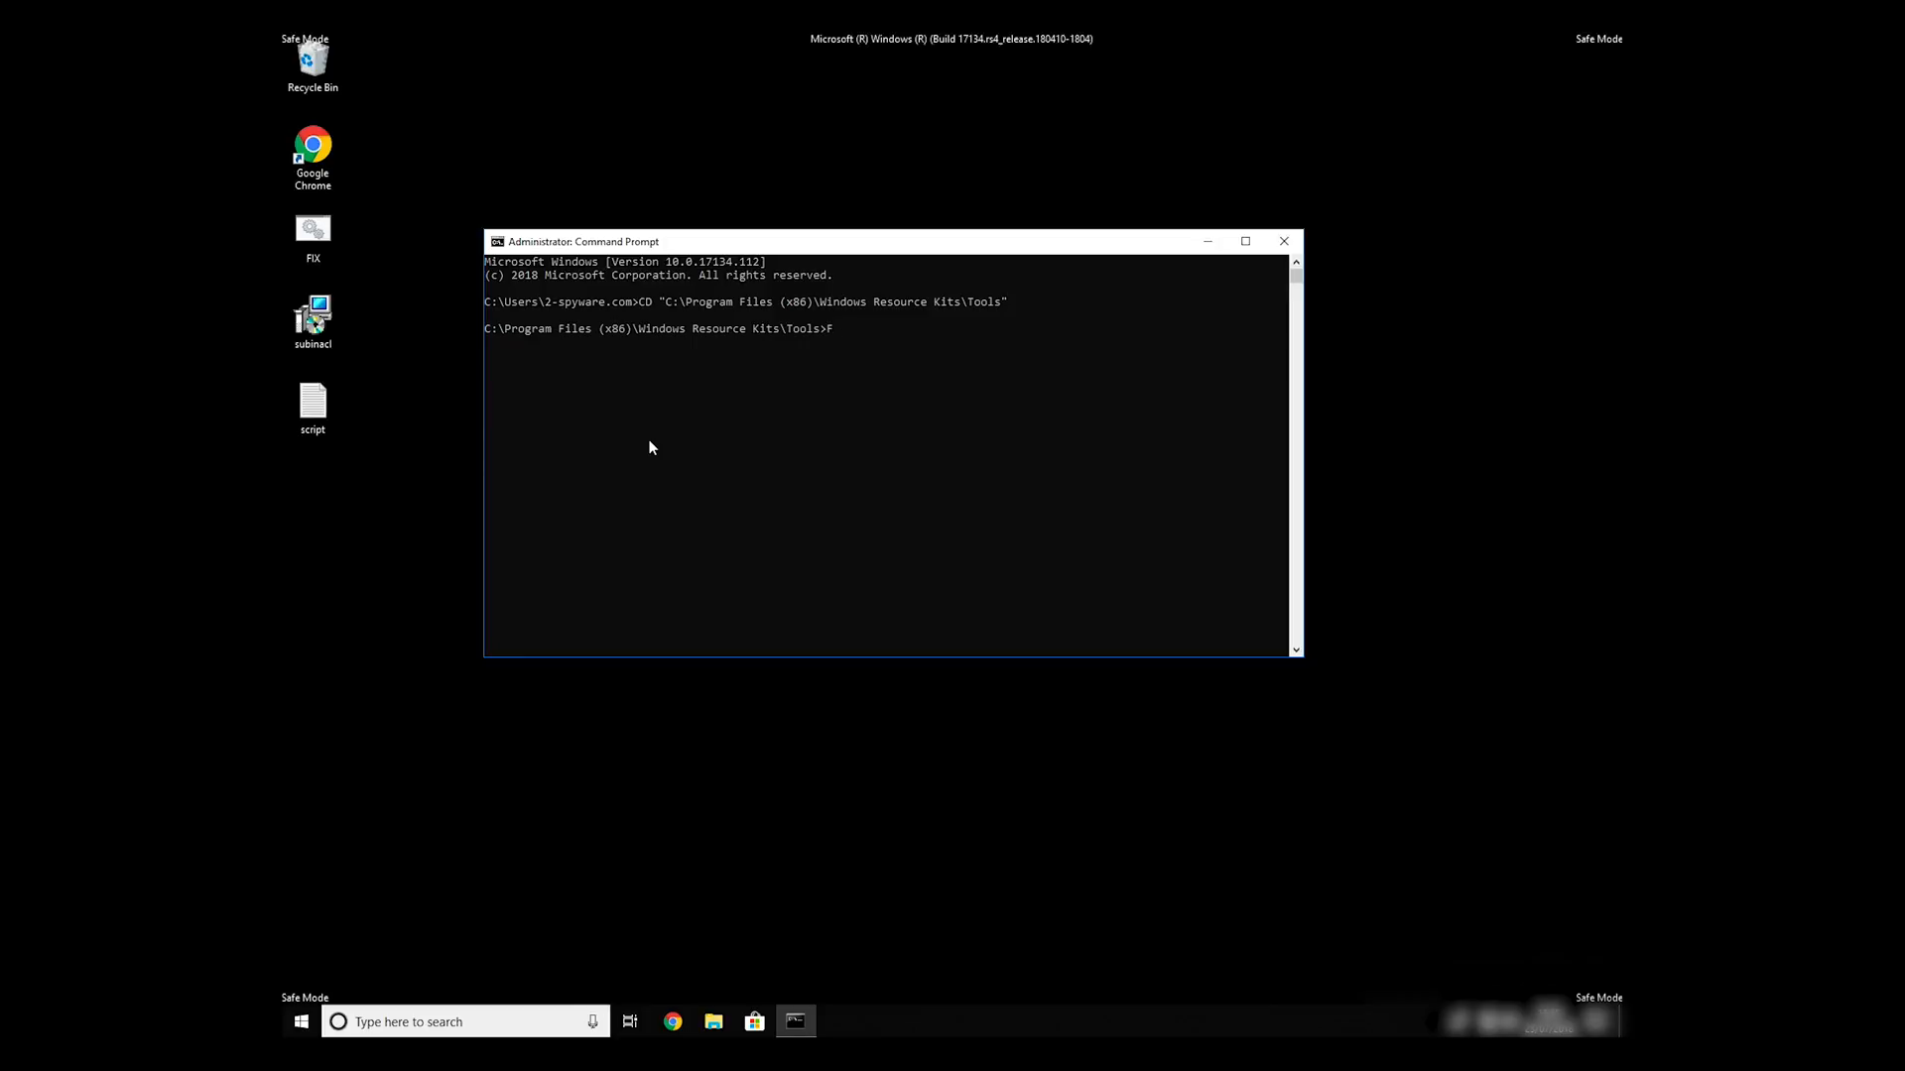
{"action": "type", "text": "IX"}
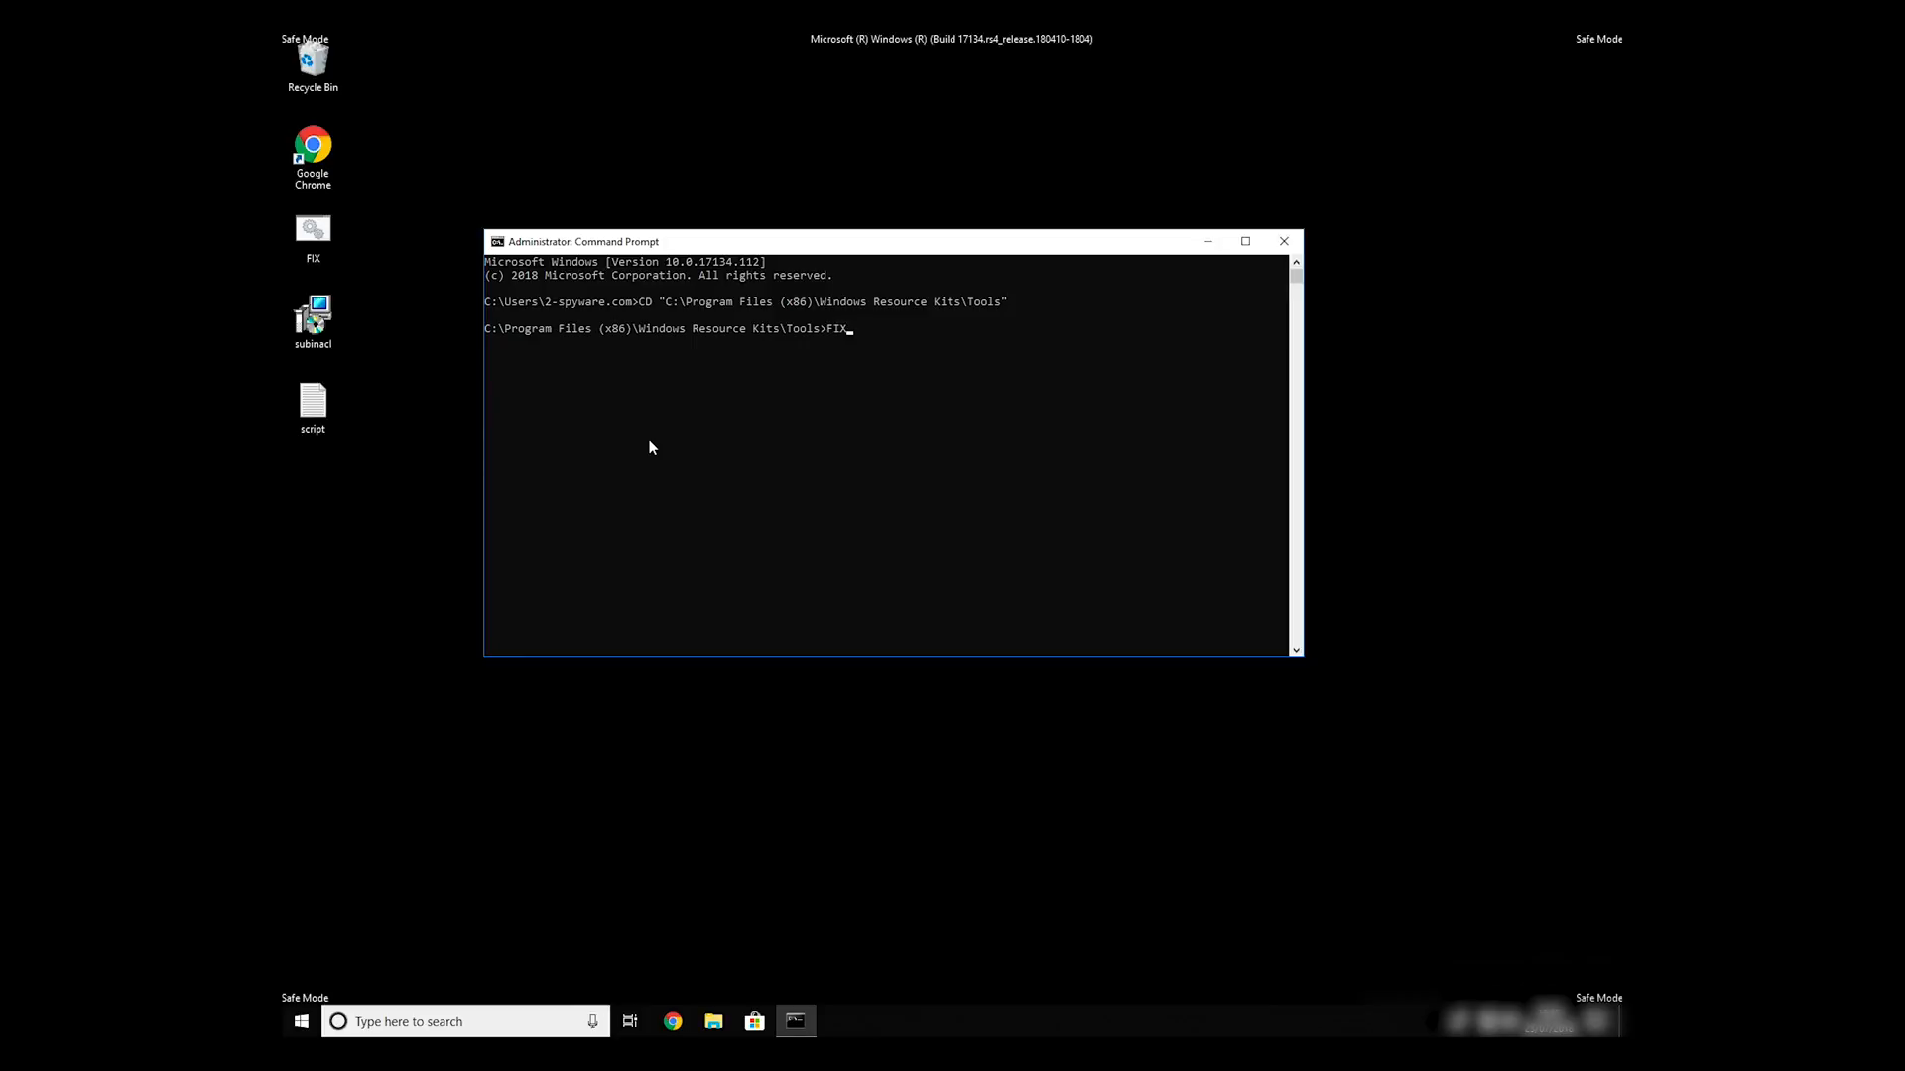
{"action": "type", "text": ".BAT"}
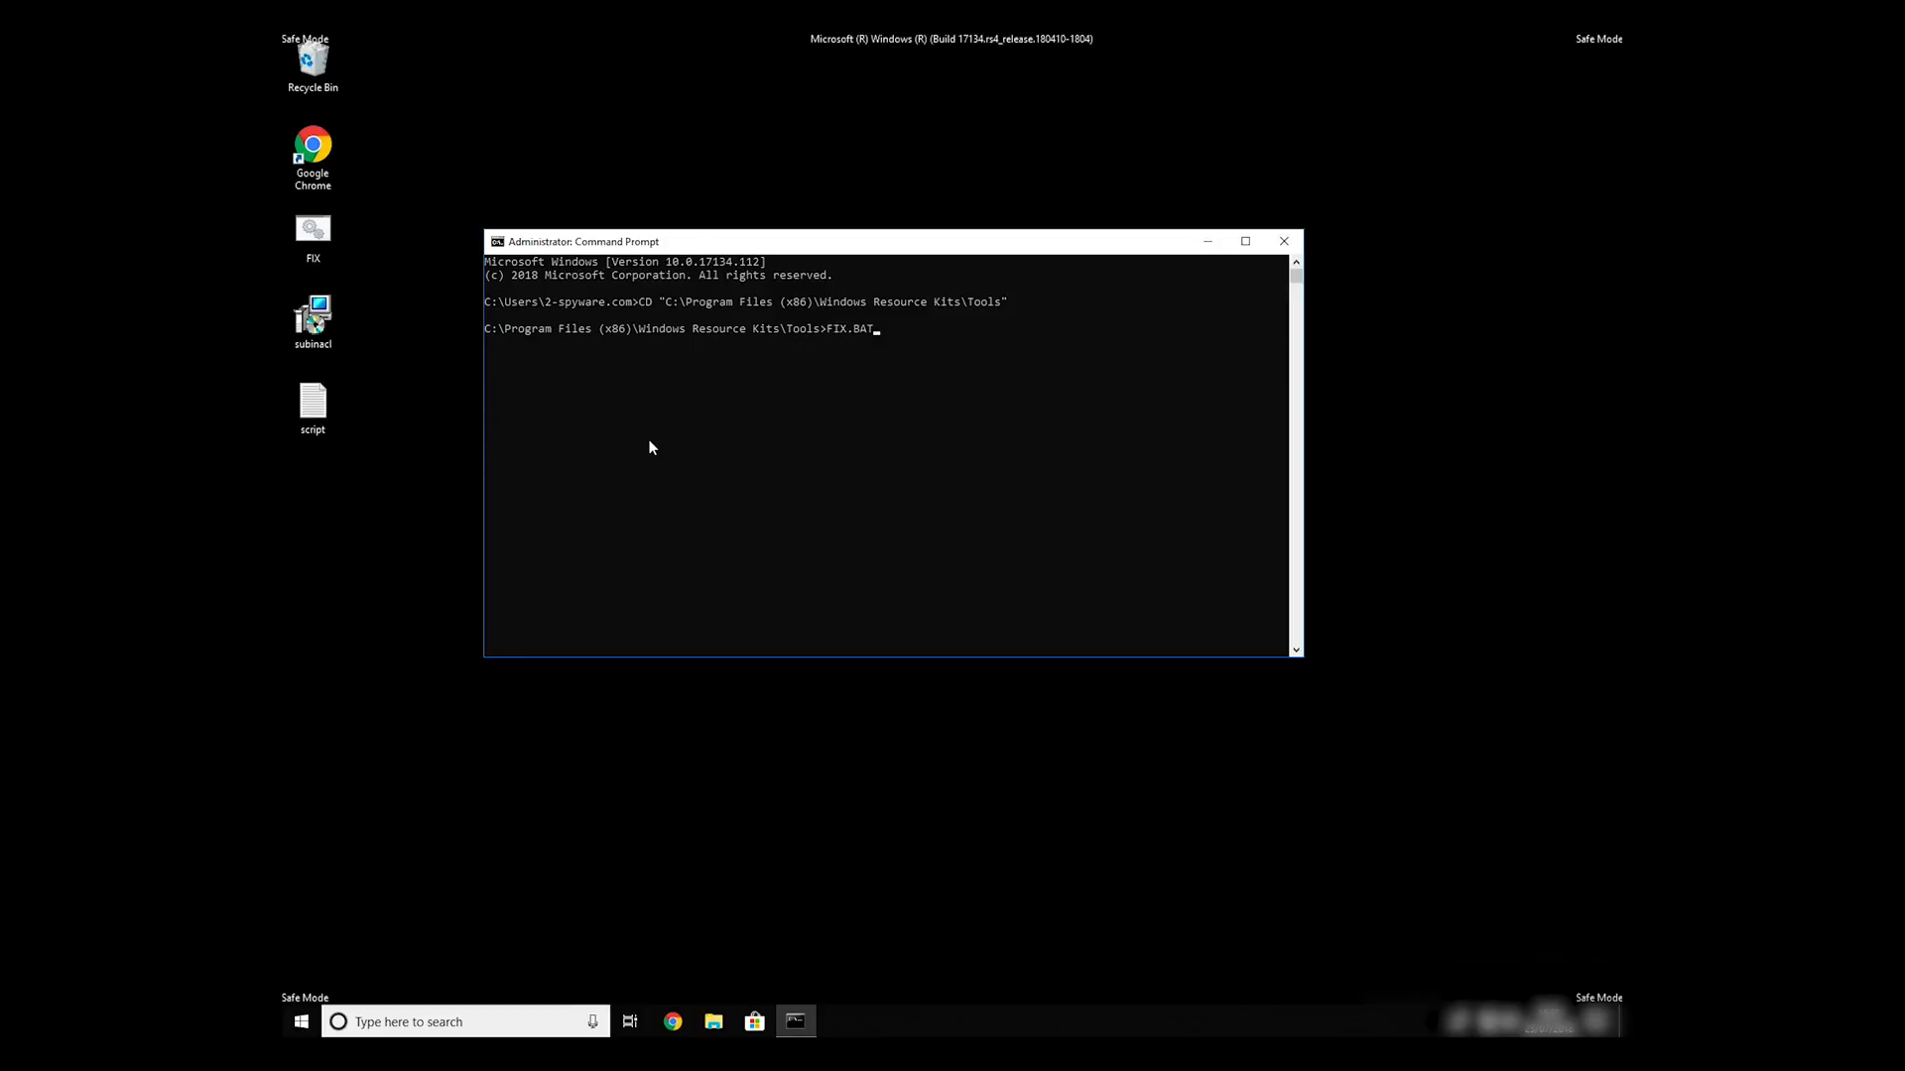
{"action": "key", "text": "Enter"}
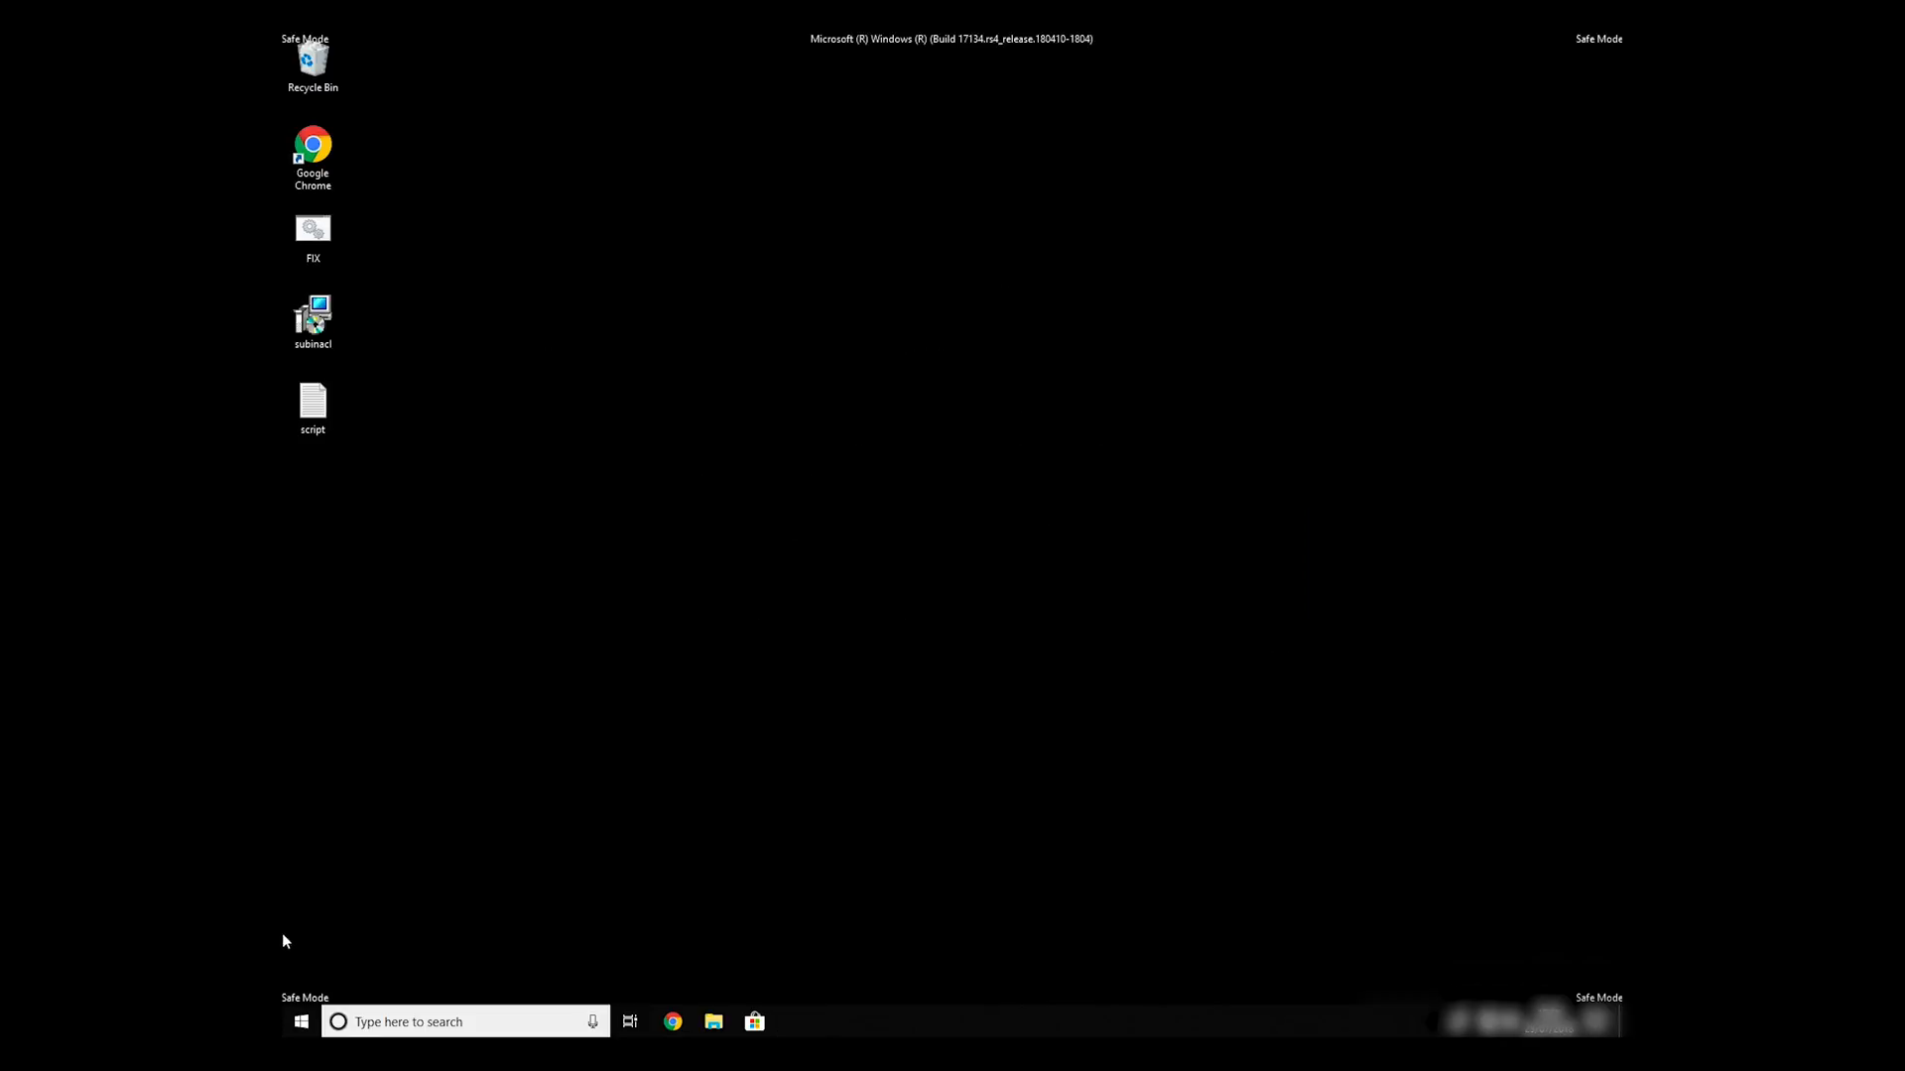
{"action": "mouse_move", "coordinate": [544, 678]}
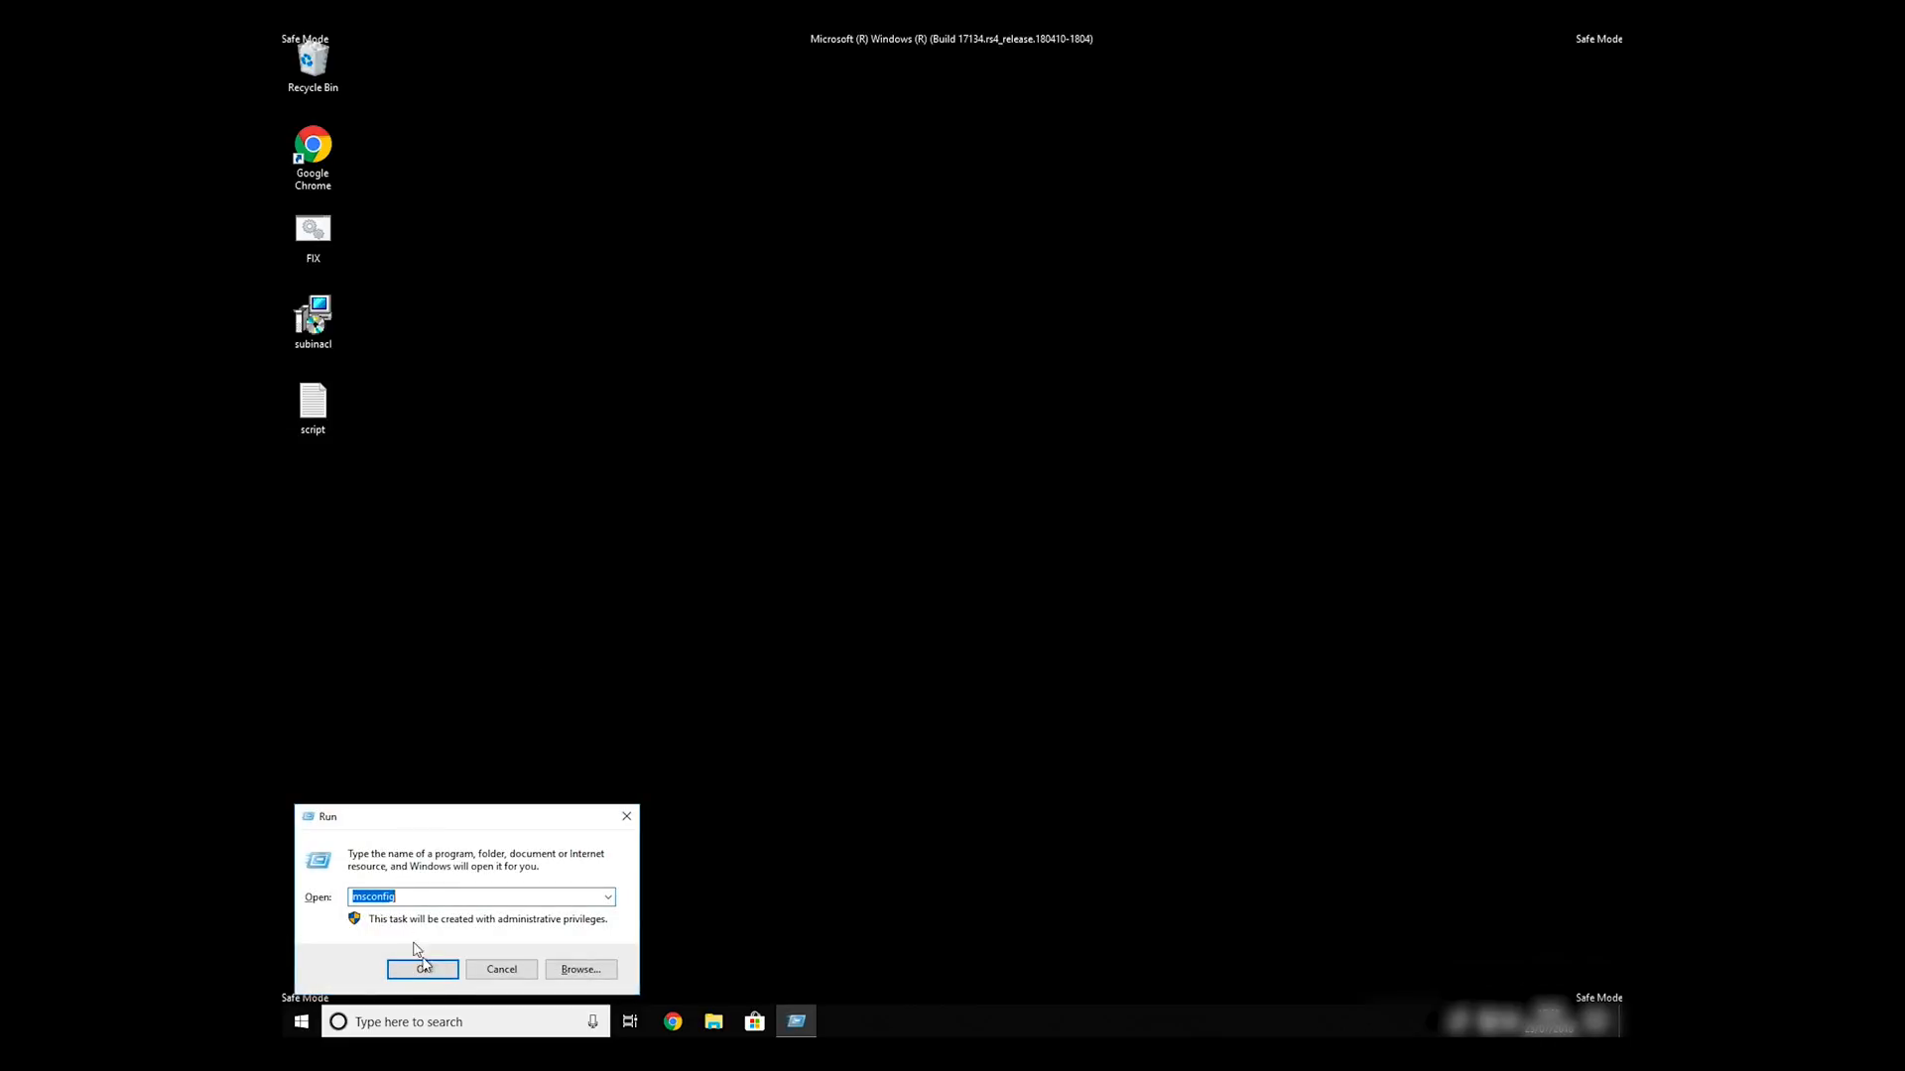
Turn Safe boot off on the msconfig Boot tab so Windows starts normally
{"action": "left_click", "coordinate": [421, 968]}
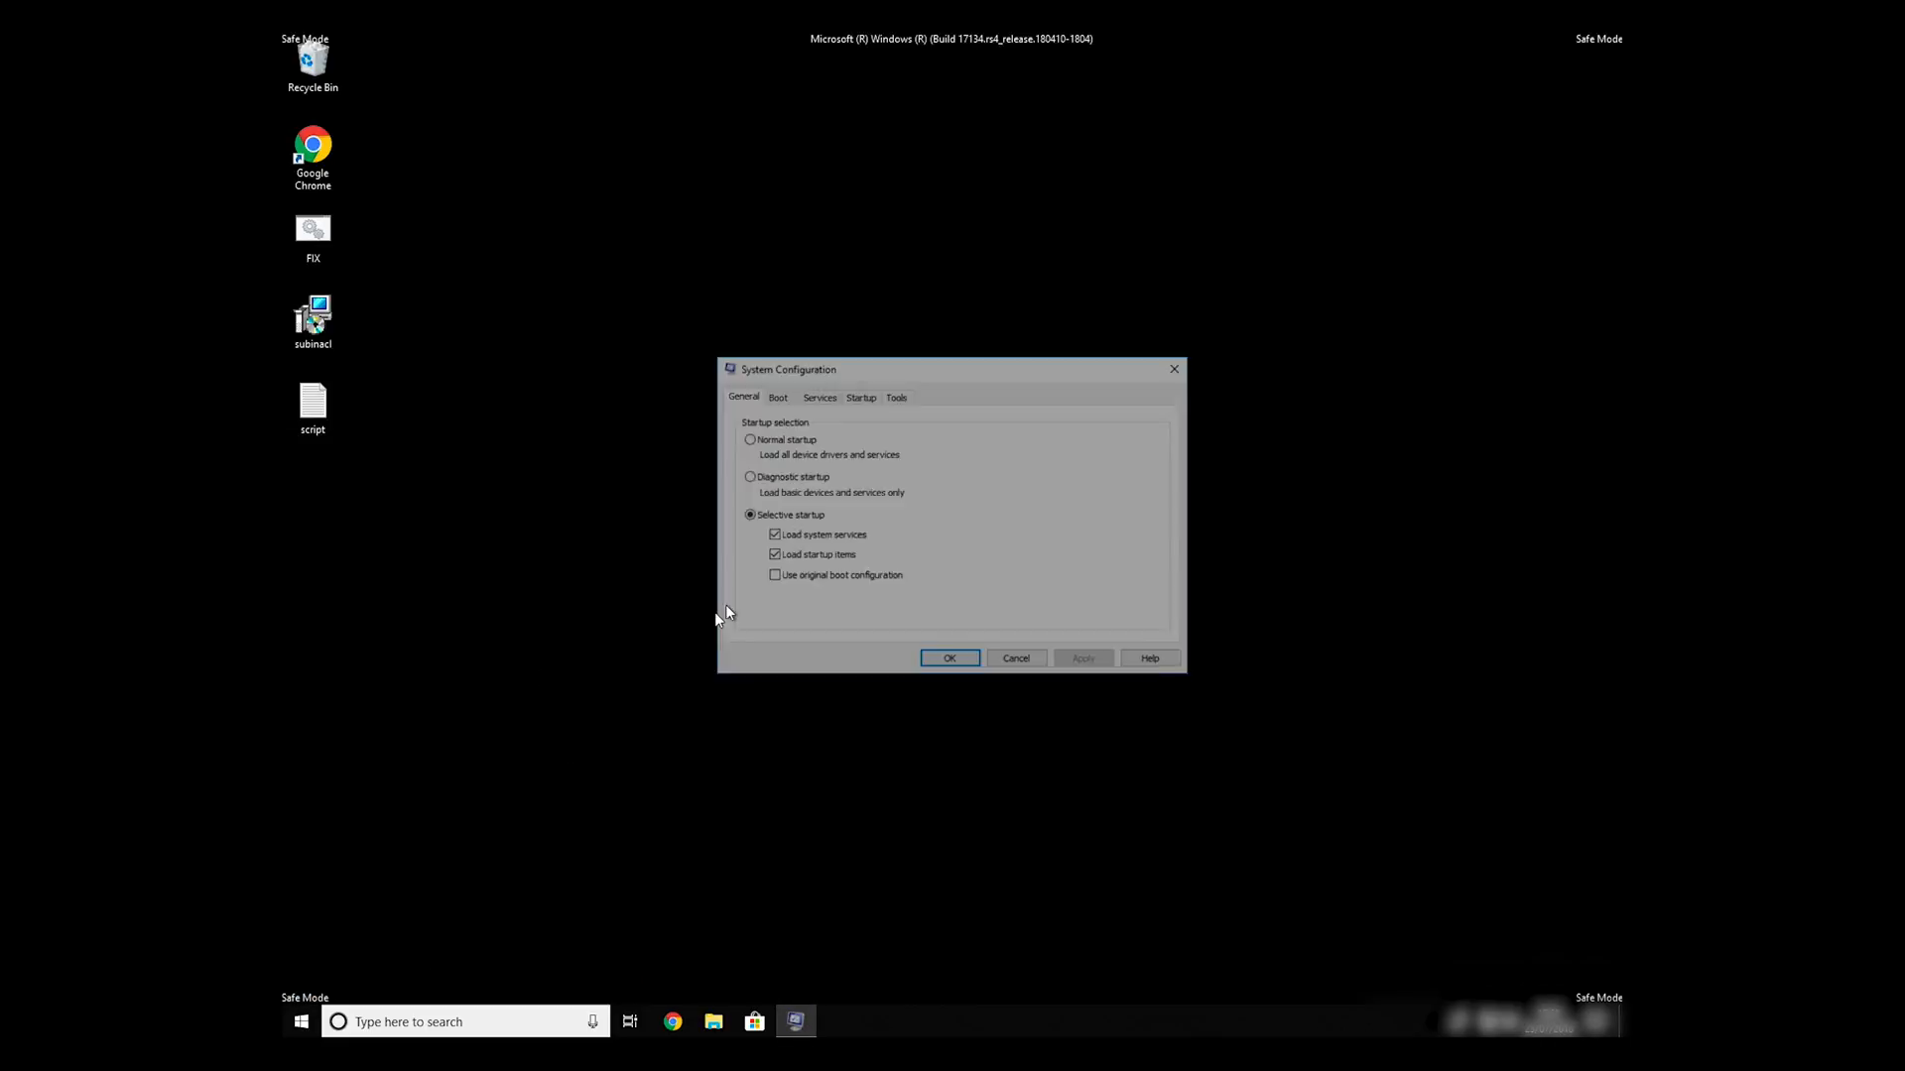
{"action": "left_click", "coordinate": [776, 397]}
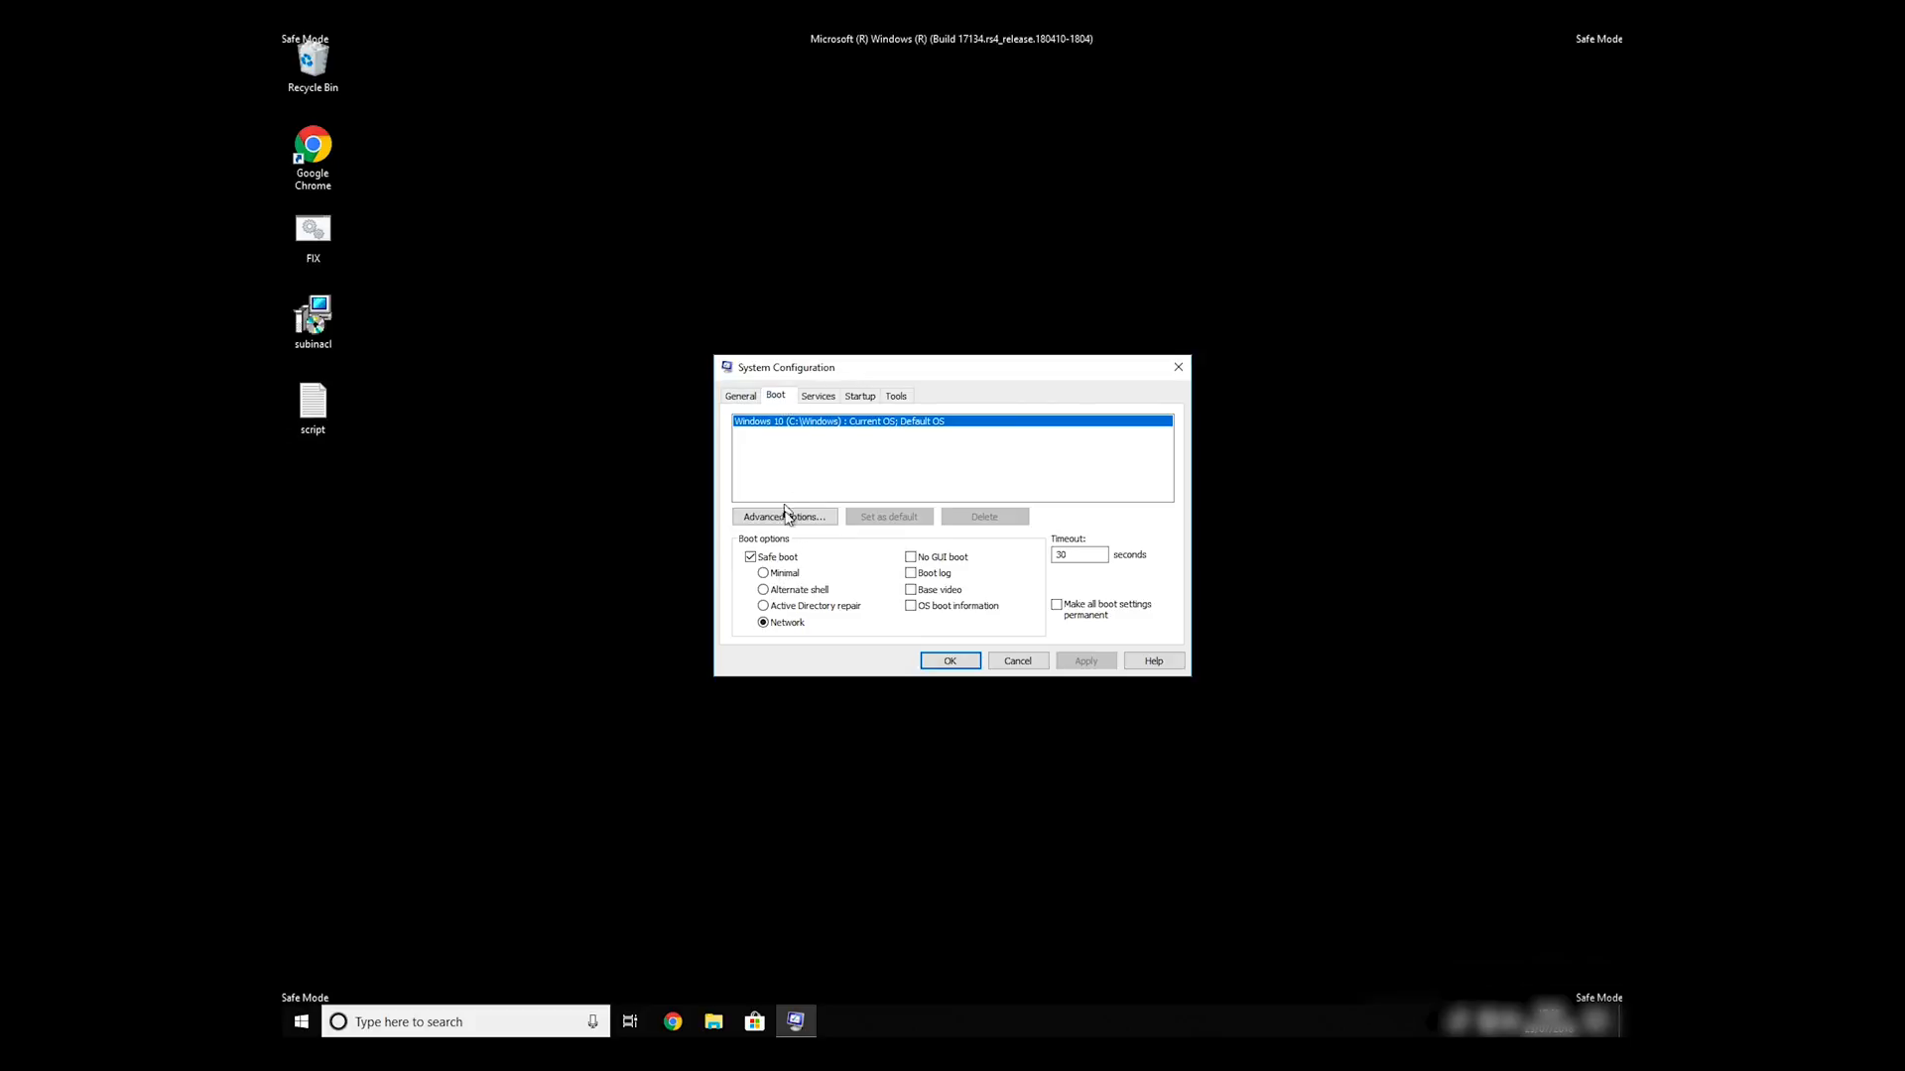
{"action": "left_click", "coordinate": [750, 556]}
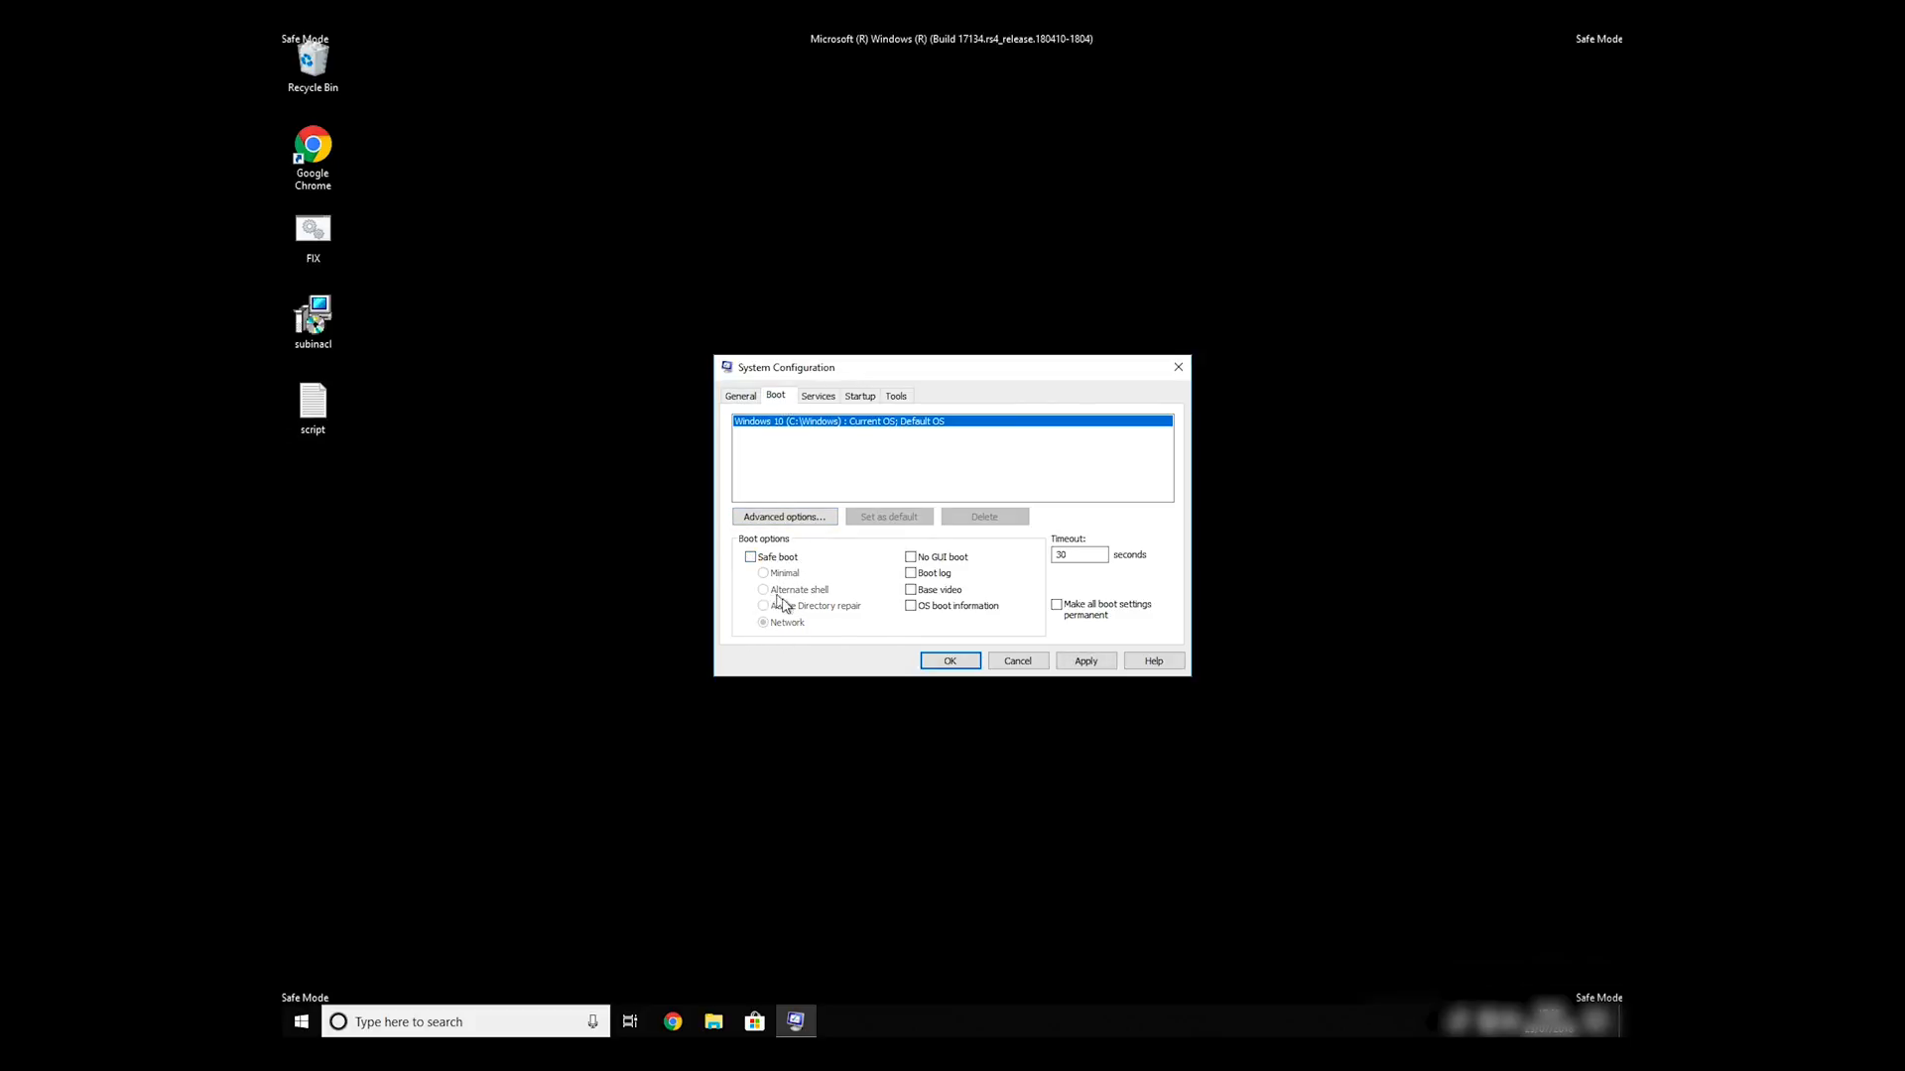
{"action": "left_click", "coordinate": [948, 660]}
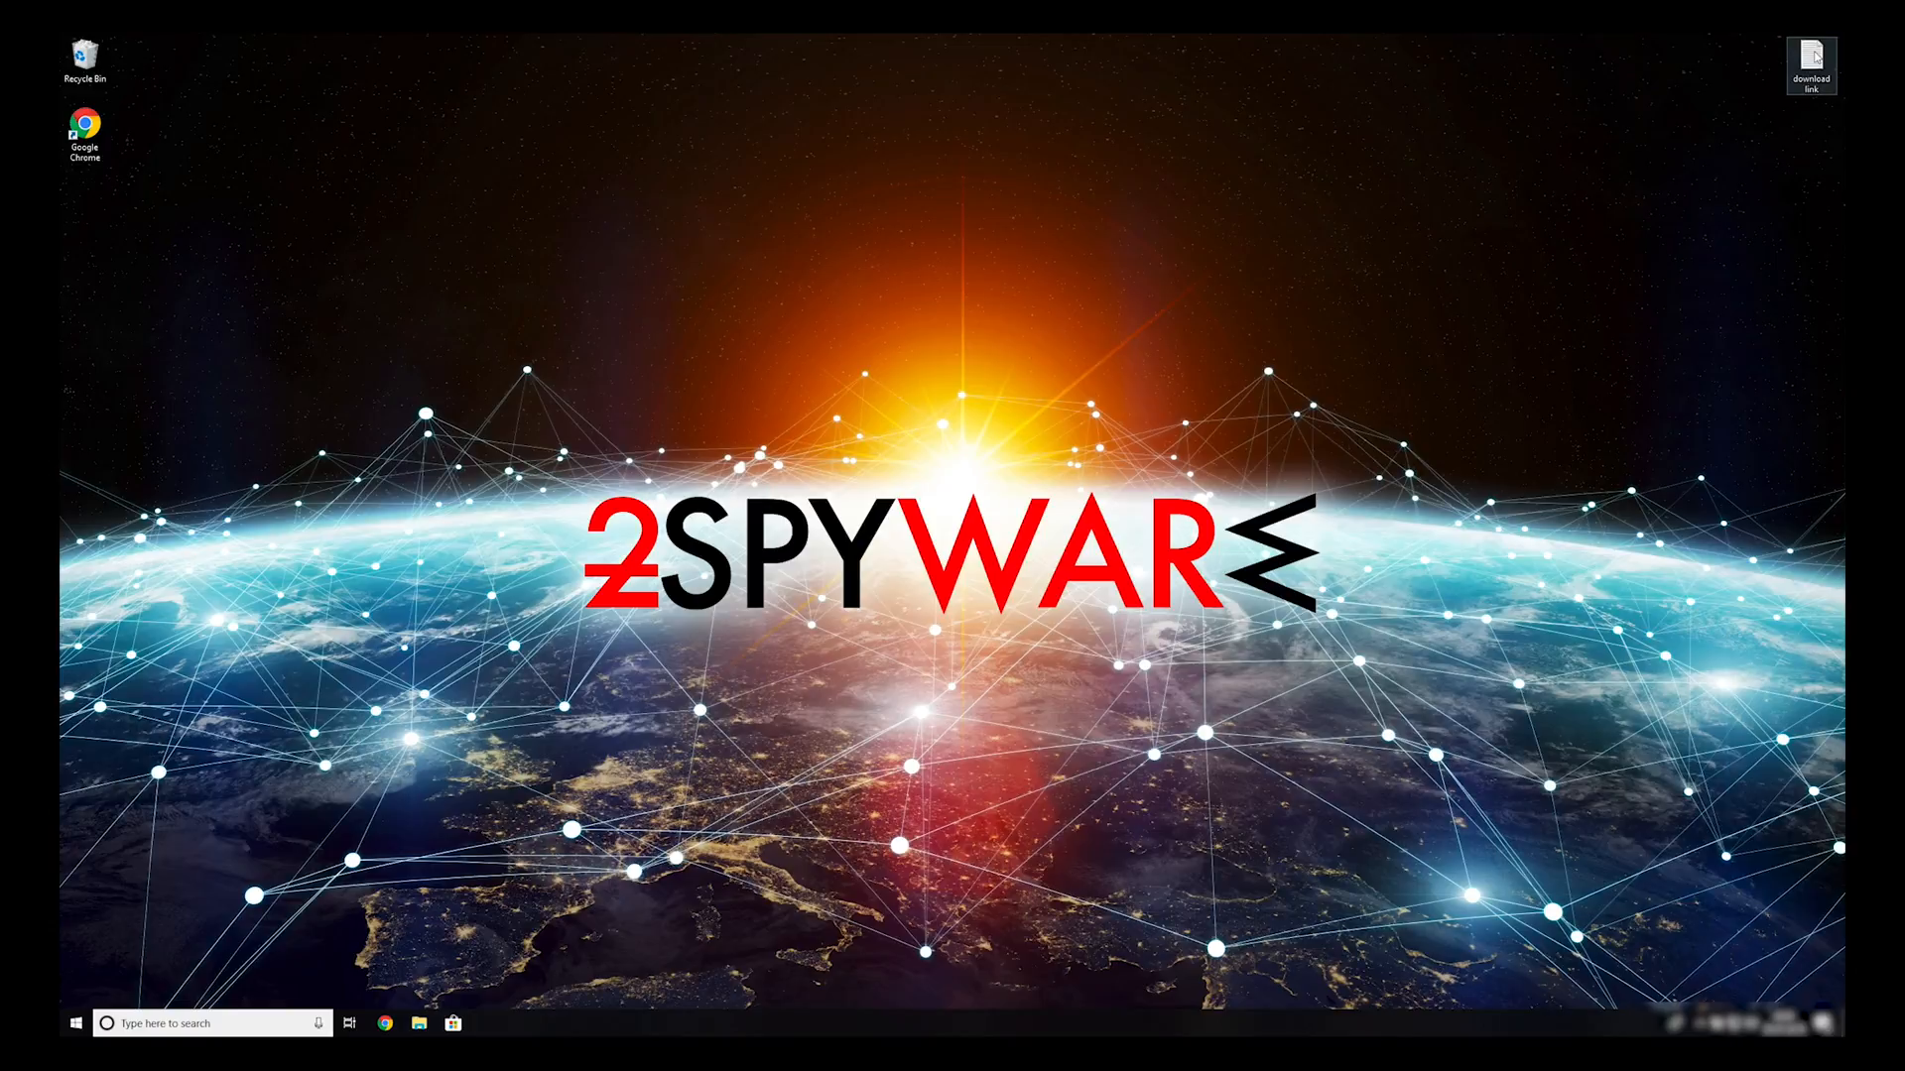
Download the Data Recovery Pro setup in Chrome and launch the installer
{"action": "double_click", "coordinate": [1812, 56]}
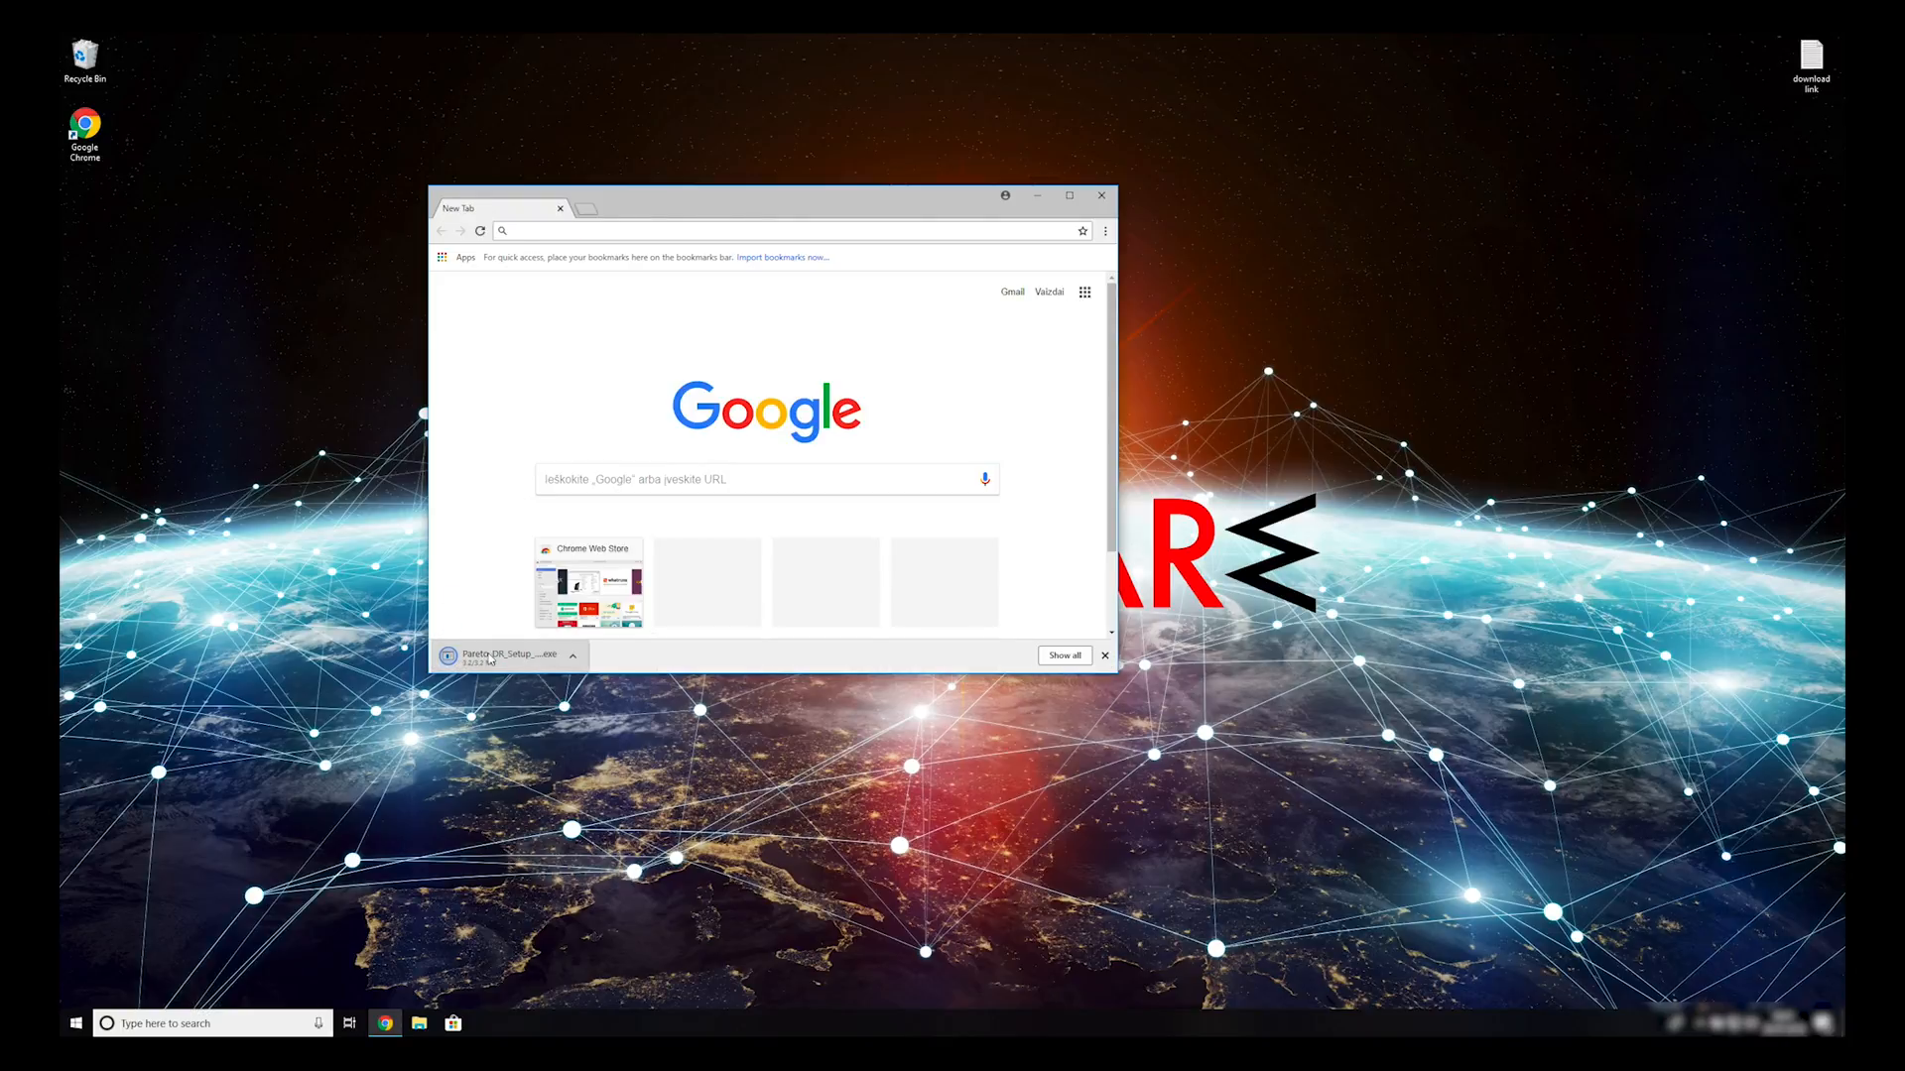
{"action": "left_click", "coordinate": [1106, 655]}
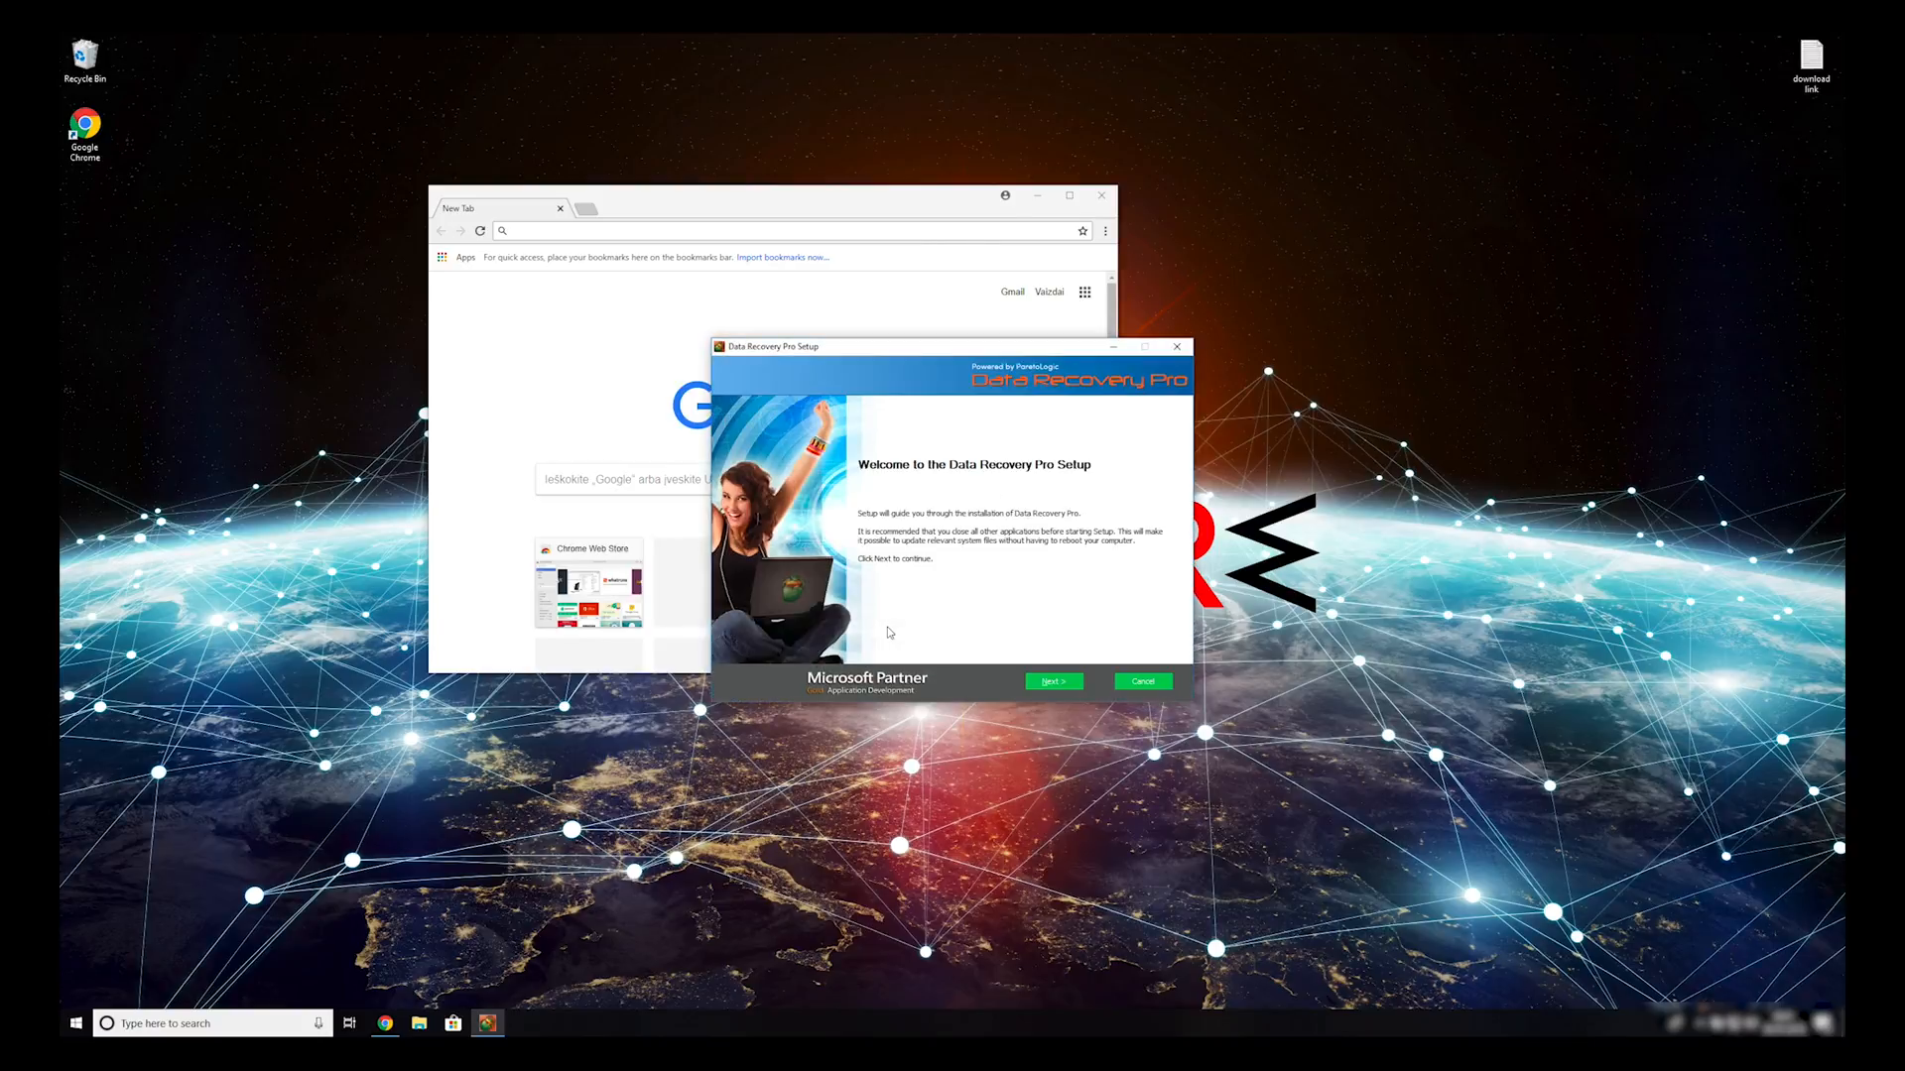
Accept the Data Recovery Pro licence and install with the Default (recommended) components
{"action": "left_click", "coordinate": [1054, 683]}
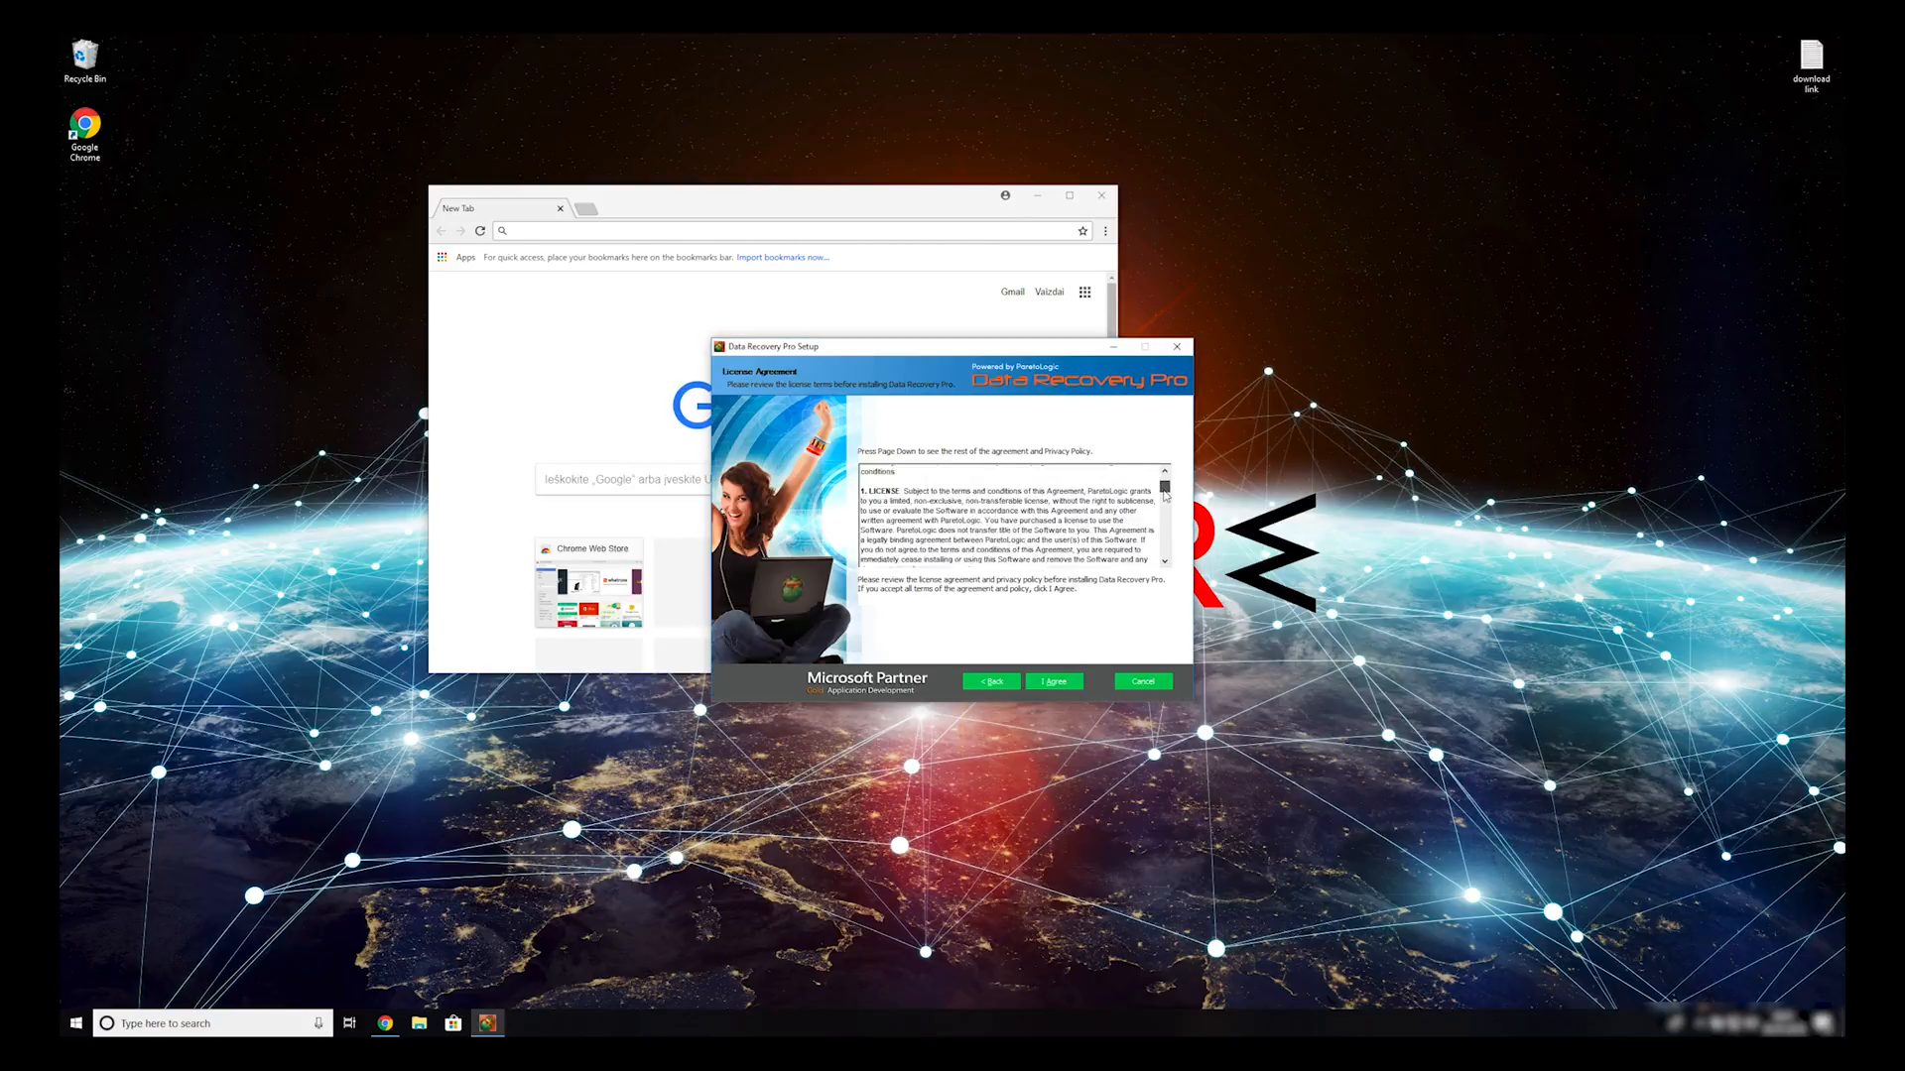
{"action": "left_click", "coordinate": [1054, 683]}
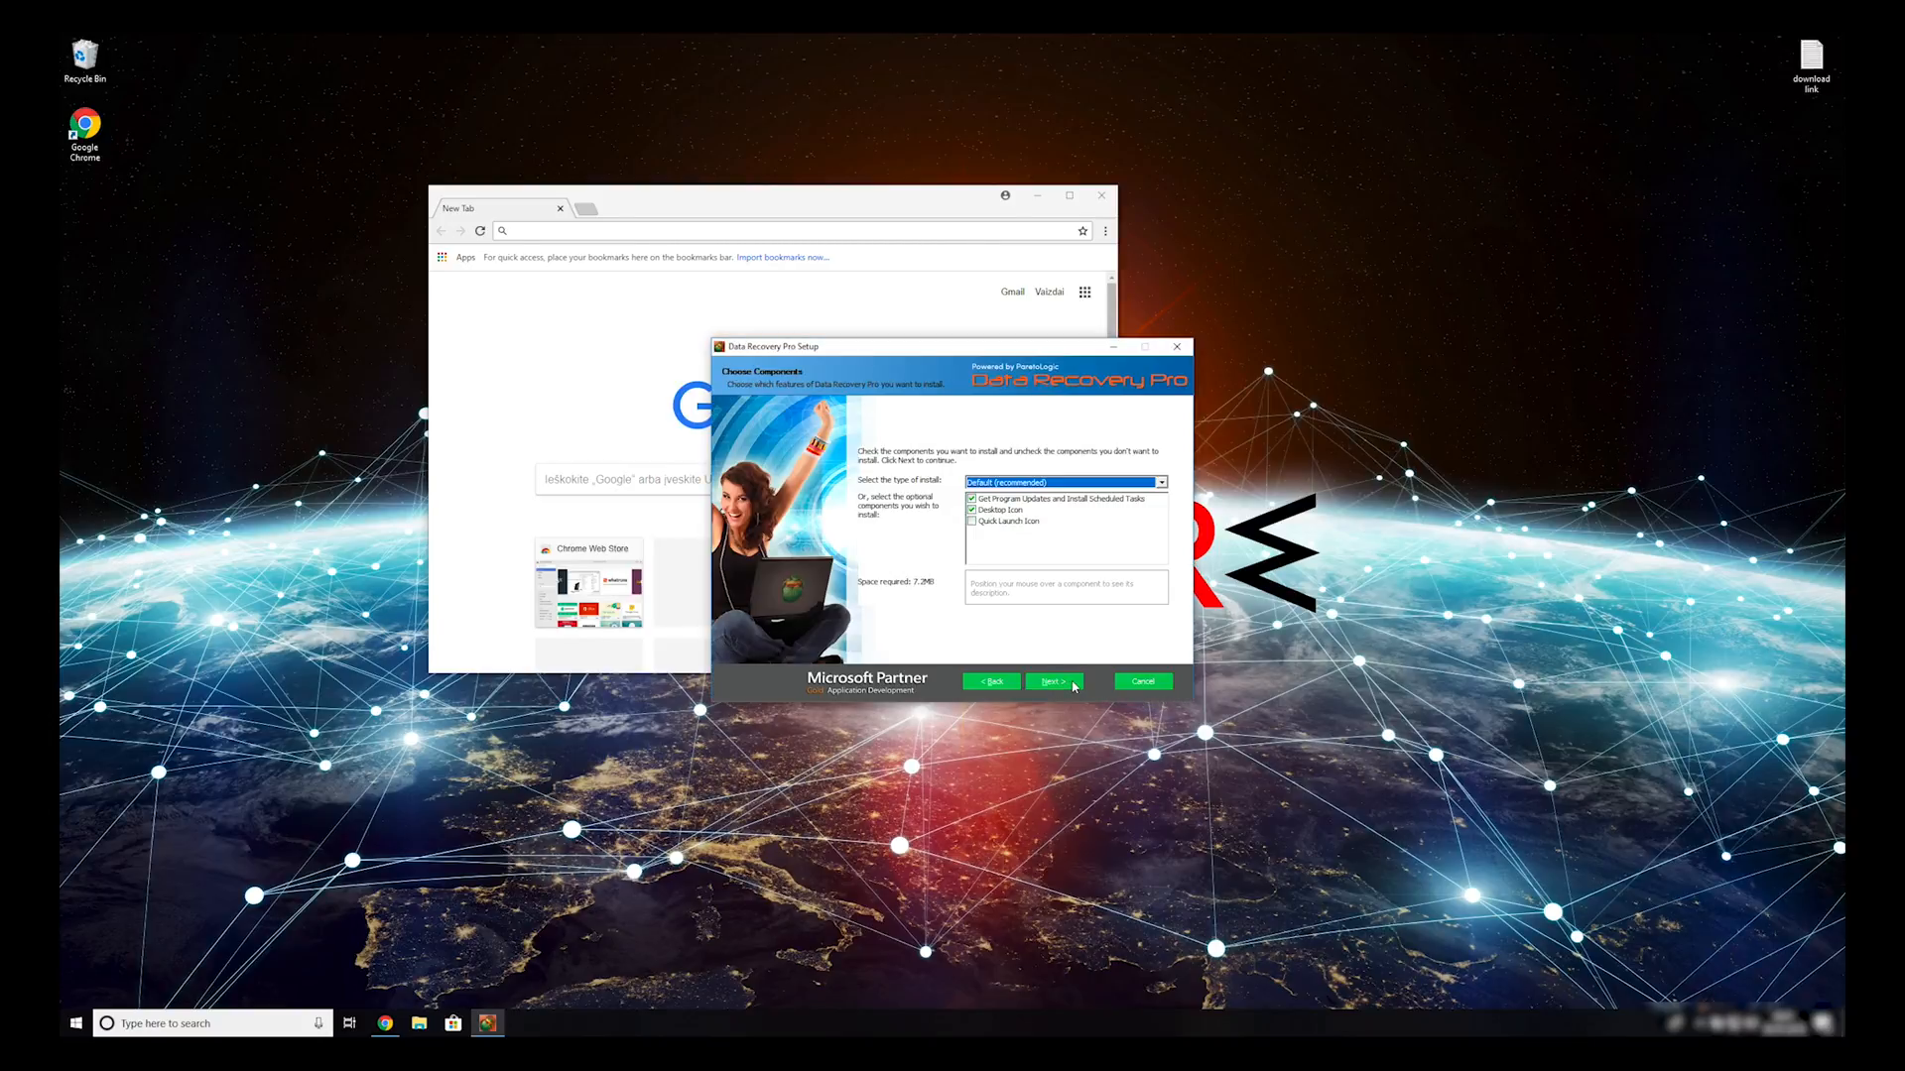
{"action": "left_click", "coordinate": [1055, 683]}
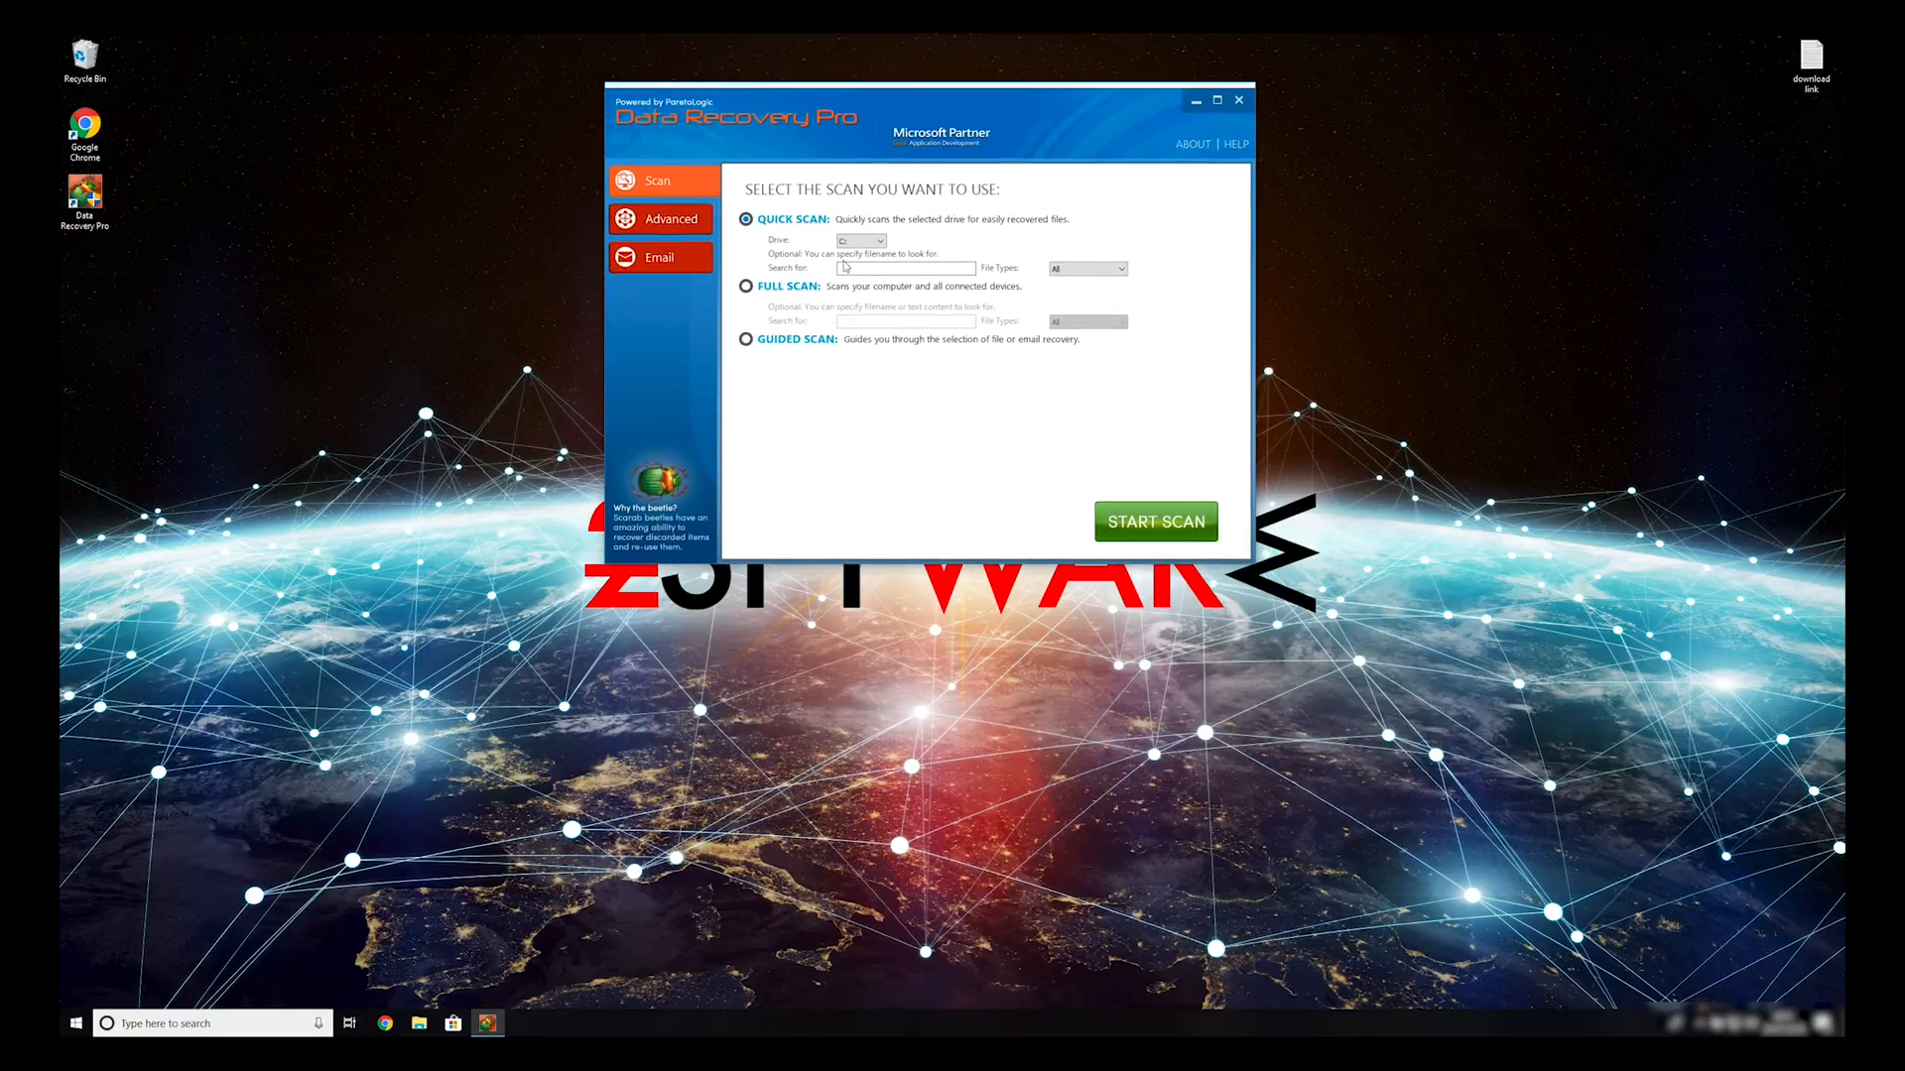
Choose the Full Scan option for all file types and start scanning Local Disk (C:)
{"action": "left_click", "coordinate": [1123, 269]}
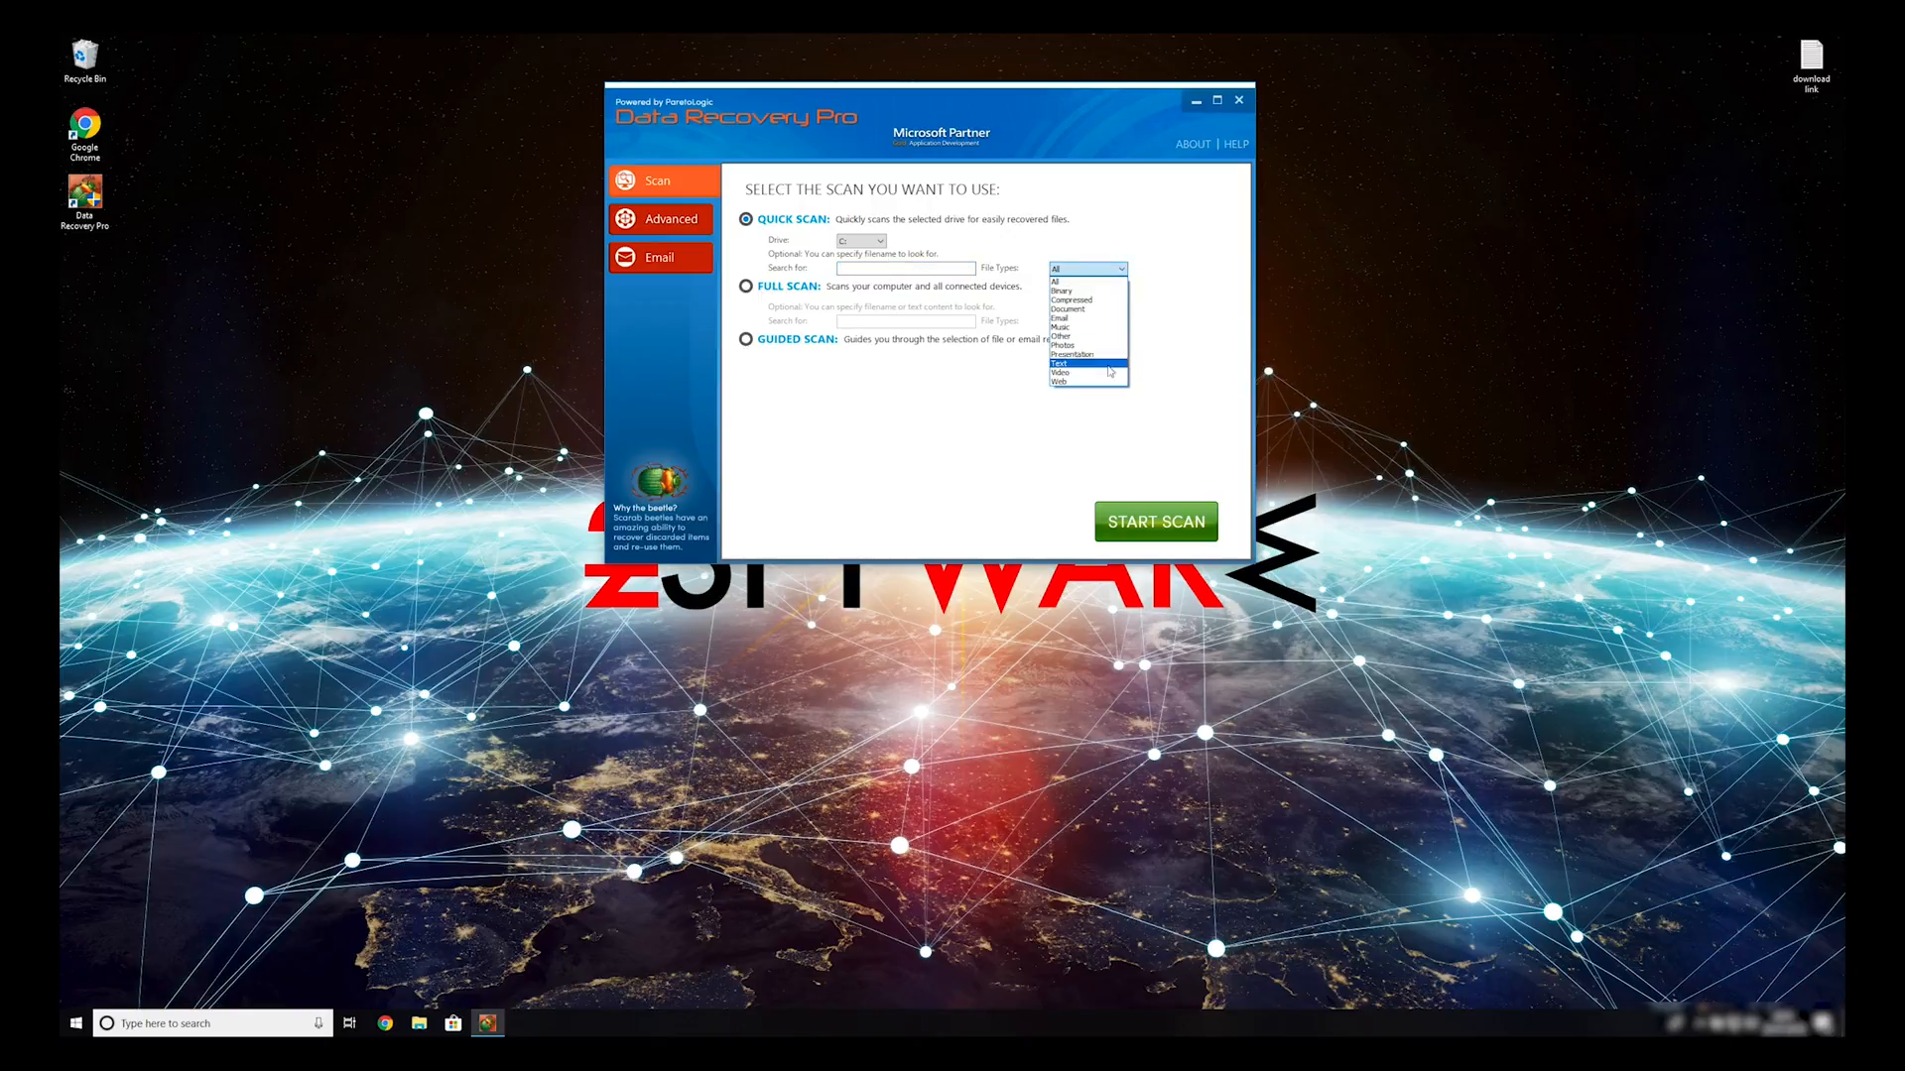
{"action": "left_click", "coordinate": [744, 286]}
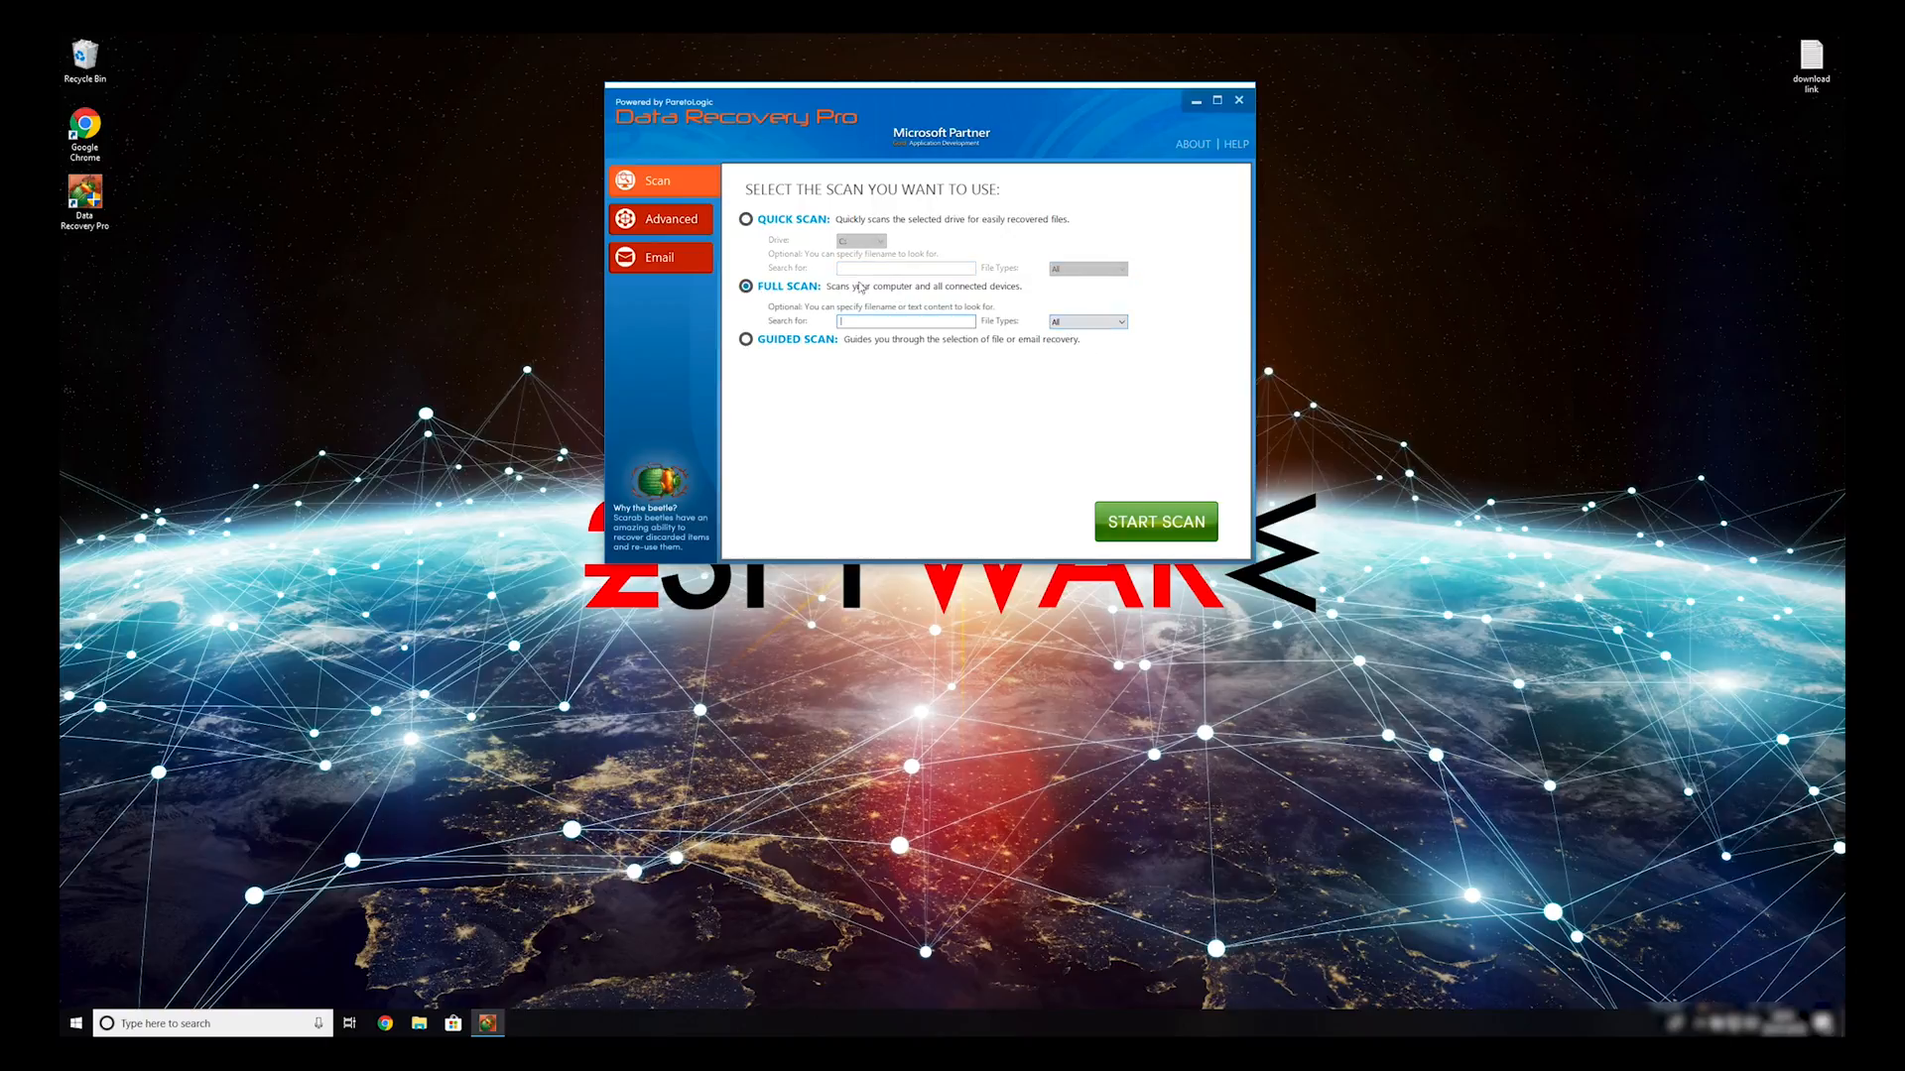
{"action": "left_click", "coordinate": [1155, 520]}
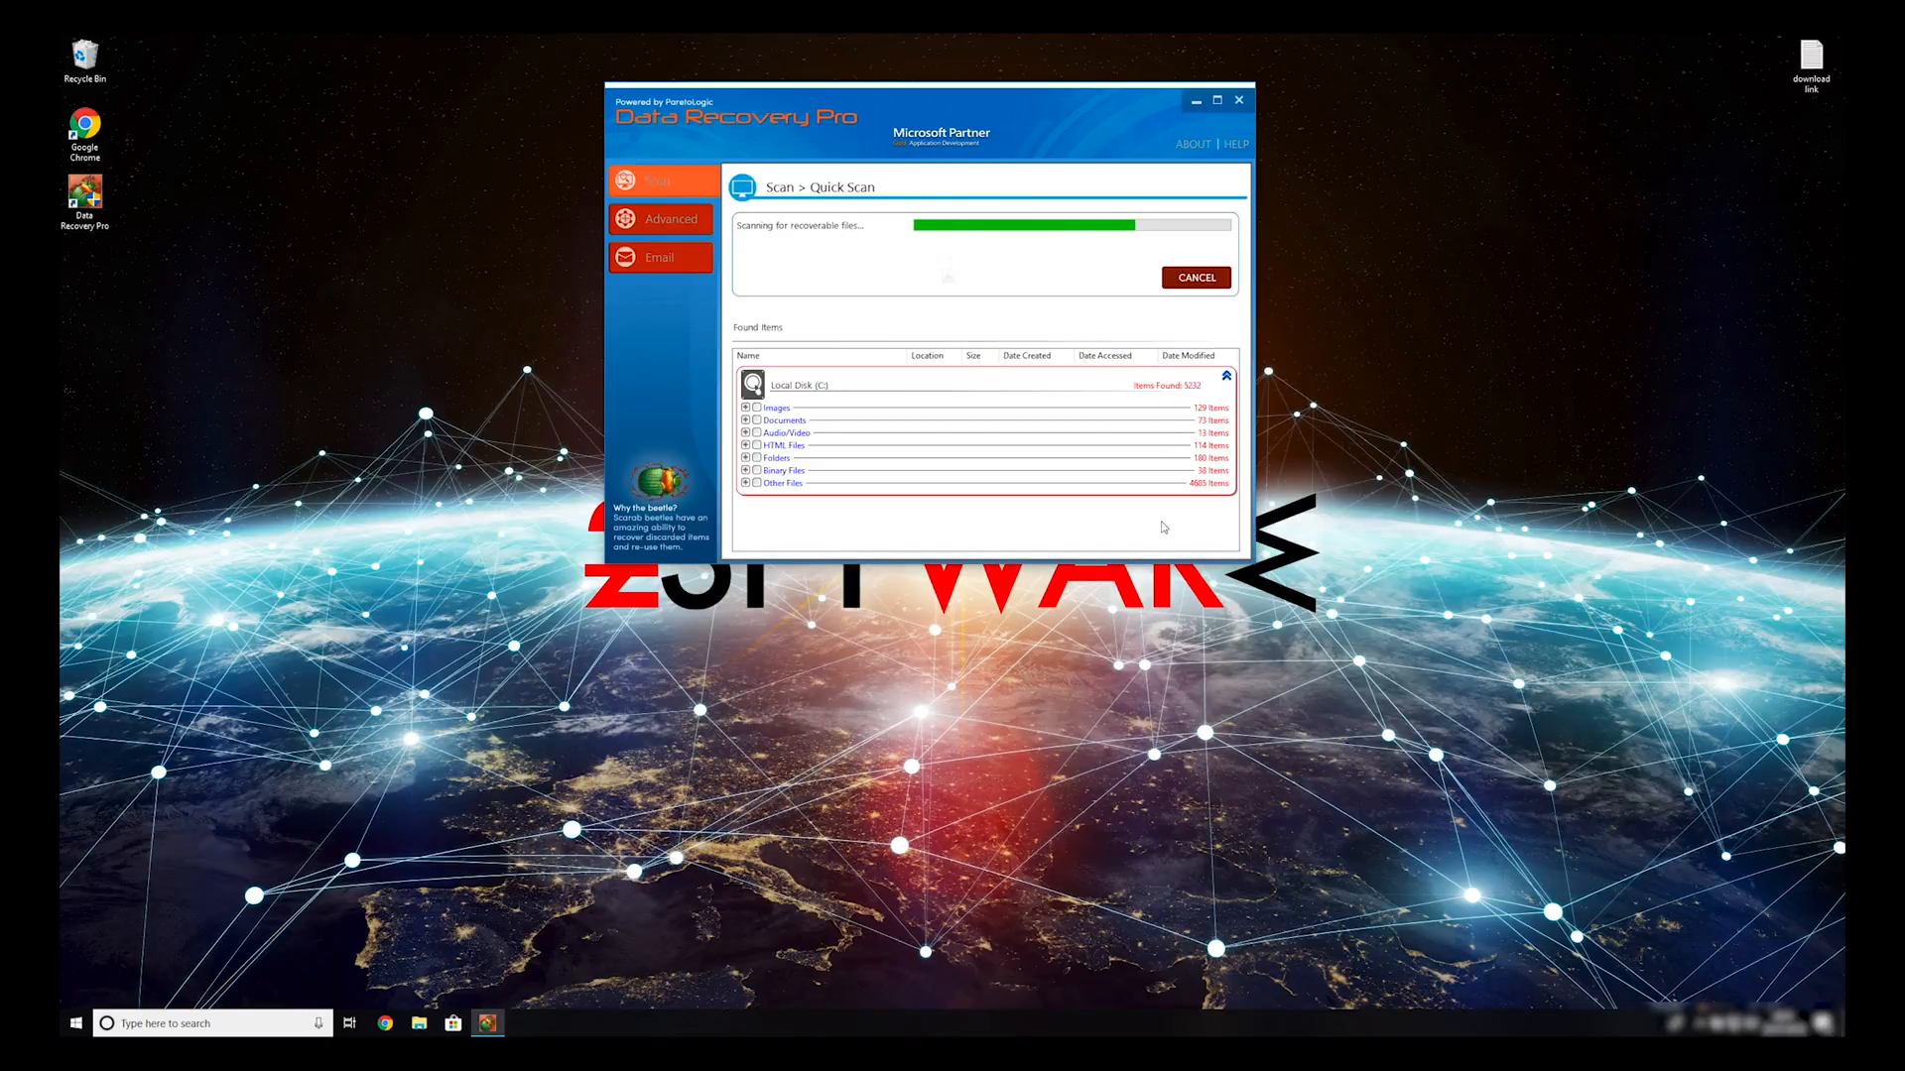